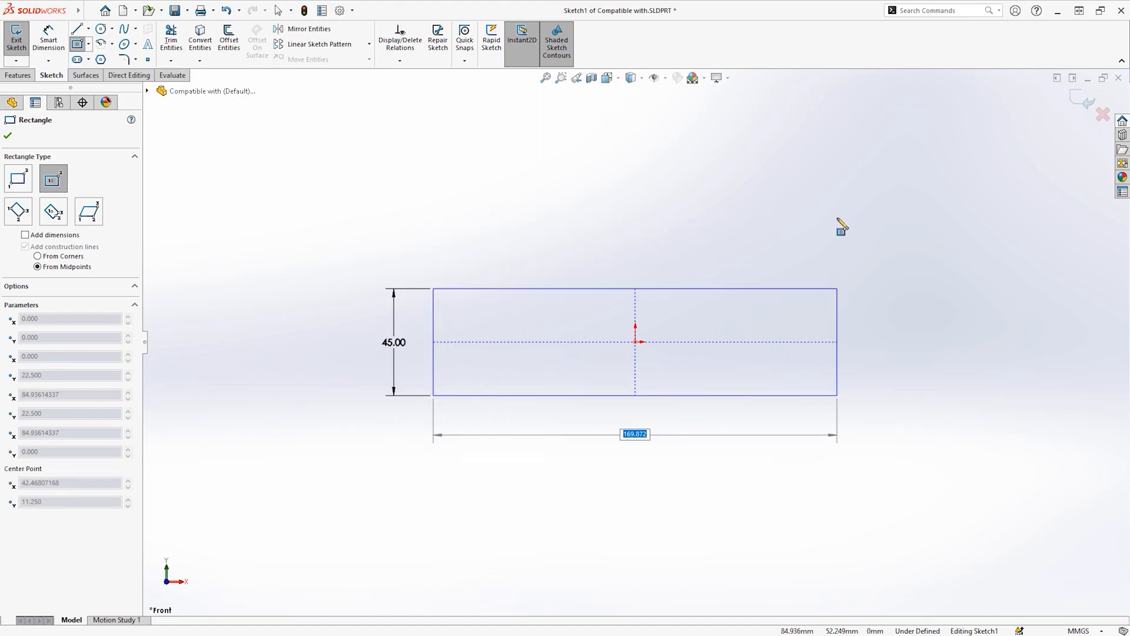
# Finish the 45 mm tall rectangle sketch and turn it into a planar surface
pyautogui.click(634, 341)
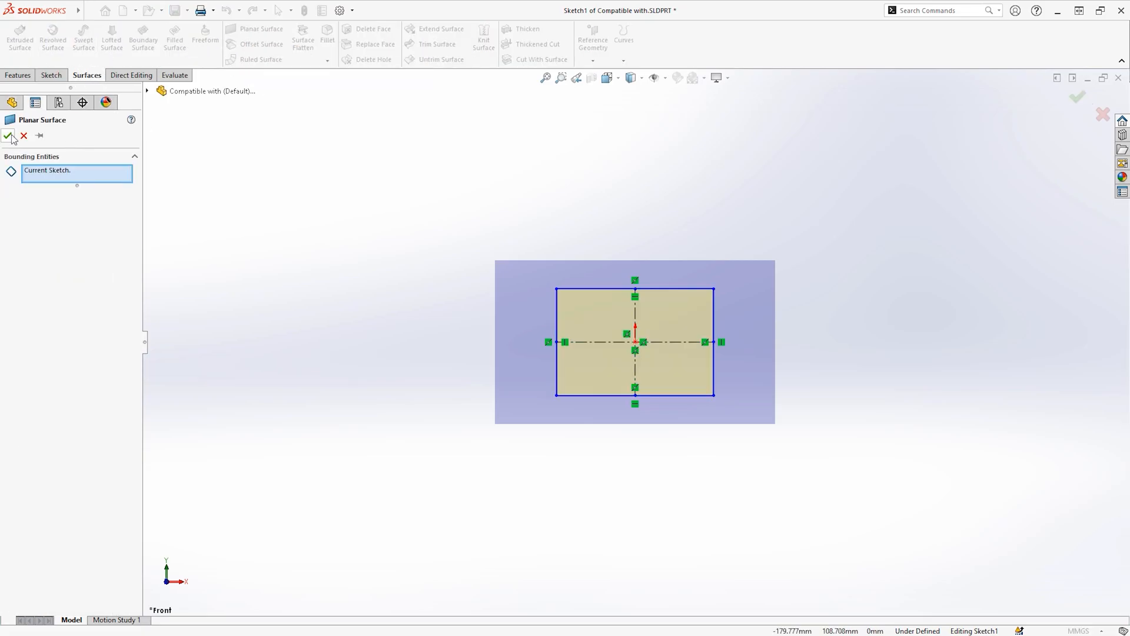
pyautogui.click(9, 135)
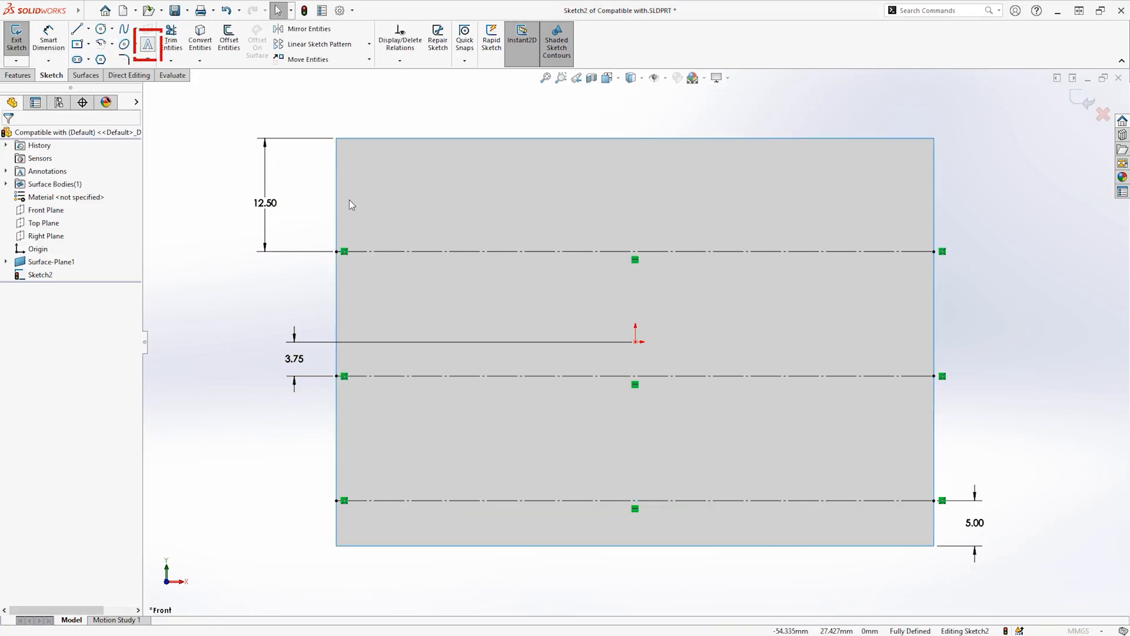
# Split sketch text onto the plate and give it a Red appearance at 1.00 transparency
pyautogui.click(147, 42)
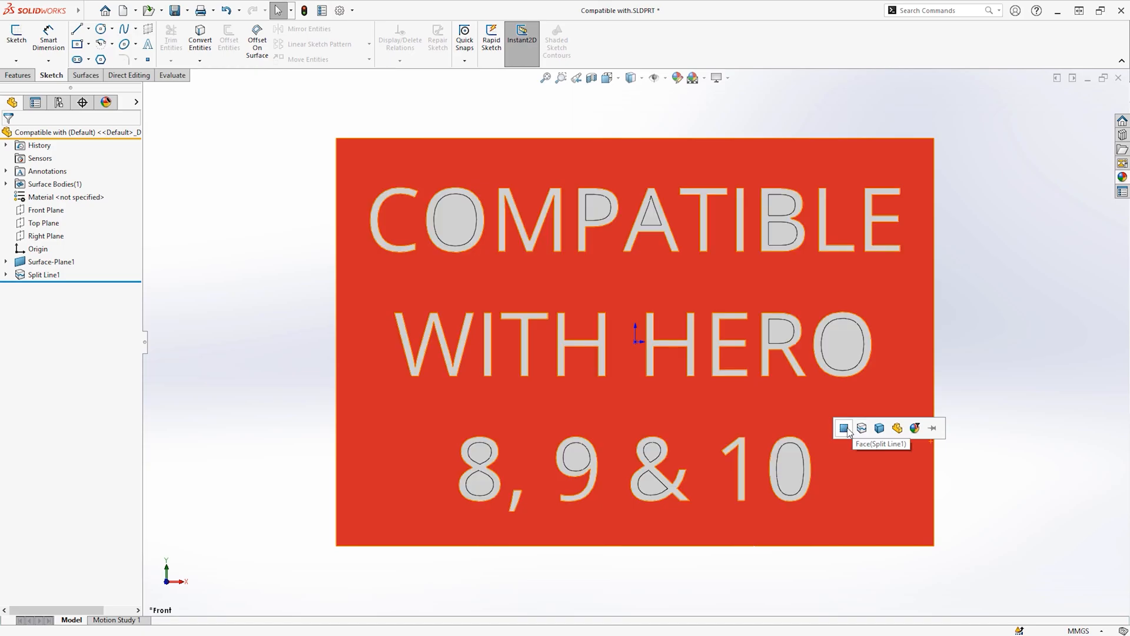
pyautogui.click(843, 428)
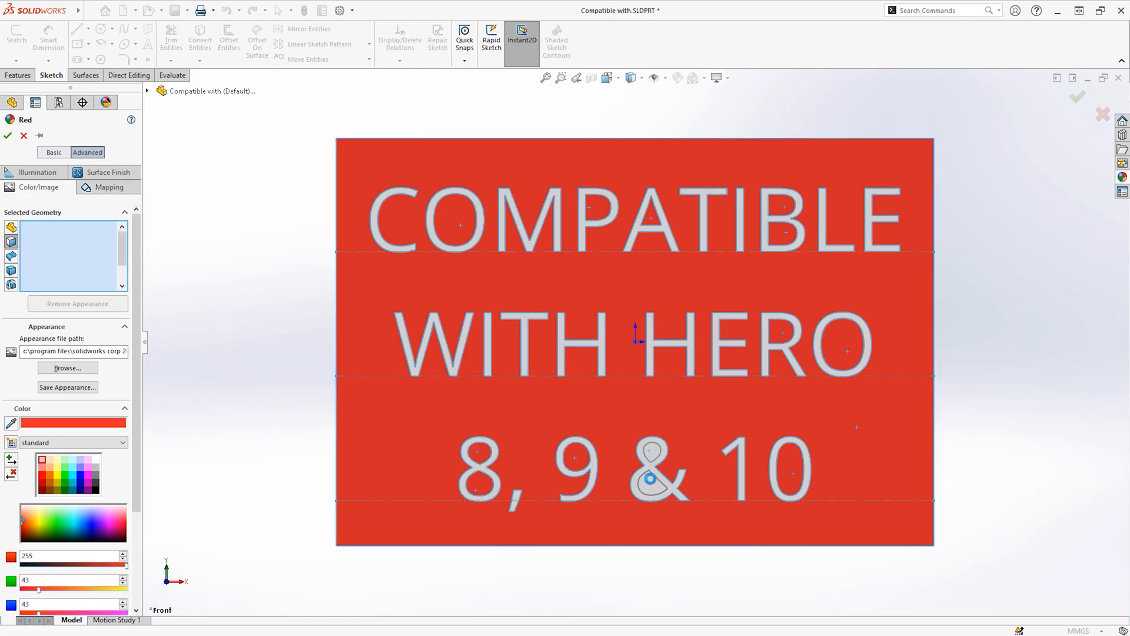
pyautogui.click(35, 171)
pyautogui.write('1')
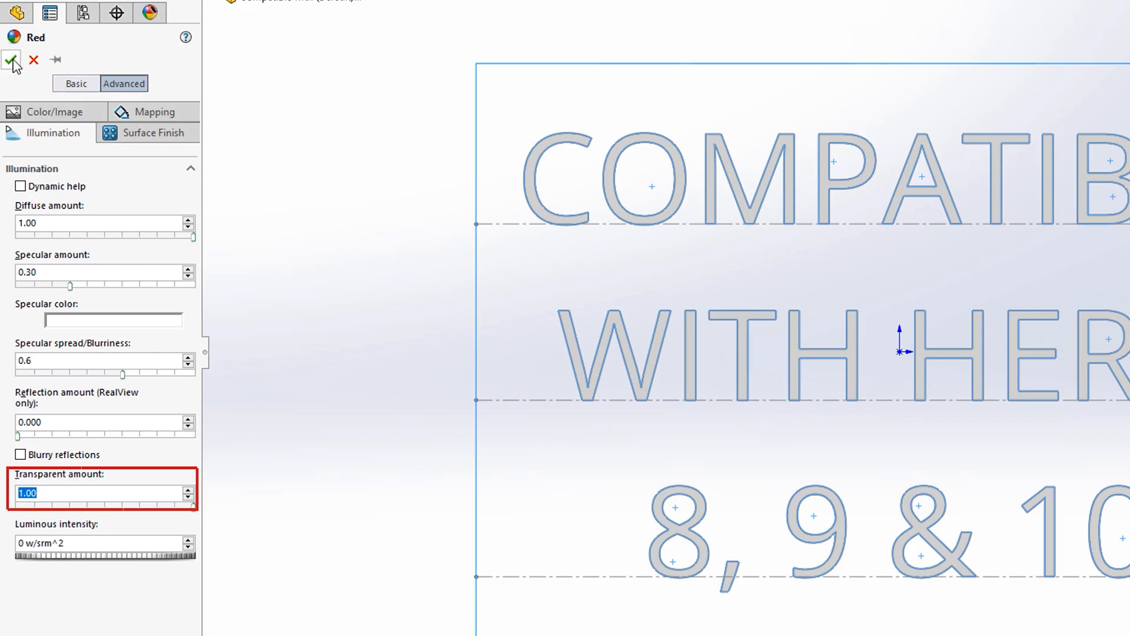
pyautogui.click(12, 59)
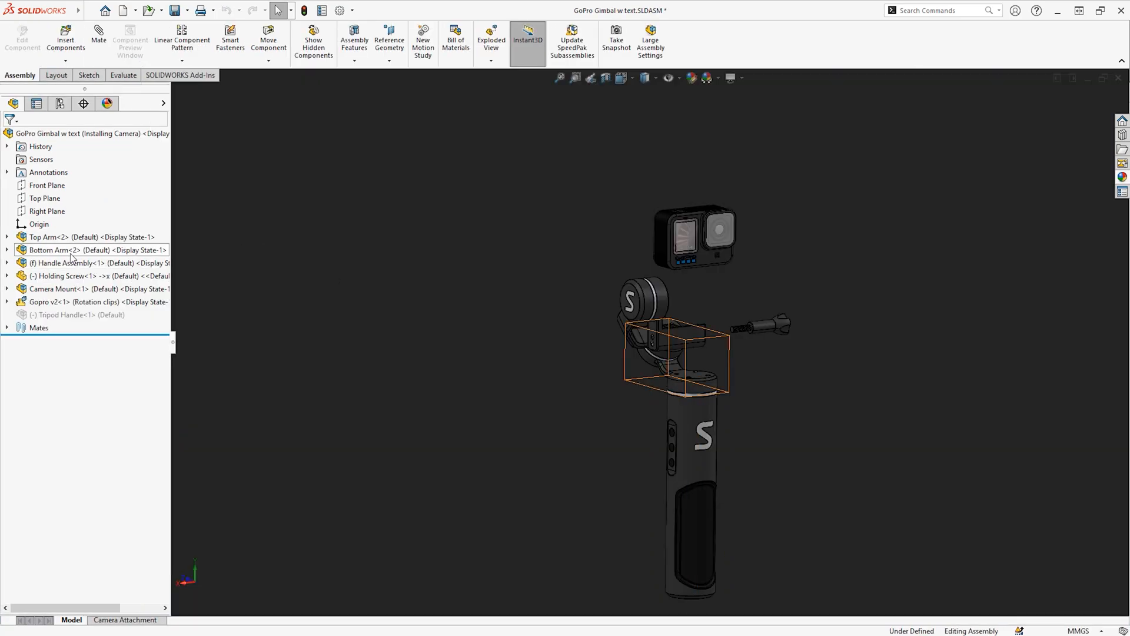
# Sketch a guide line in the assembly just below the camera
pyautogui.click(47, 184)
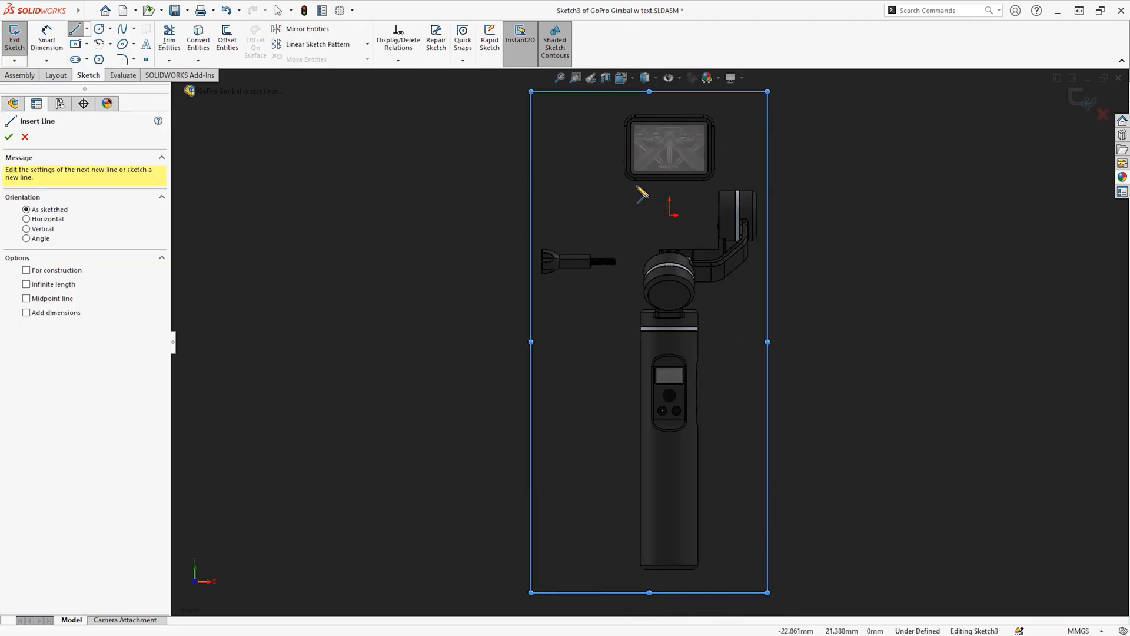
pyautogui.moveTo(632, 186); pyautogui.dragTo(708, 187)
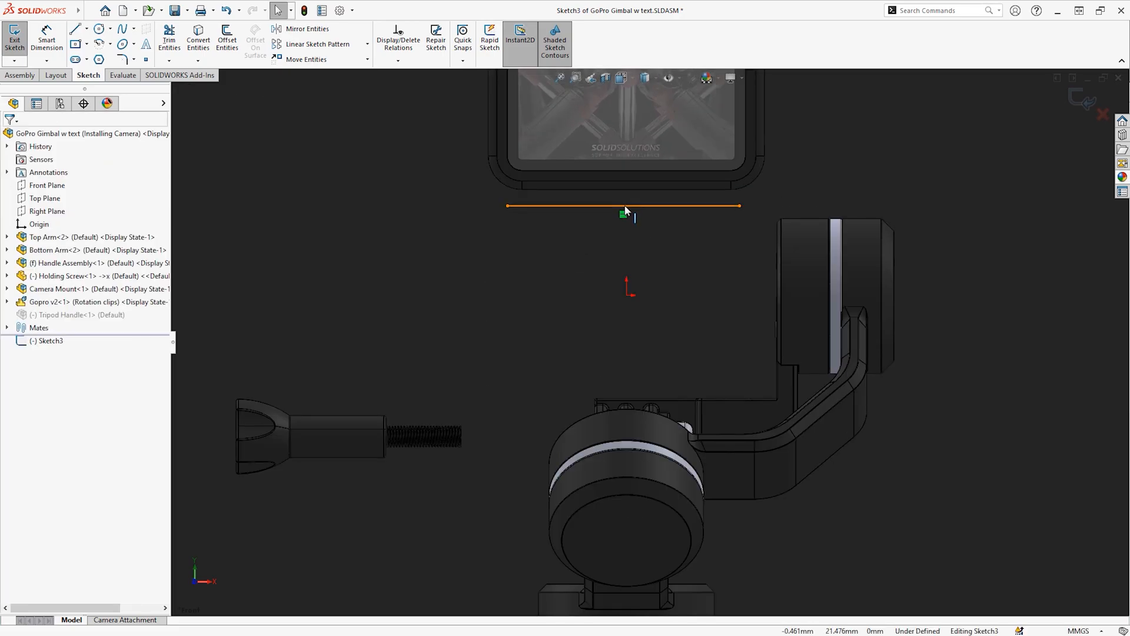
pyautogui.click(623, 206)
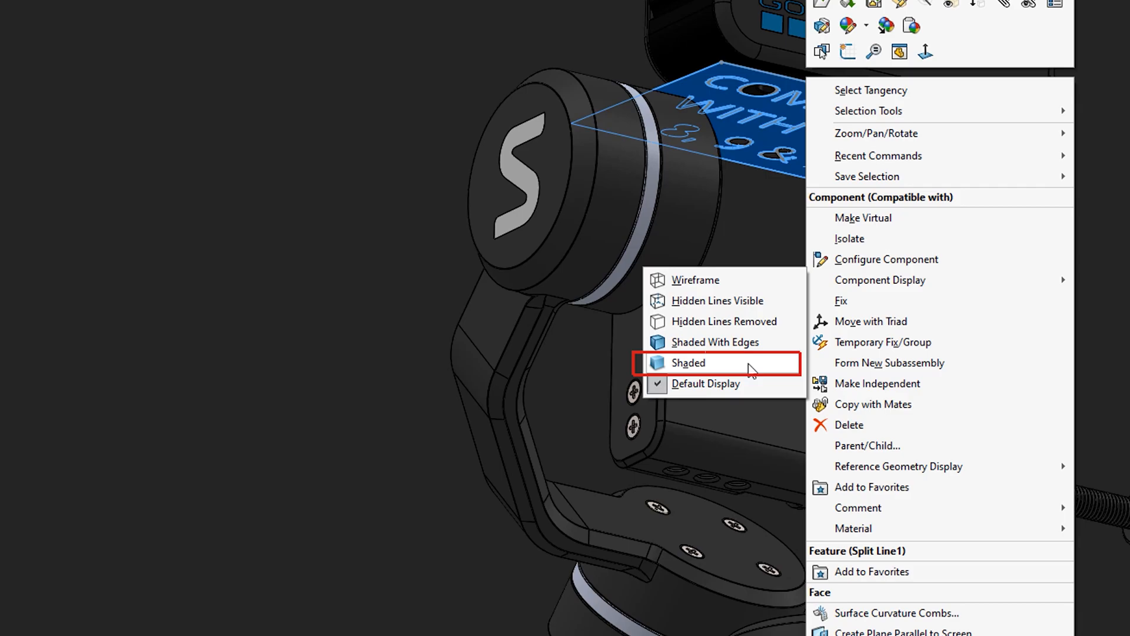
# Show the lettering plate shaded and open the Camera Attachment motion study
pyautogui.click(687, 363)
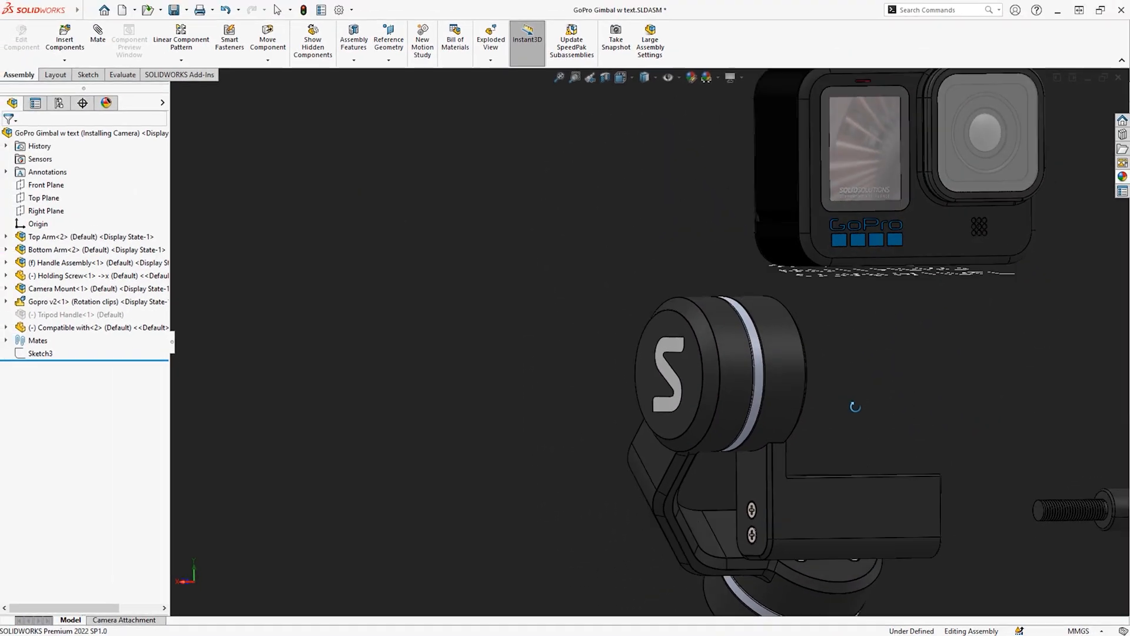
pyautogui.click(123, 620)
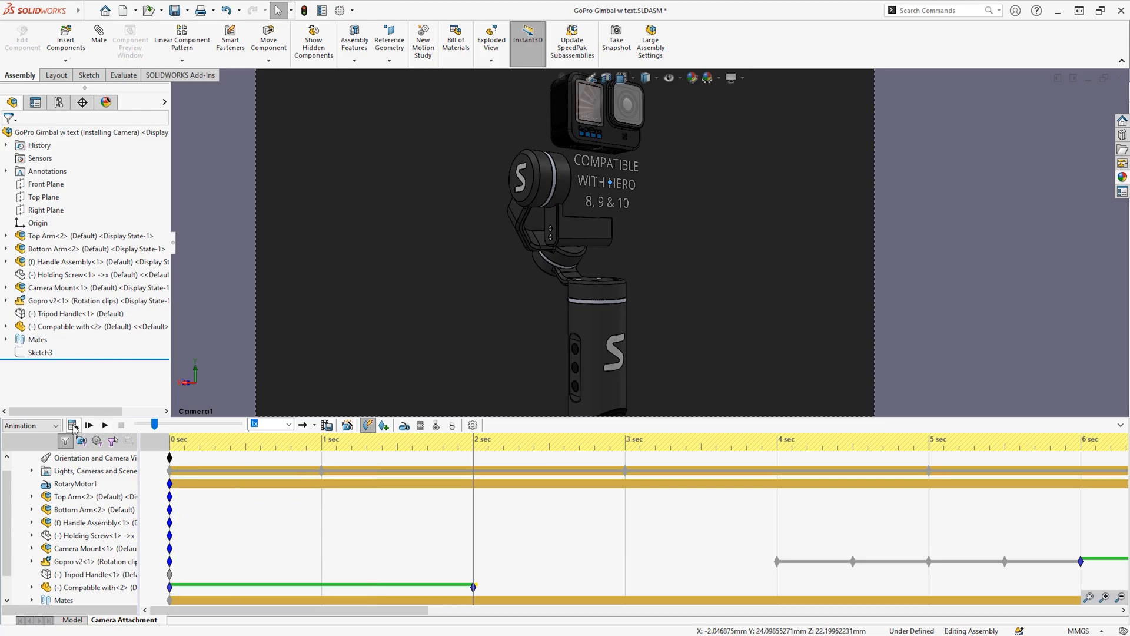
# Play the Camera Attachment animation, enable the Visualize add-in, and export the motion study
pyautogui.click(89, 424)
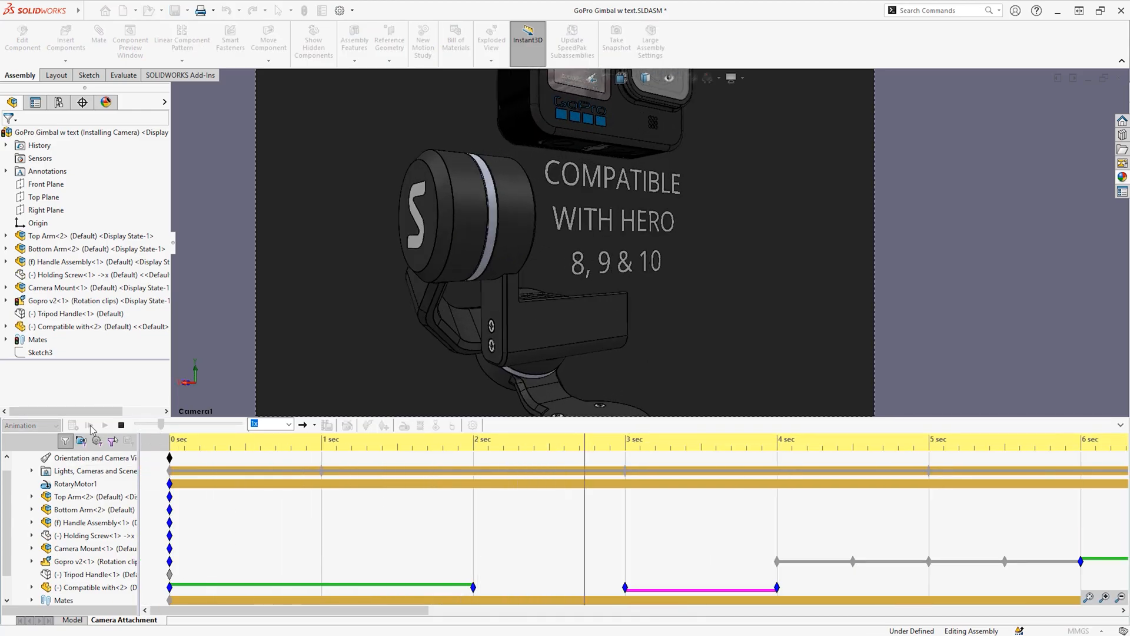
pyautogui.click(103, 424)
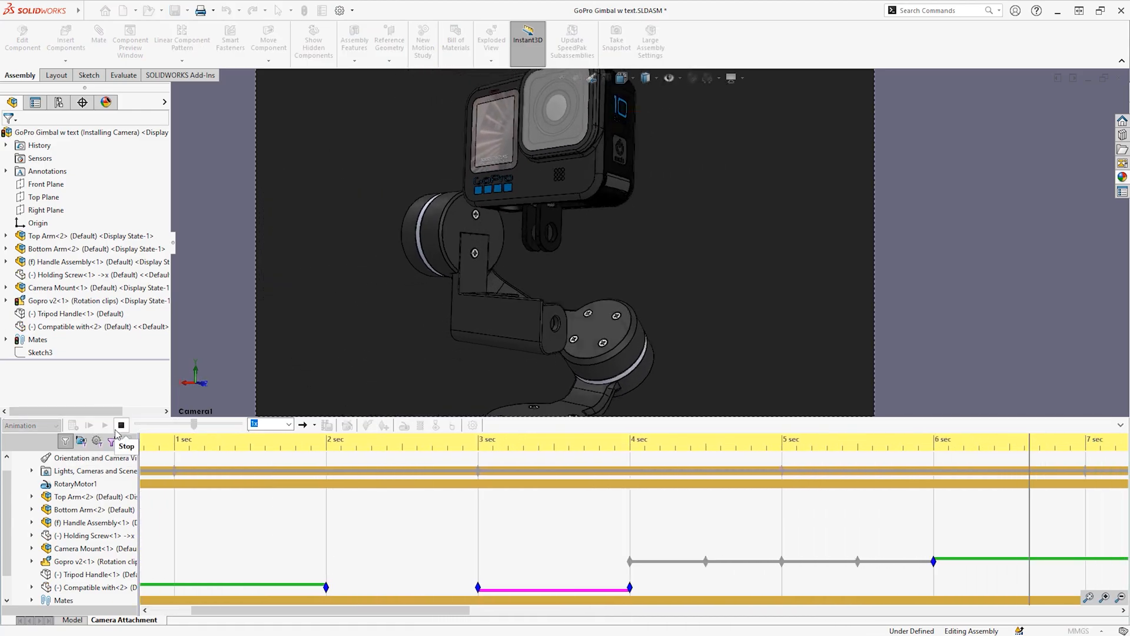
pyautogui.click(120, 425)
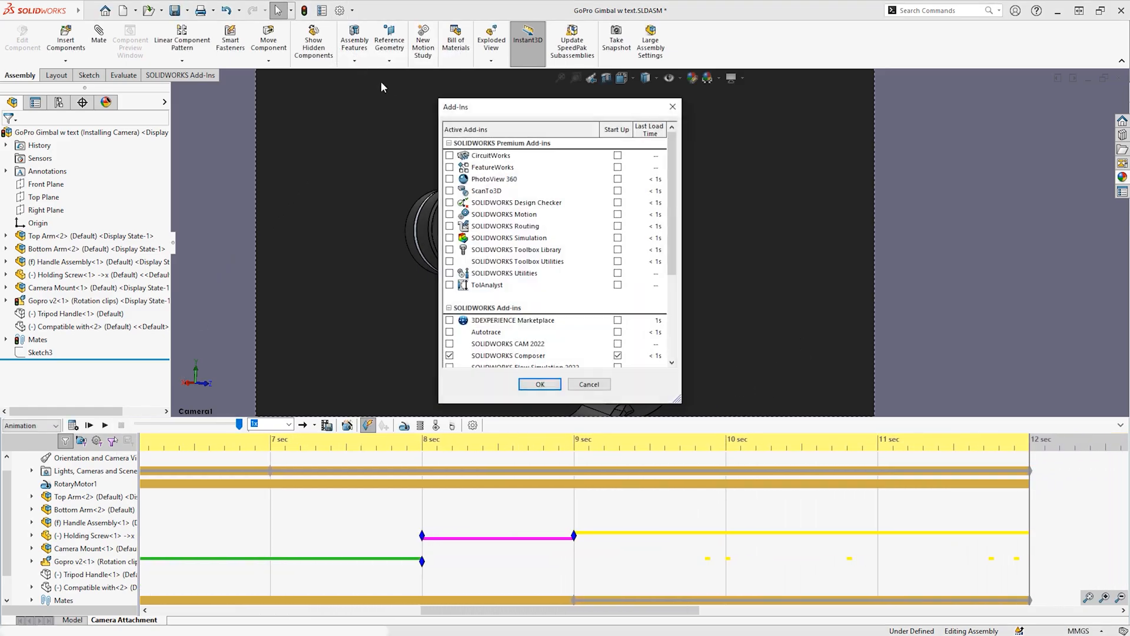
pyautogui.click(539, 383)
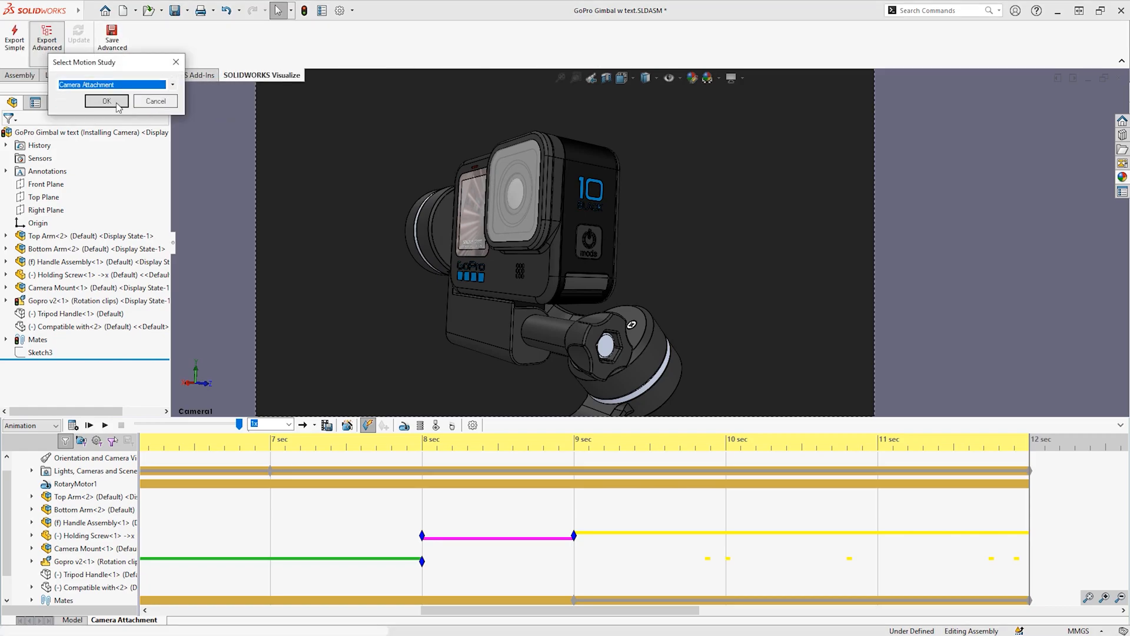
pyautogui.click(106, 100)
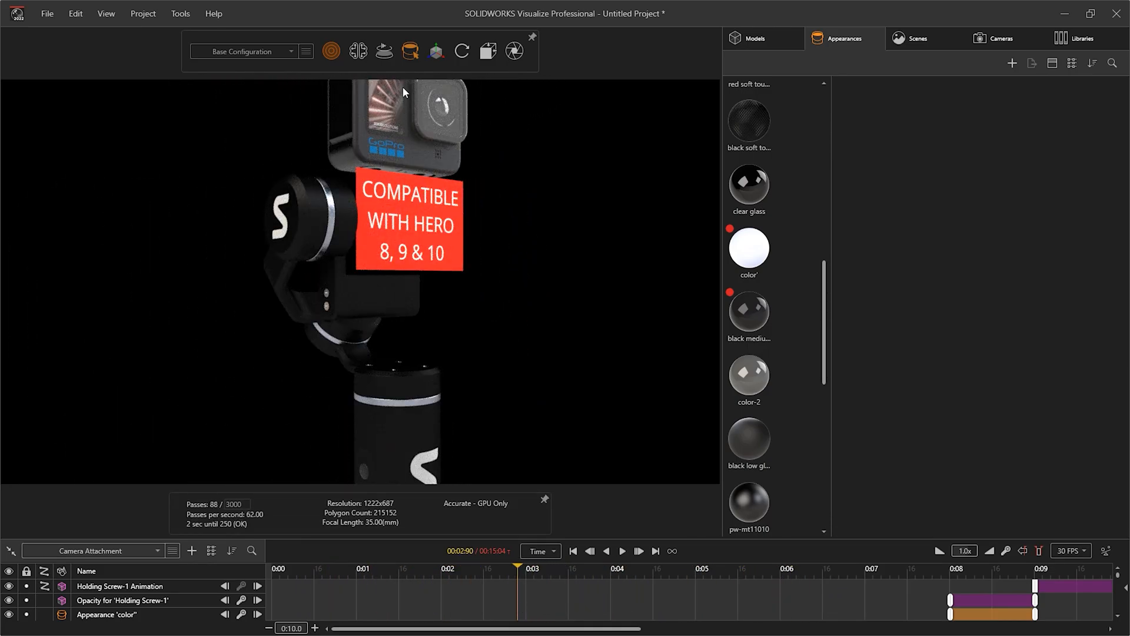
# Delete the red plate part from the Models list
pyautogui.click(748, 505)
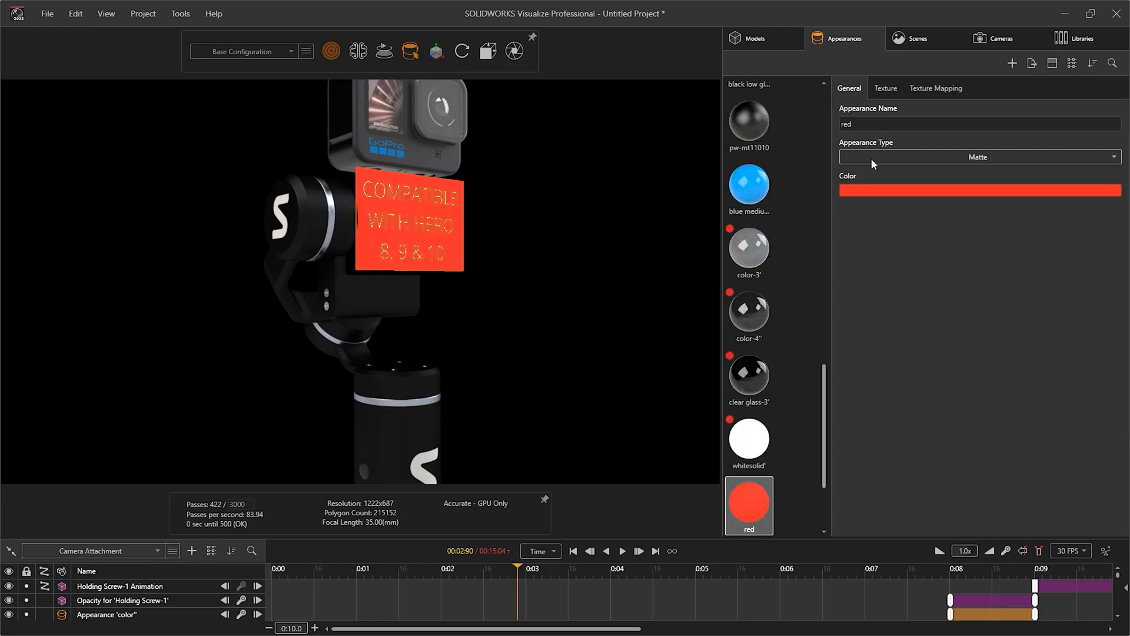
pyautogui.click(977, 156)
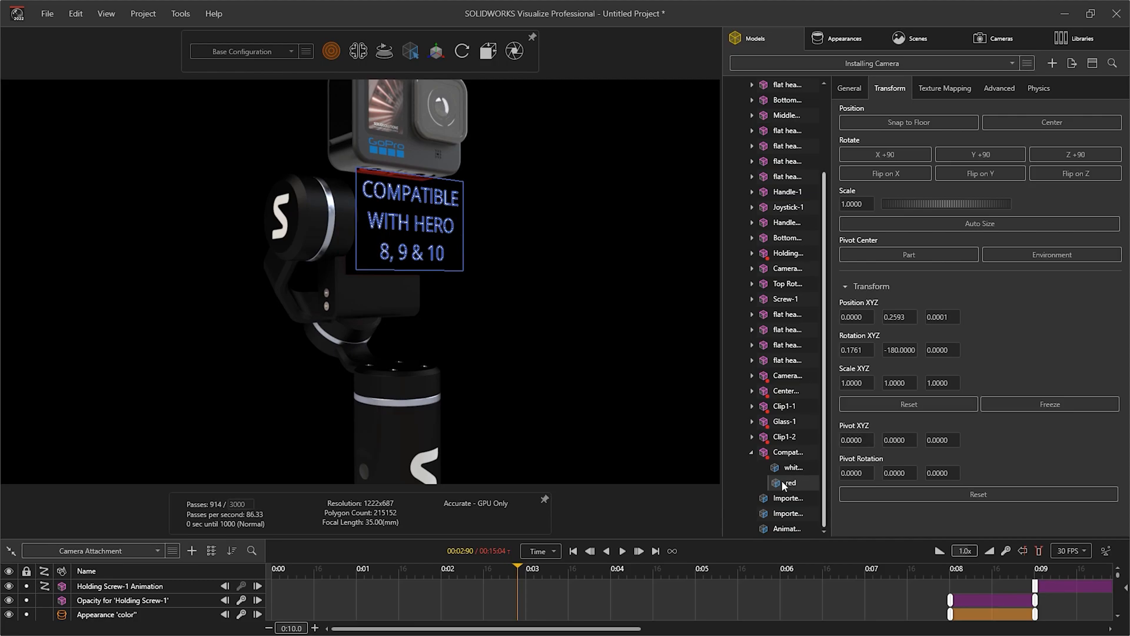
pyautogui.rightClick(790, 482)
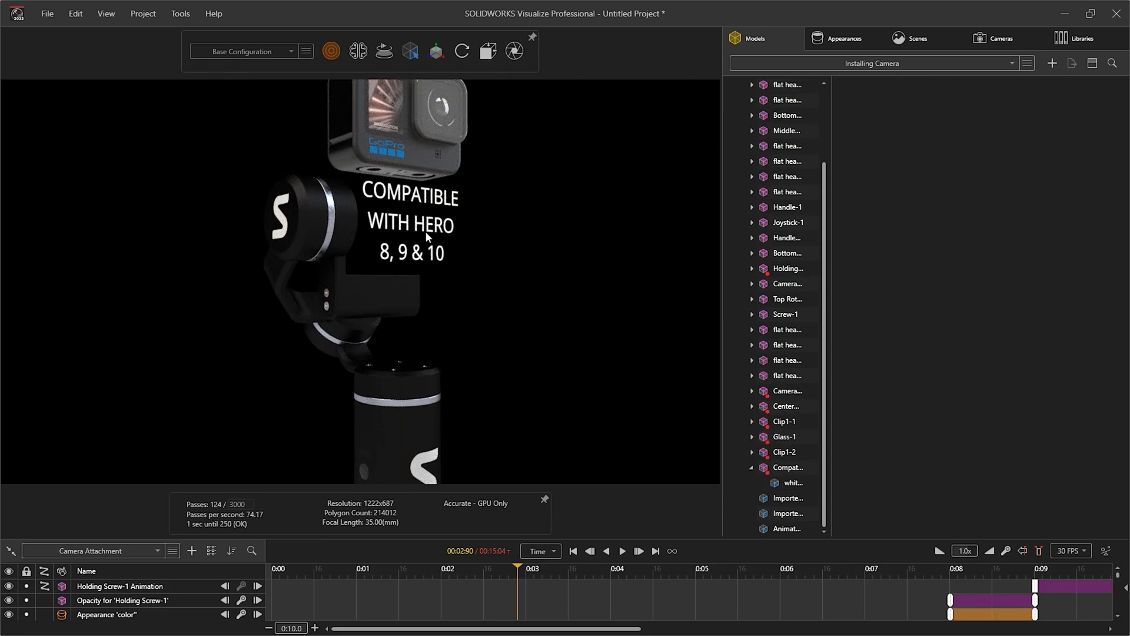
# Set the whitesolid lettering appearance type to Flat
pyautogui.click(790, 482)
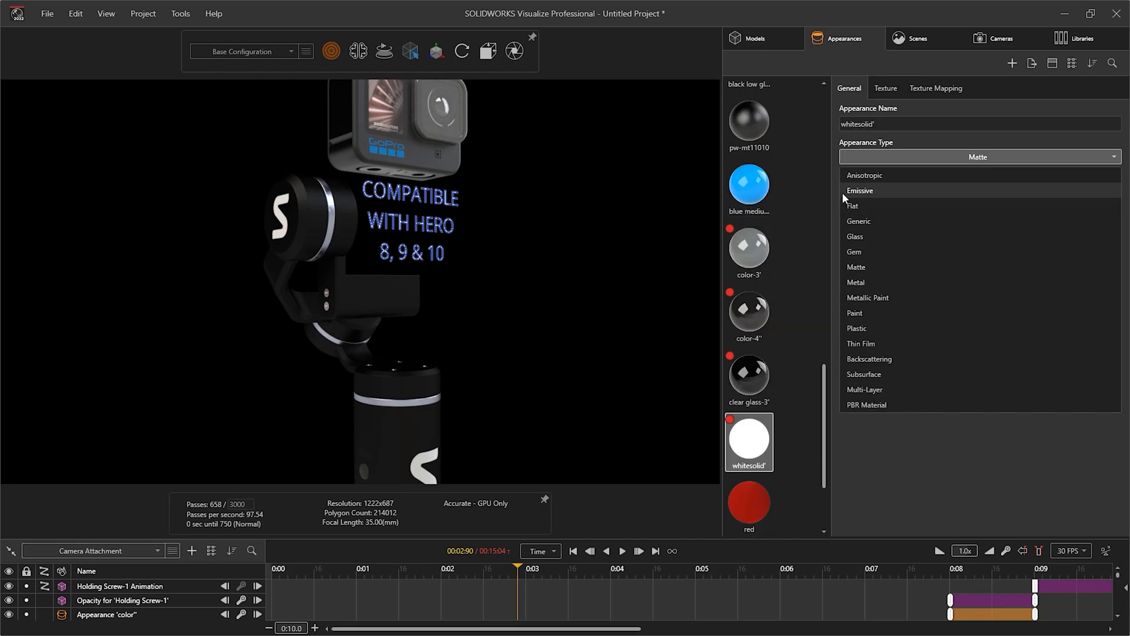
pyautogui.click(853, 206)
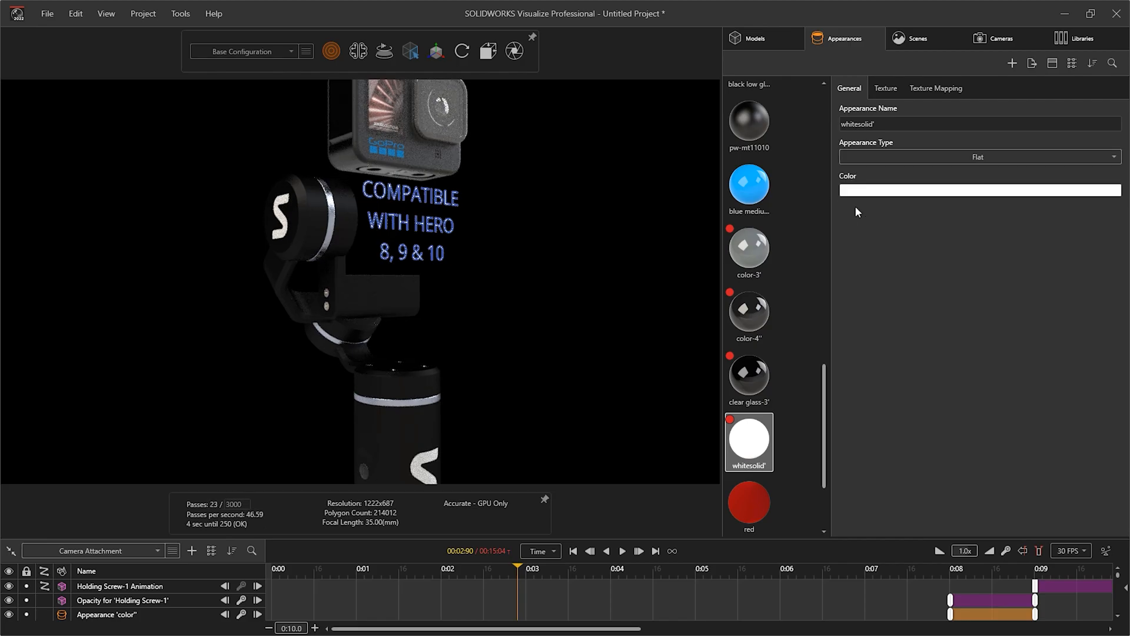
pyautogui.click(977, 190)
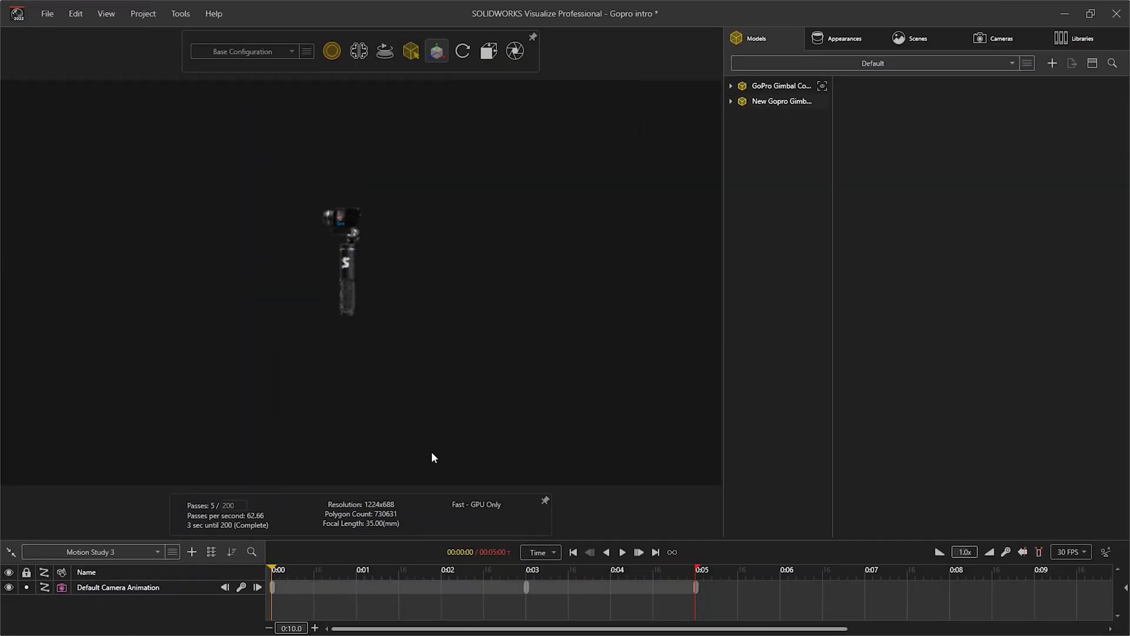
# Change the orange A NEW GoPro GIMBAL lettering to white
pyautogui.click(781, 100)
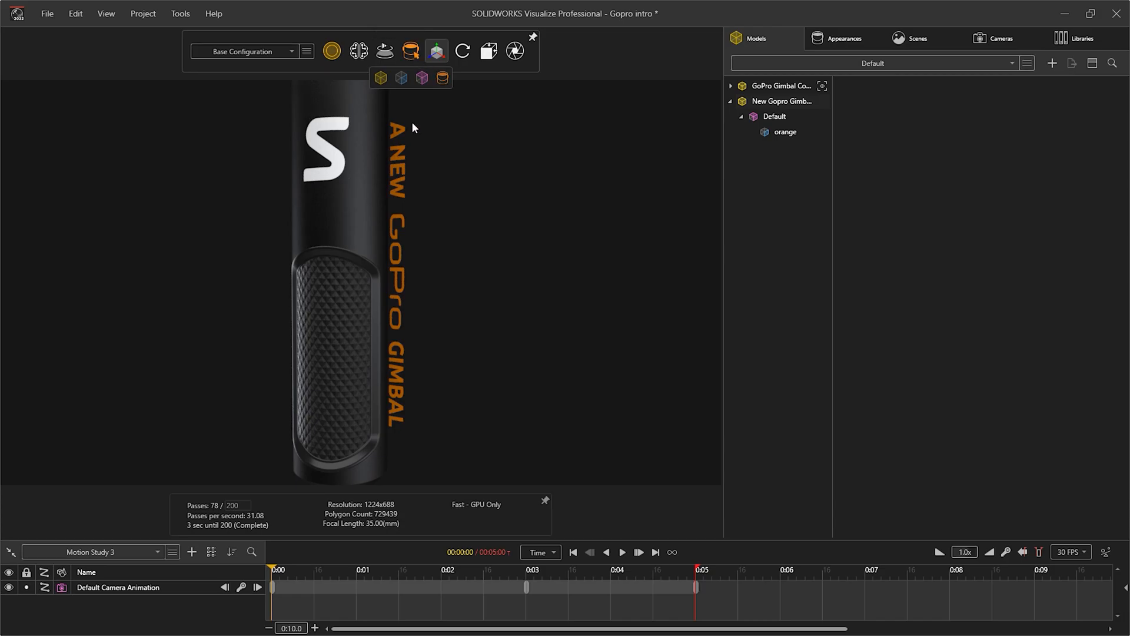
pyautogui.click(837, 38)
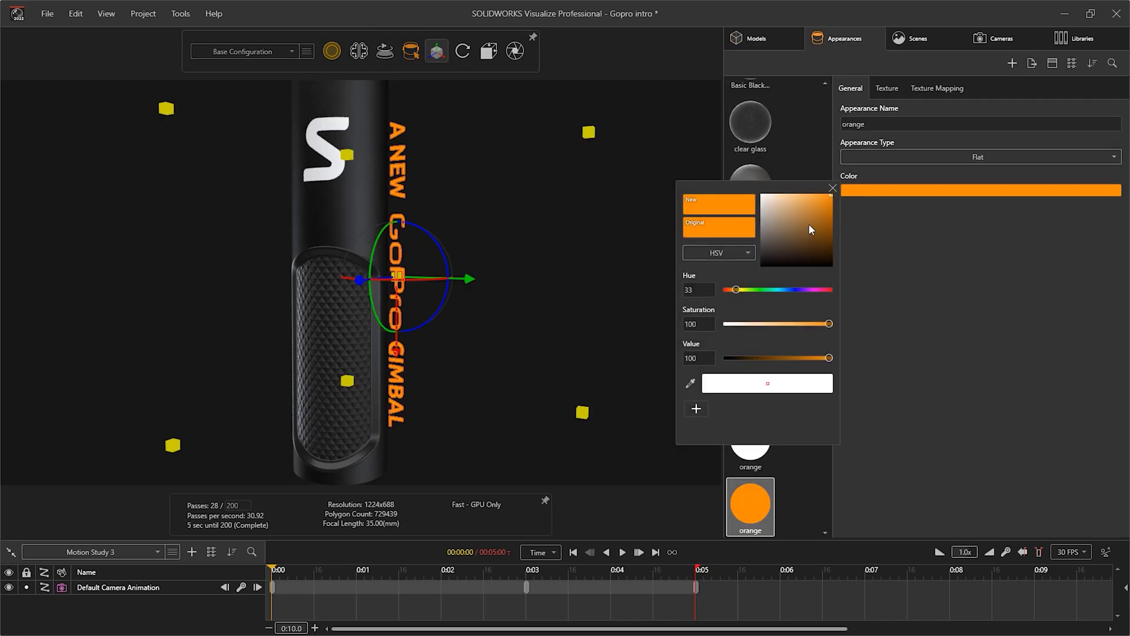
pyautogui.click(833, 188)
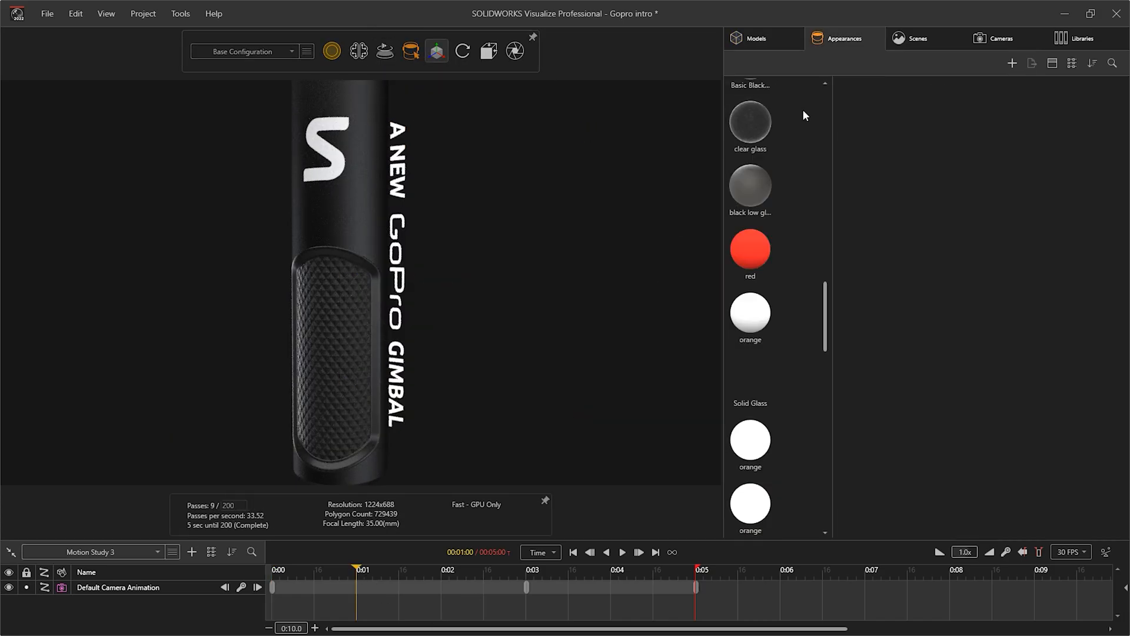
# Add the New Gopro Gimbal animation track and preview it around the 3-second mark
pyautogui.click(436, 51)
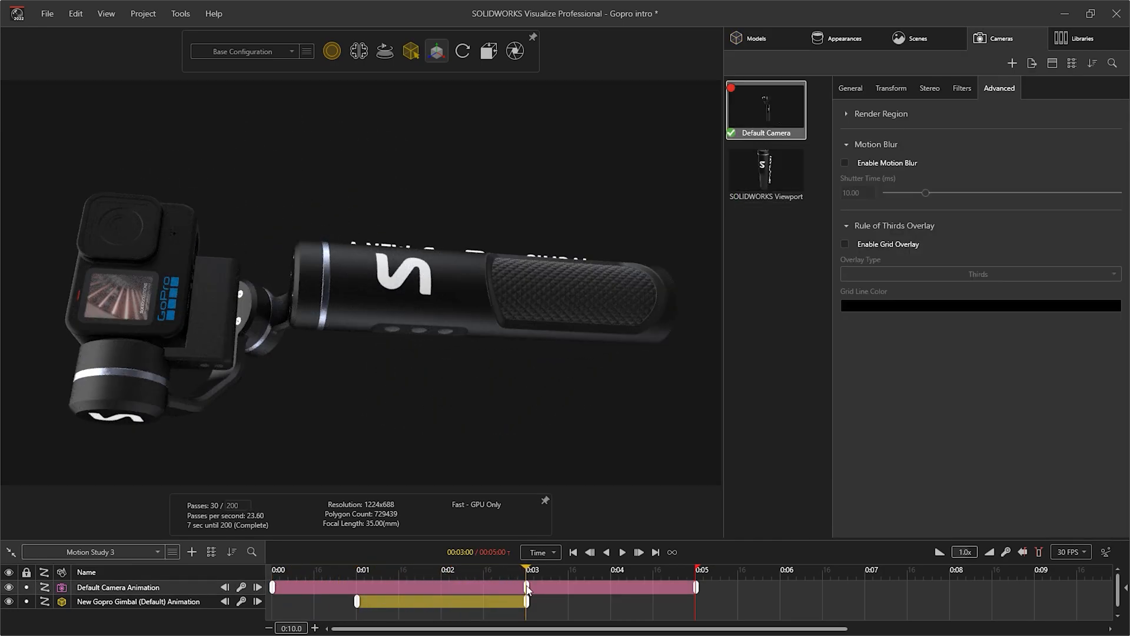
pyautogui.click(755, 38)
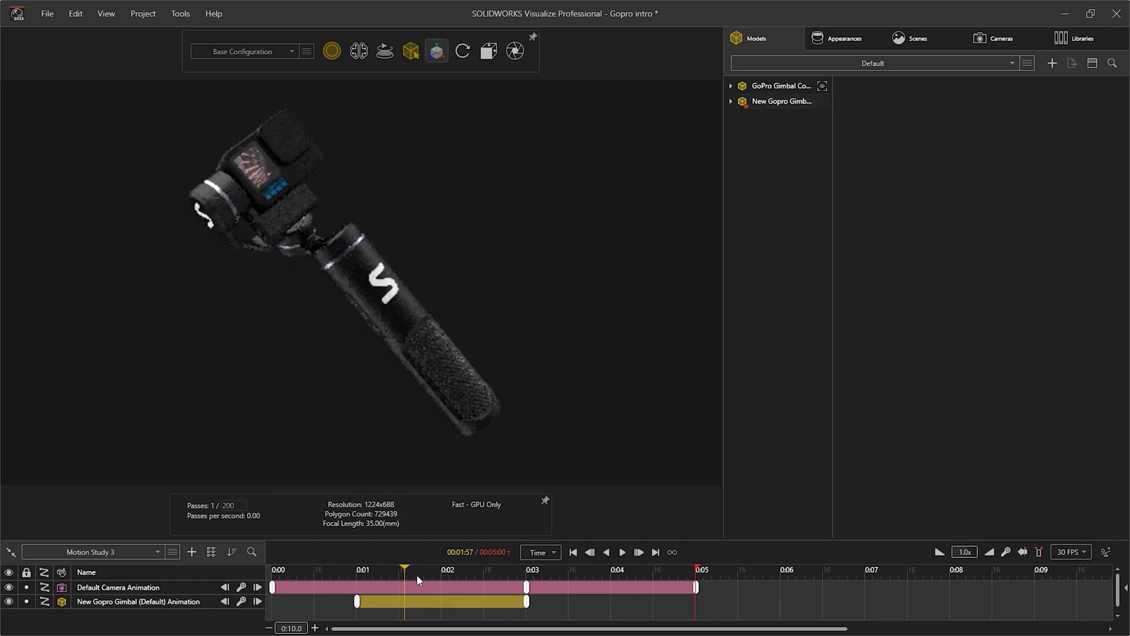
pyautogui.click(674, 570)
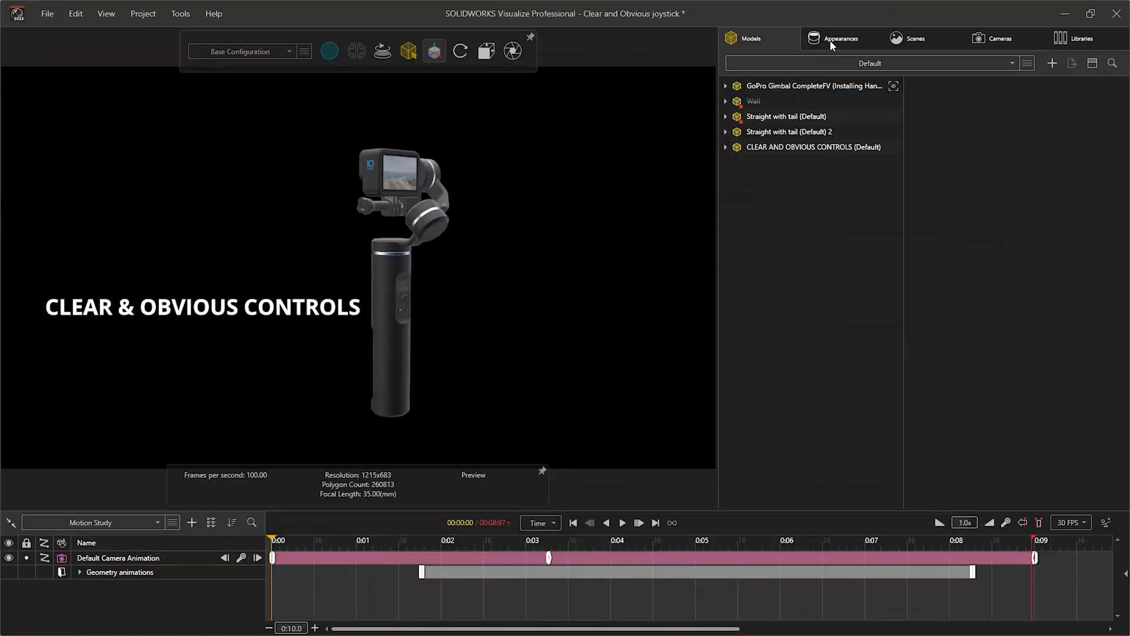
# Mask the Writing Appearance alpha and animate the reveal over about two seconds
pyautogui.click(839, 39)
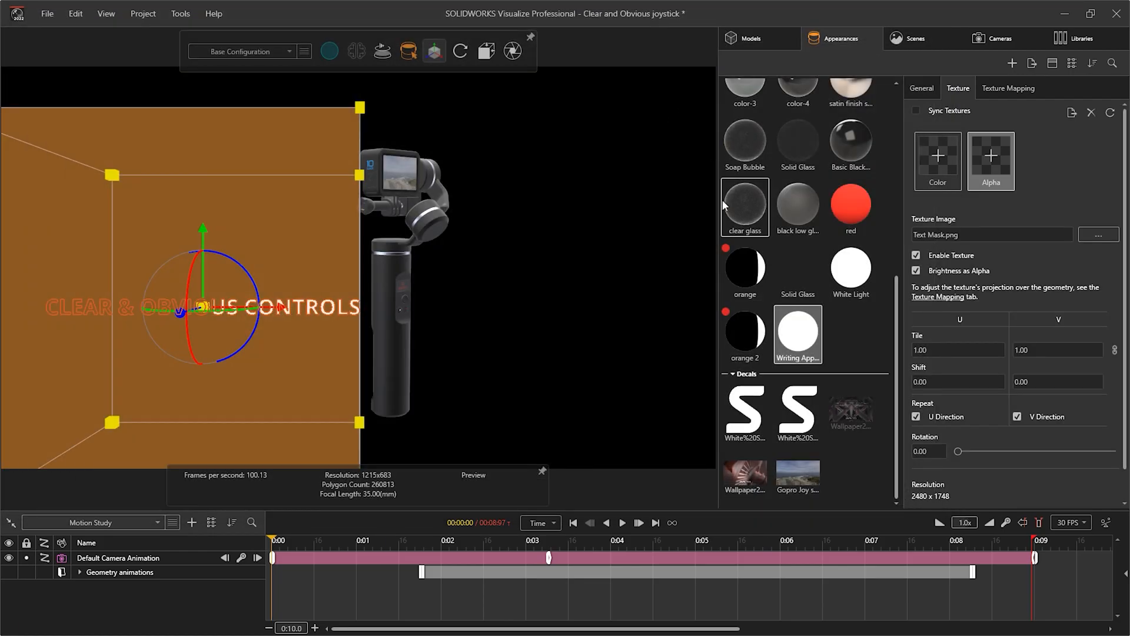
pyautogui.click(434, 51)
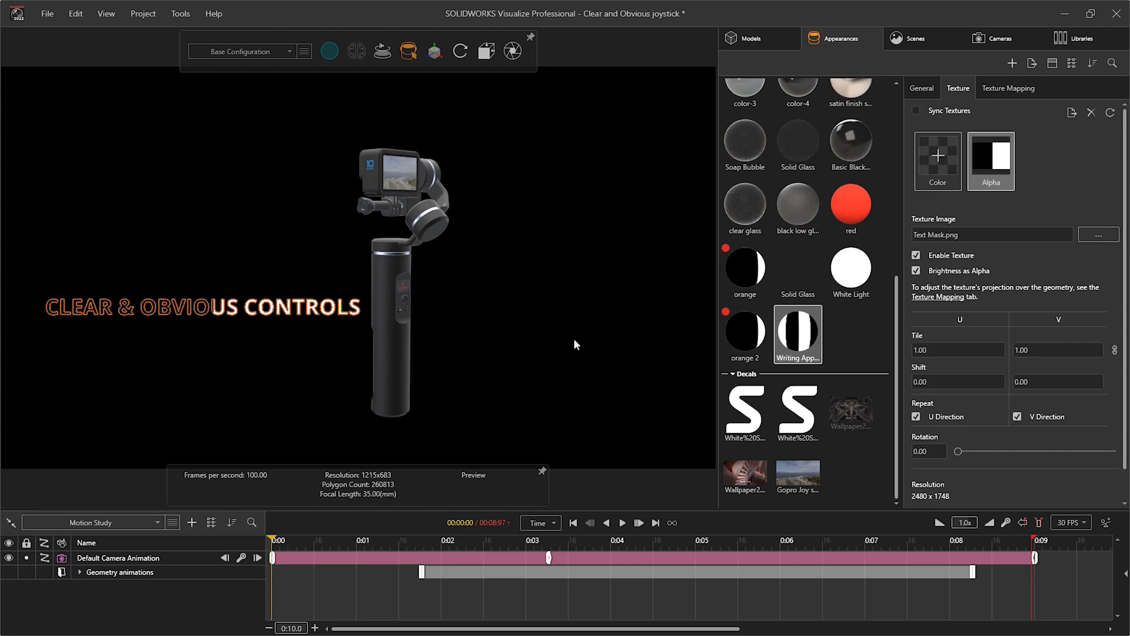
pyautogui.moveTo(950, 431)
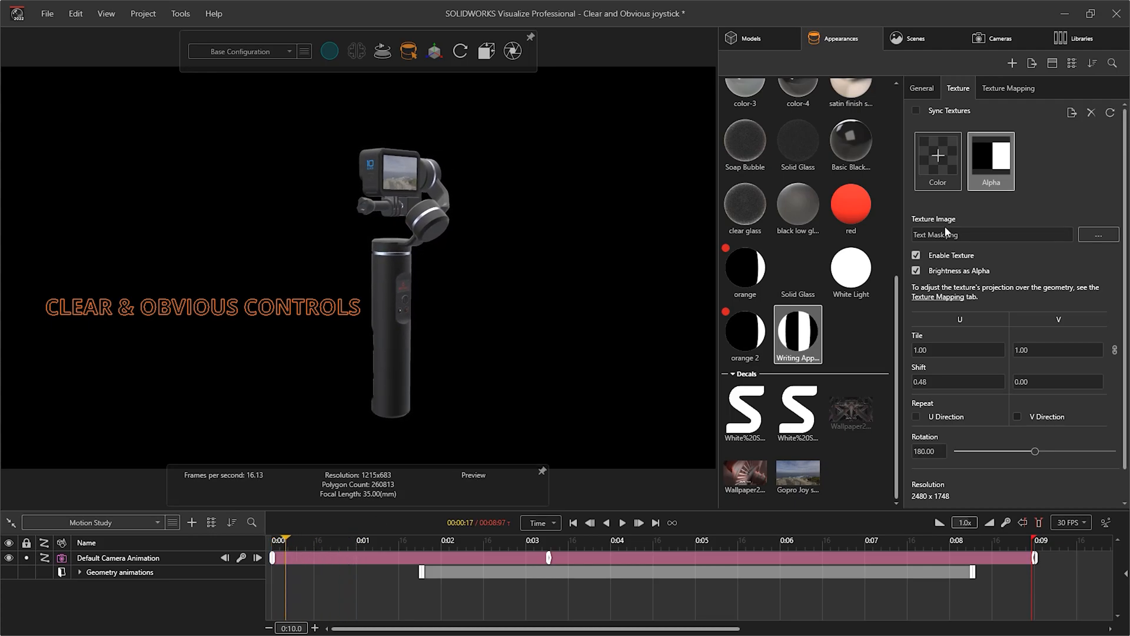
pyautogui.rightClick(798, 334)
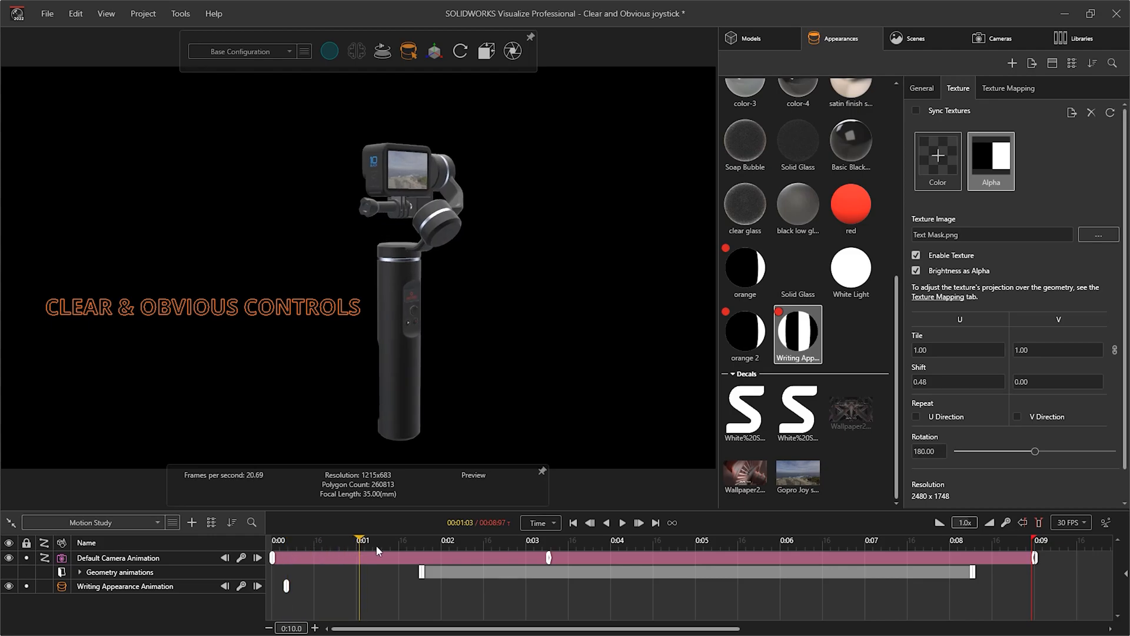
pyautogui.moveTo(357, 557); pyautogui.dragTo(483, 558)
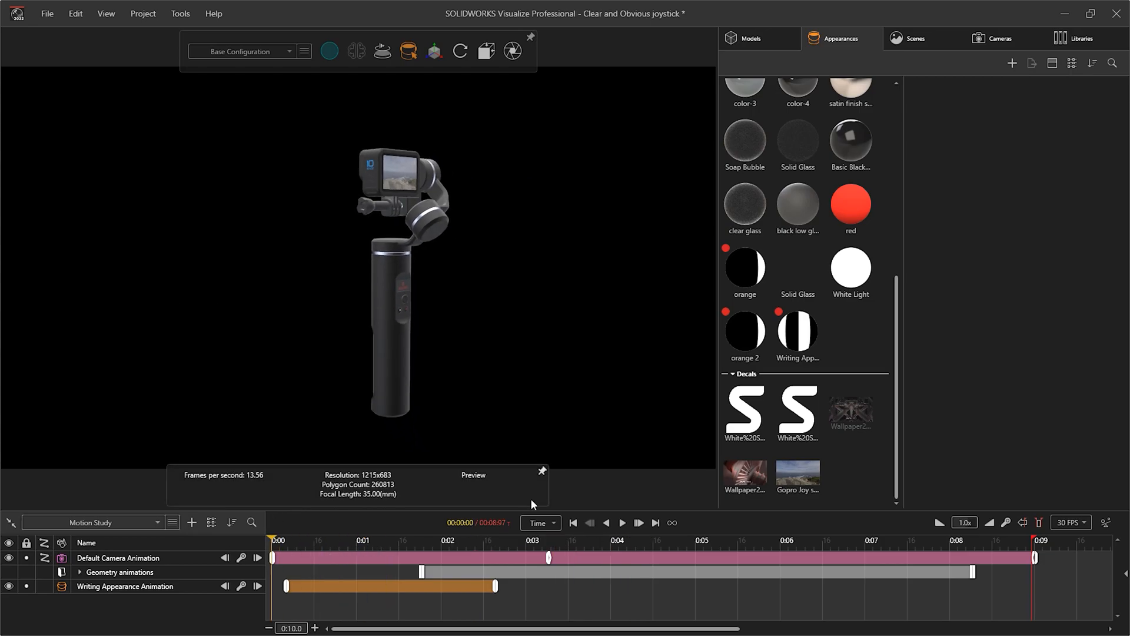
pyautogui.click(622, 523)
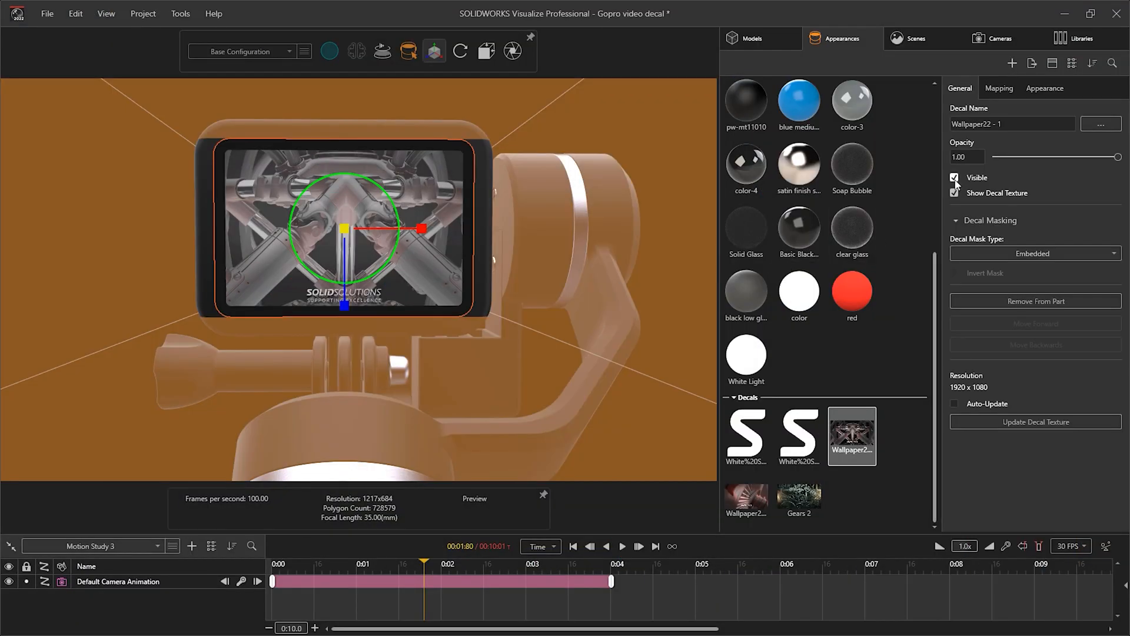
# Replace the screen decal with the Gears 2 video and mask steam by Brightness as Opacity
pyautogui.click(799, 499)
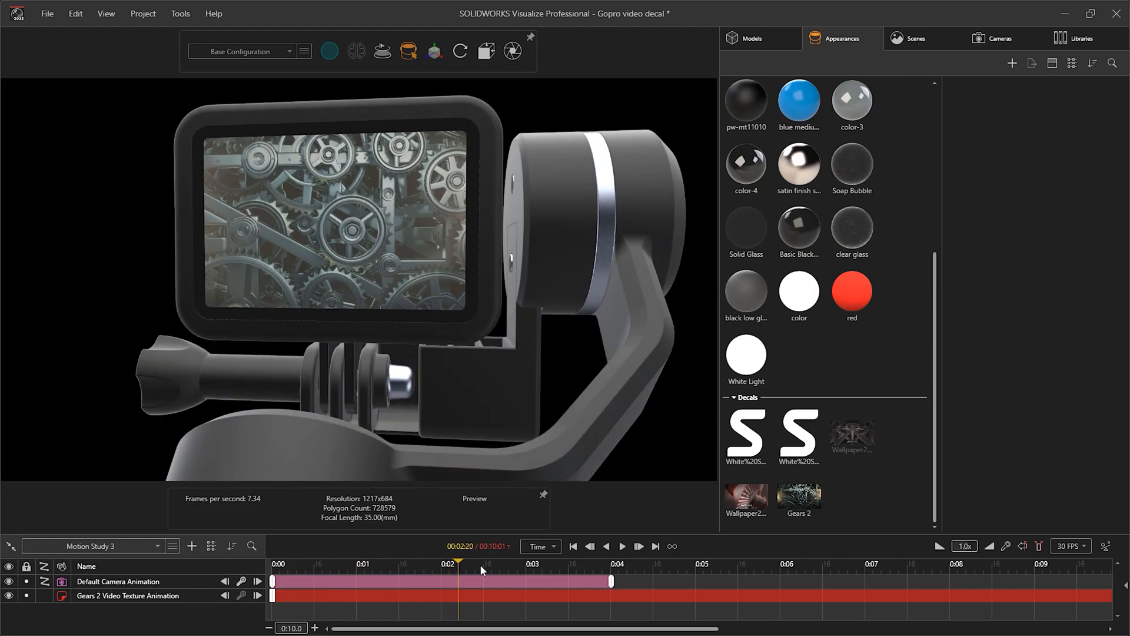
pyautogui.click(649, 564)
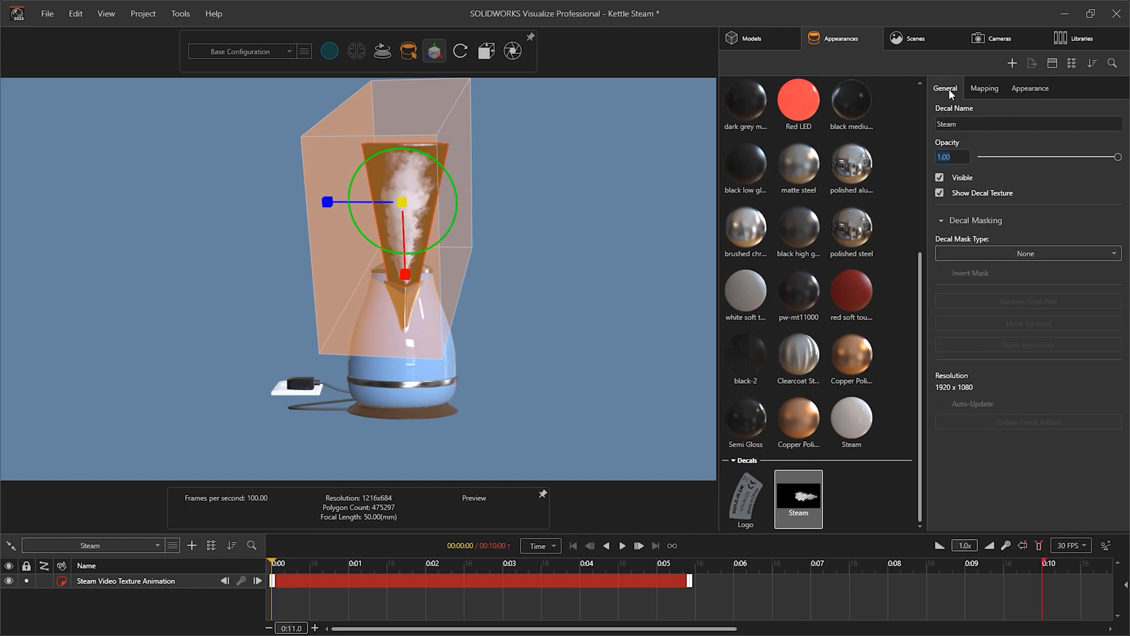
pyautogui.click(1027, 253)
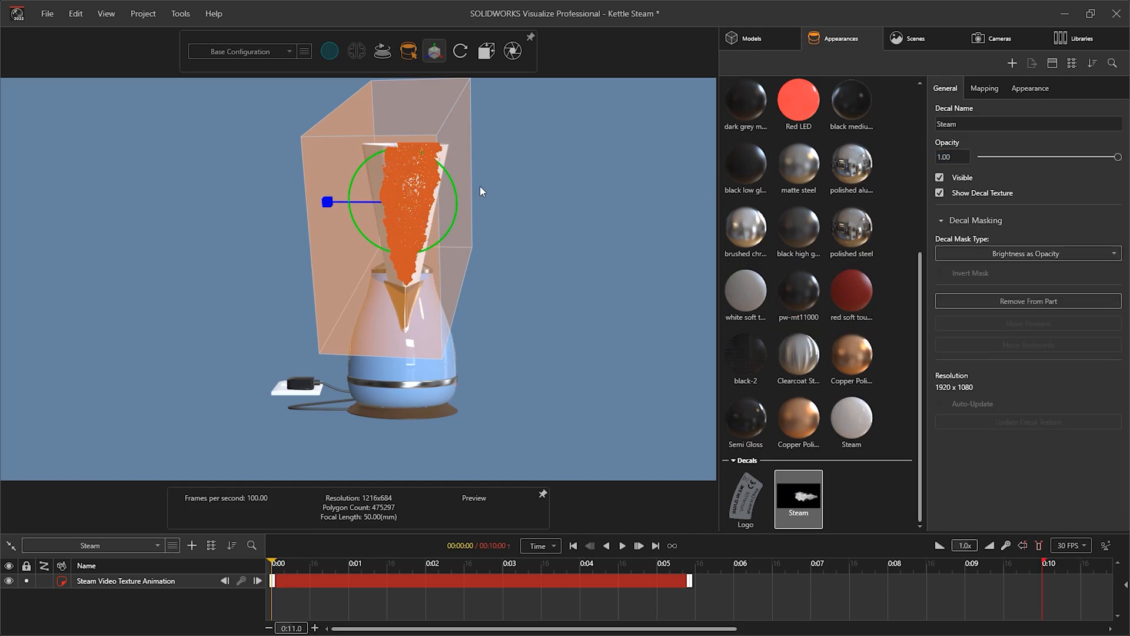
pyautogui.click(850, 421)
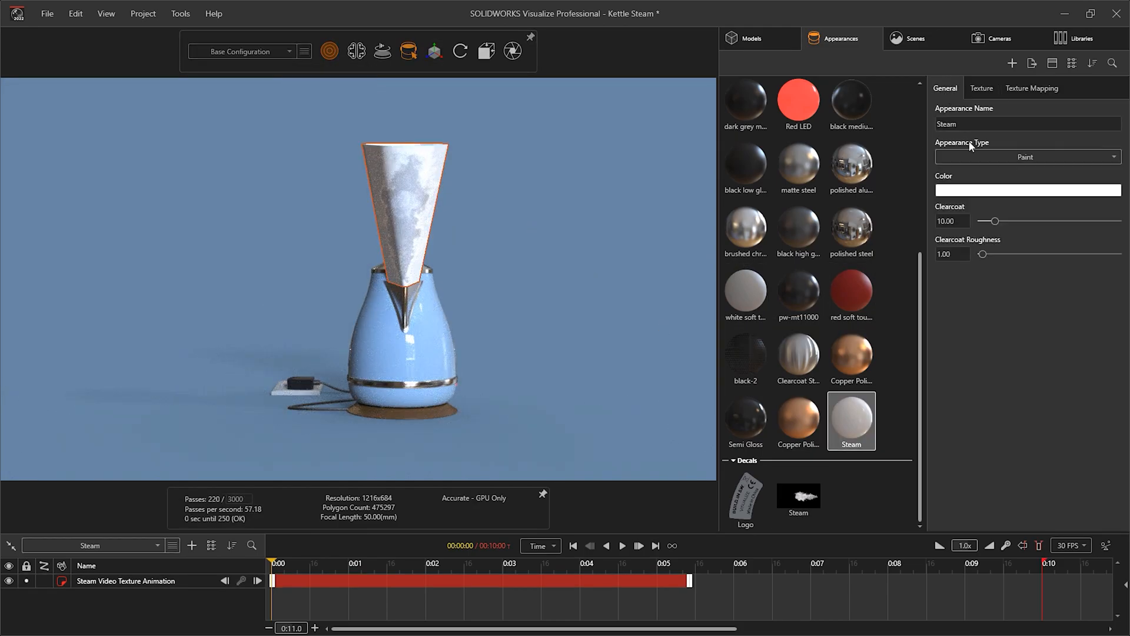
pyautogui.click(1024, 157)
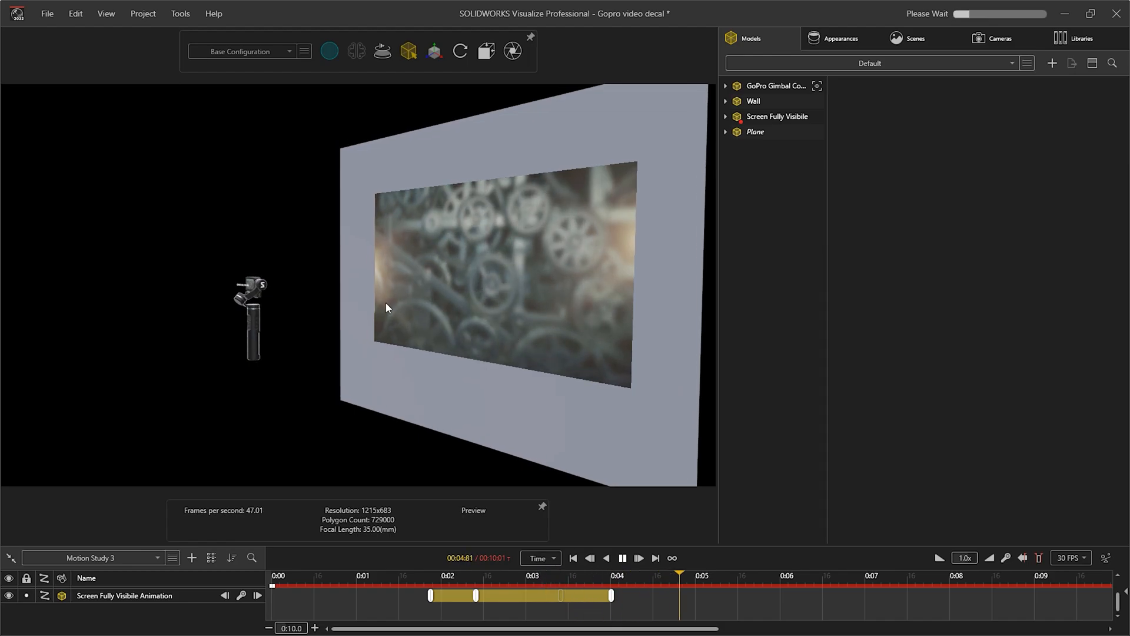
# Check the Scenes add menu in Gopro glittering background, then the Models add options
pyautogui.click(915, 38)
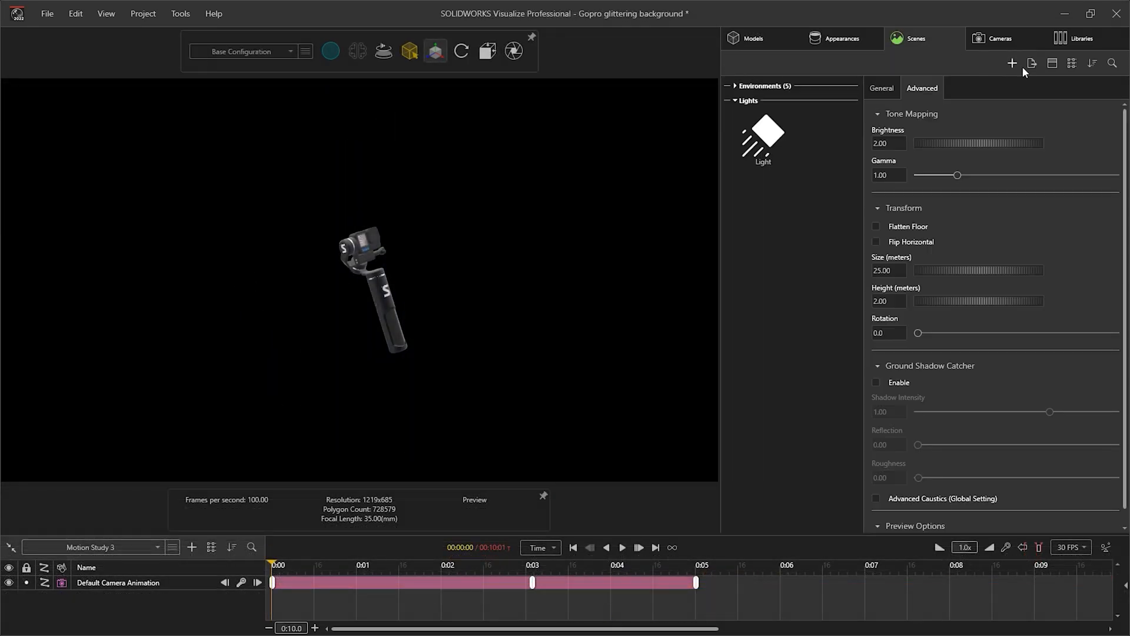
pyautogui.click(1012, 64)
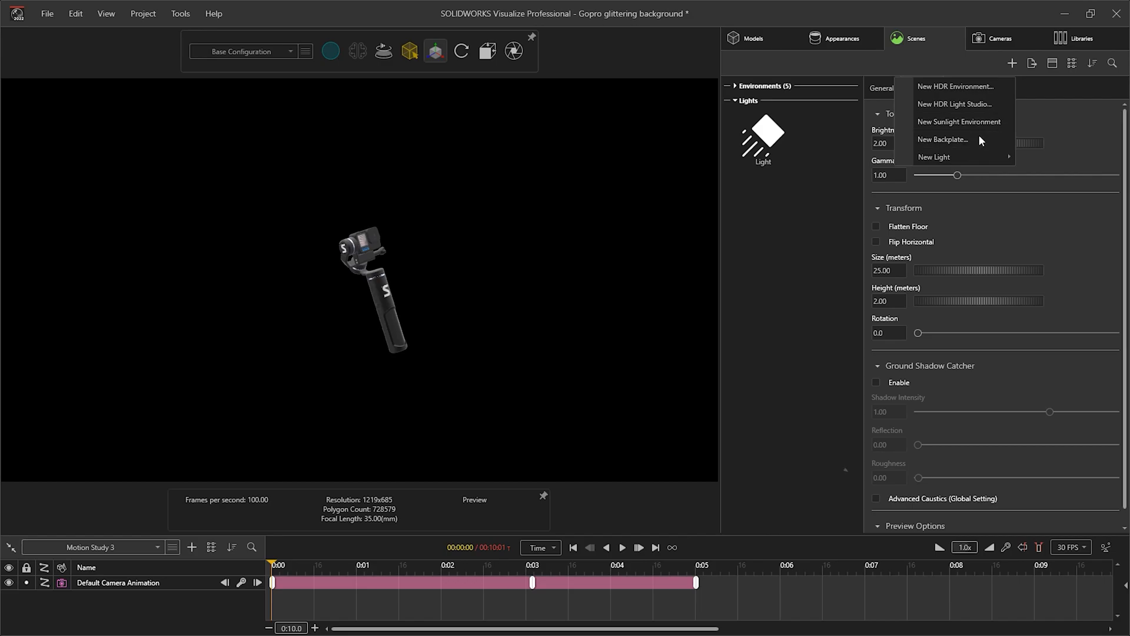
pyautogui.click(942, 139)
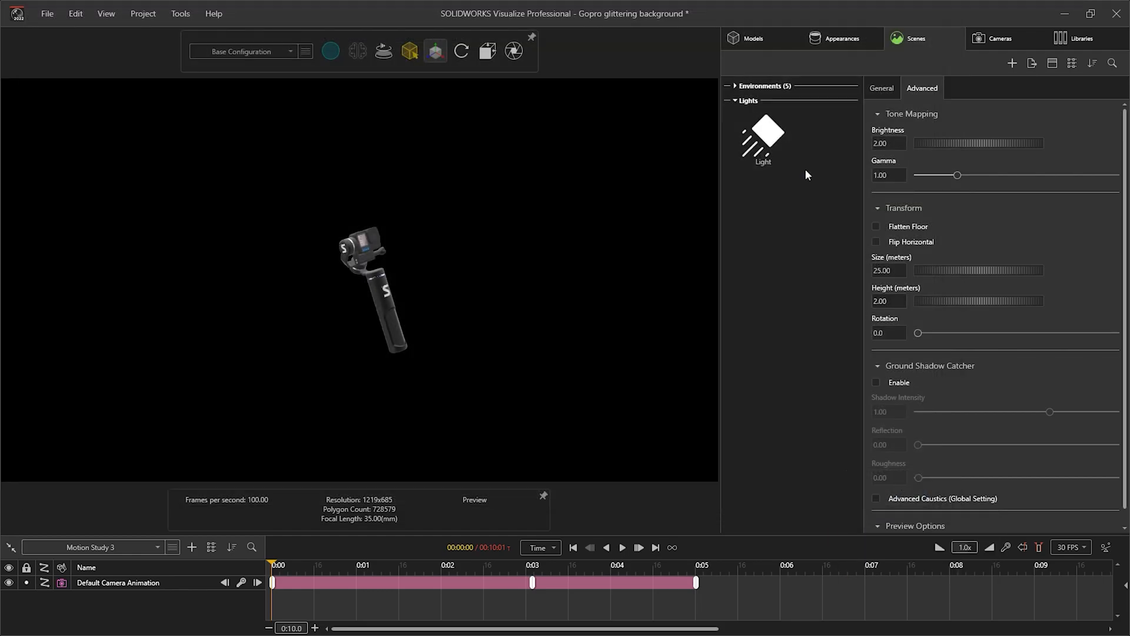
pyautogui.click(752, 38)
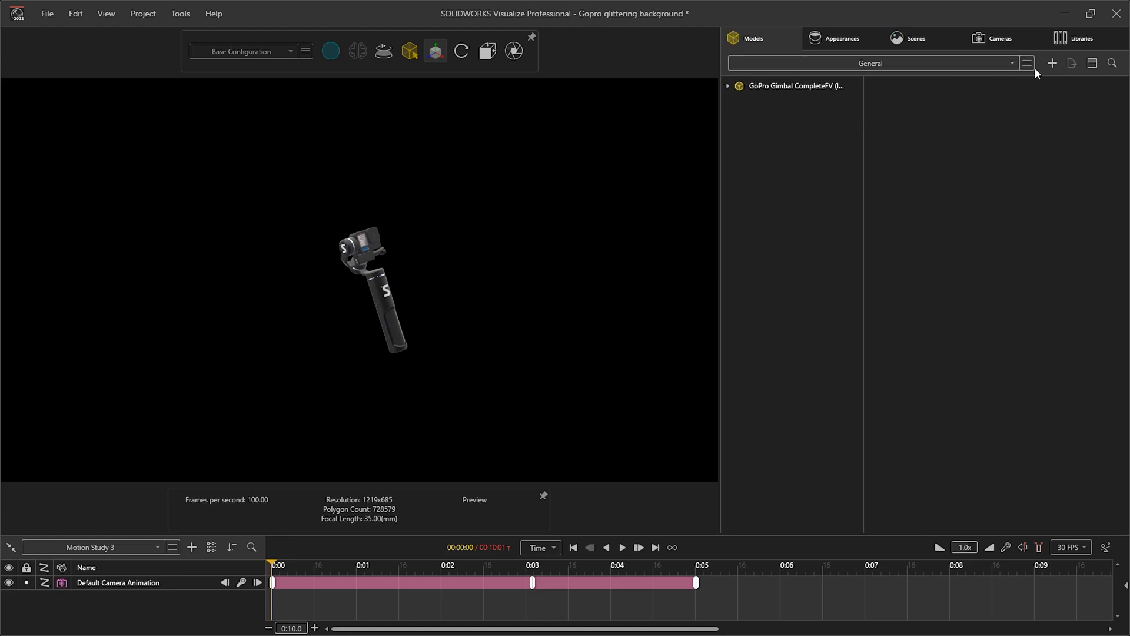
pyautogui.click(1052, 63)
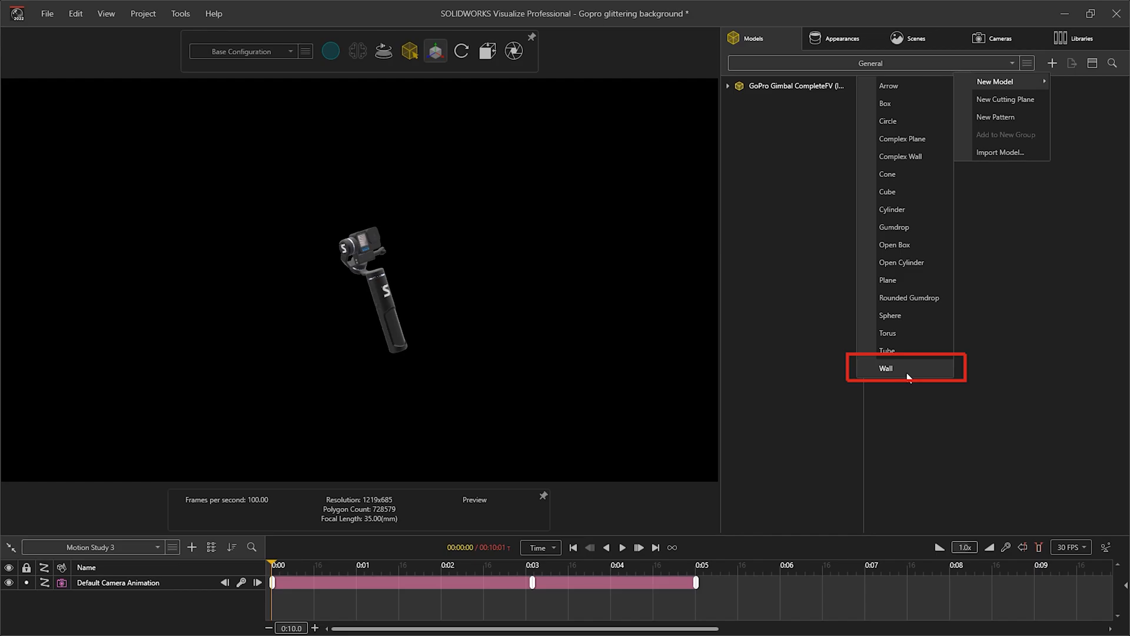
# Add a Wall model behind the gimbal and browse objects for it to follow
pyautogui.click(886, 368)
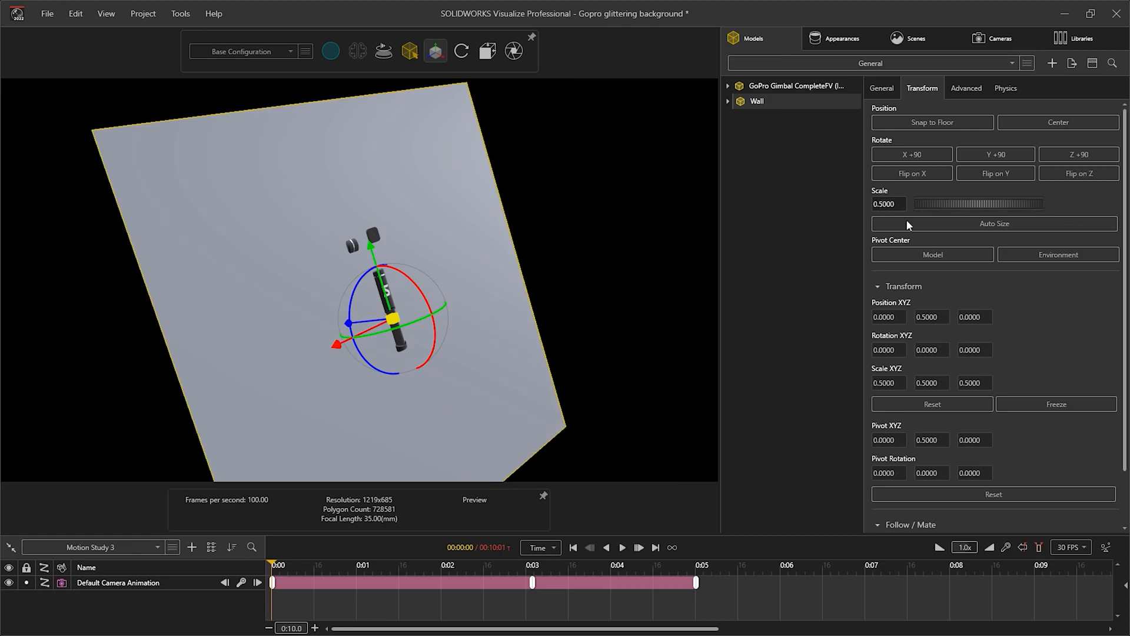
pyautogui.click(992, 482)
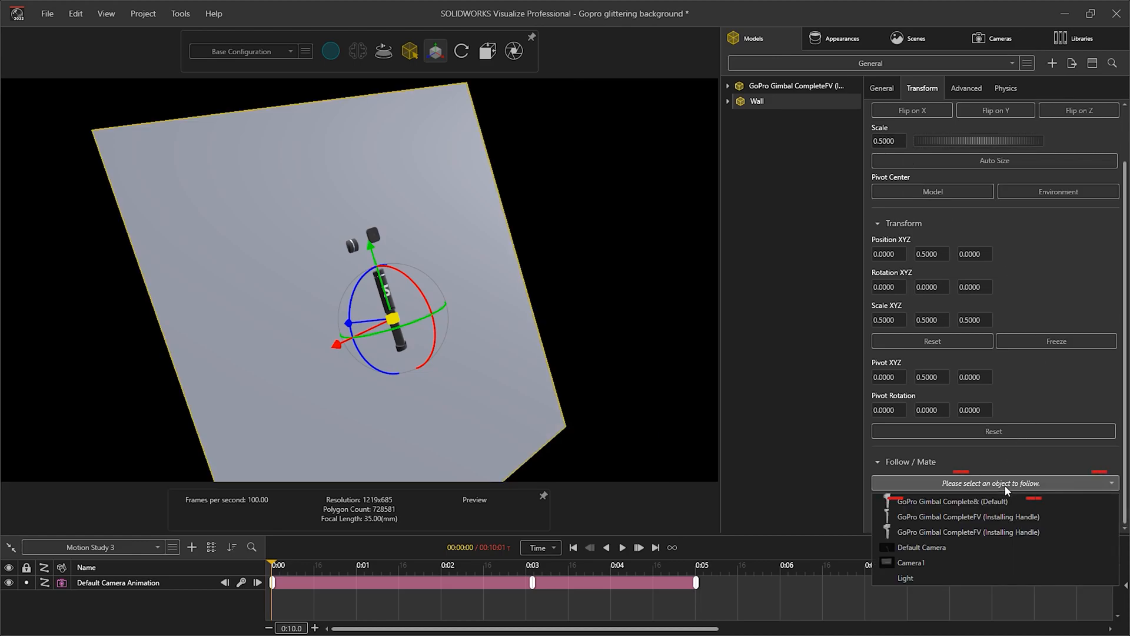
pyautogui.moveTo(989, 547)
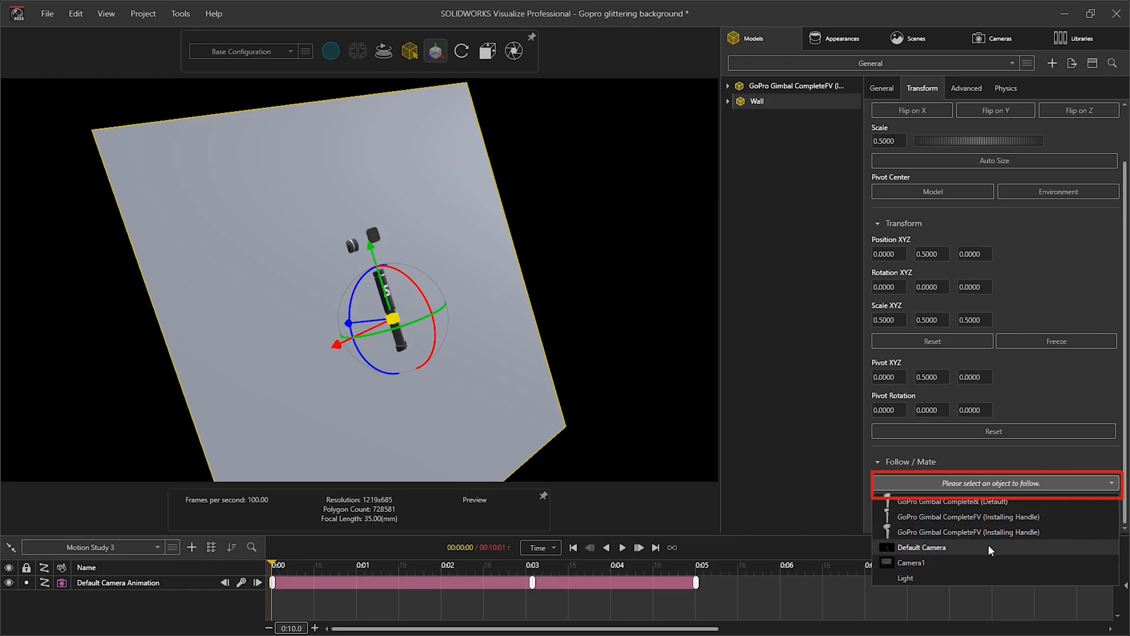
# Set the wall's Follow/Mate to Default Camera and view the scene through Camera1
pyautogui.click(920, 547)
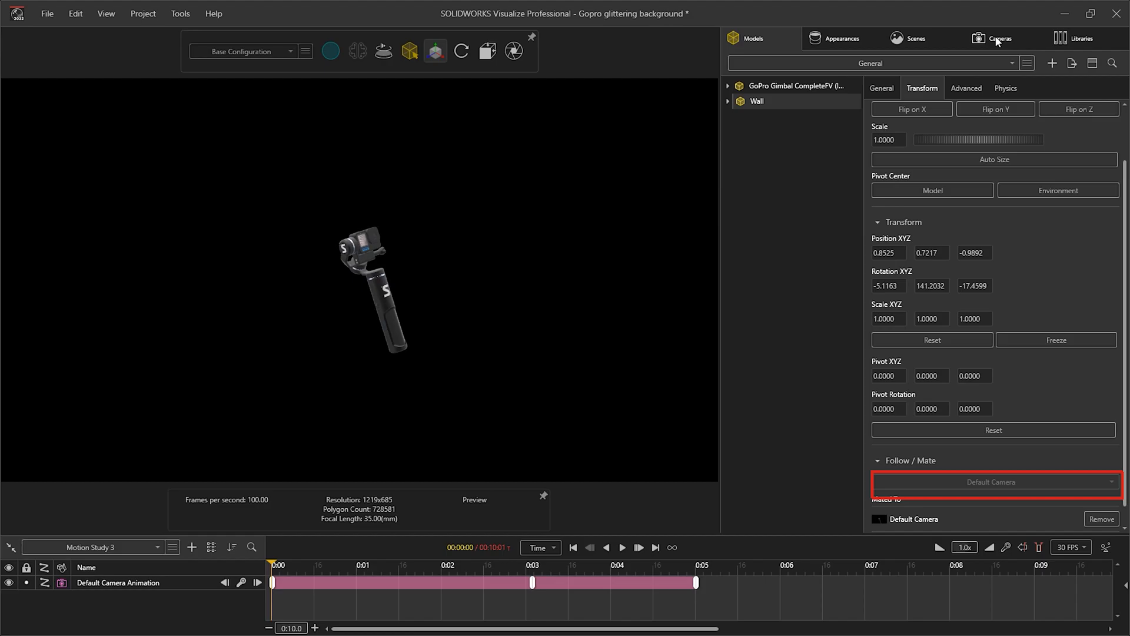
pyautogui.click(998, 38)
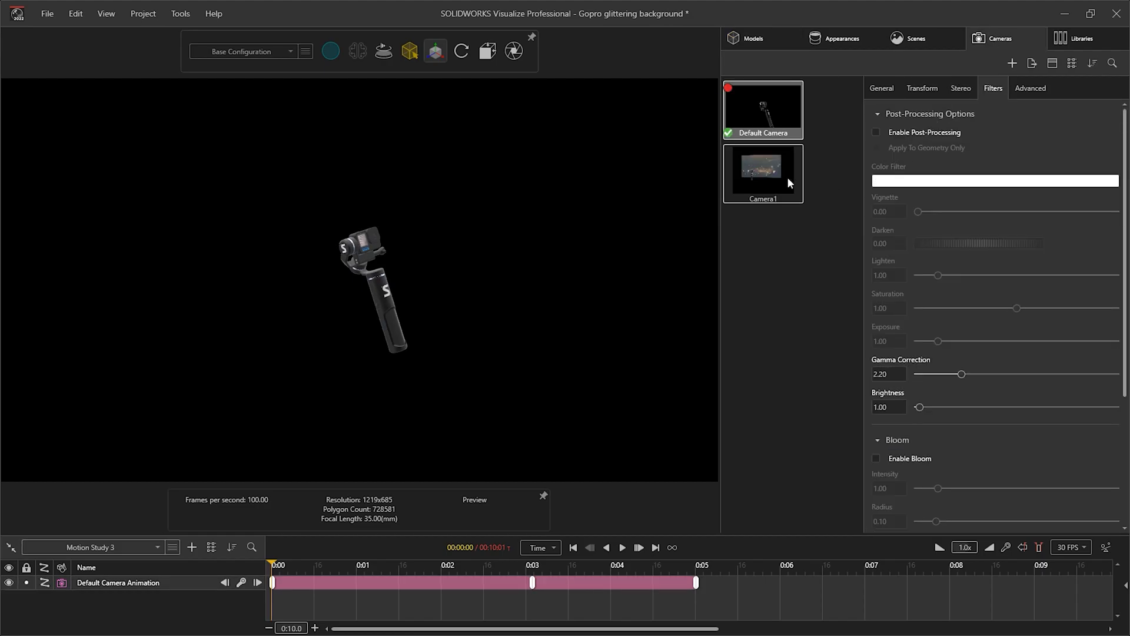
pyautogui.click(763, 173)
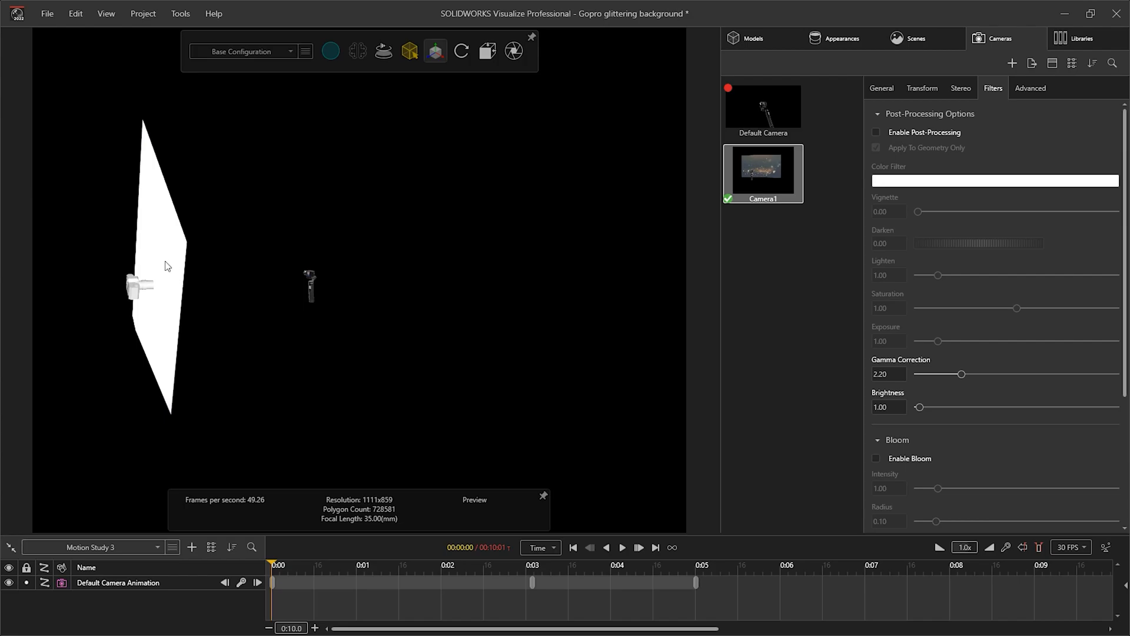
# Apply Basic Black Paint from the Appearances tab onto the Wall
pyautogui.click(751, 39)
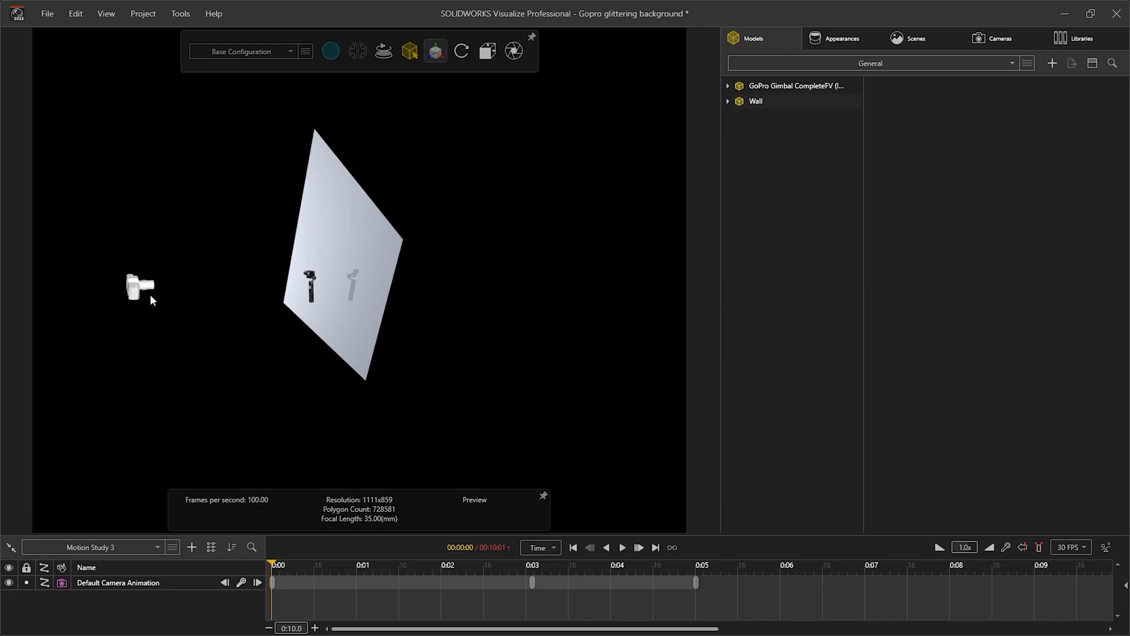
pyautogui.click(138, 287)
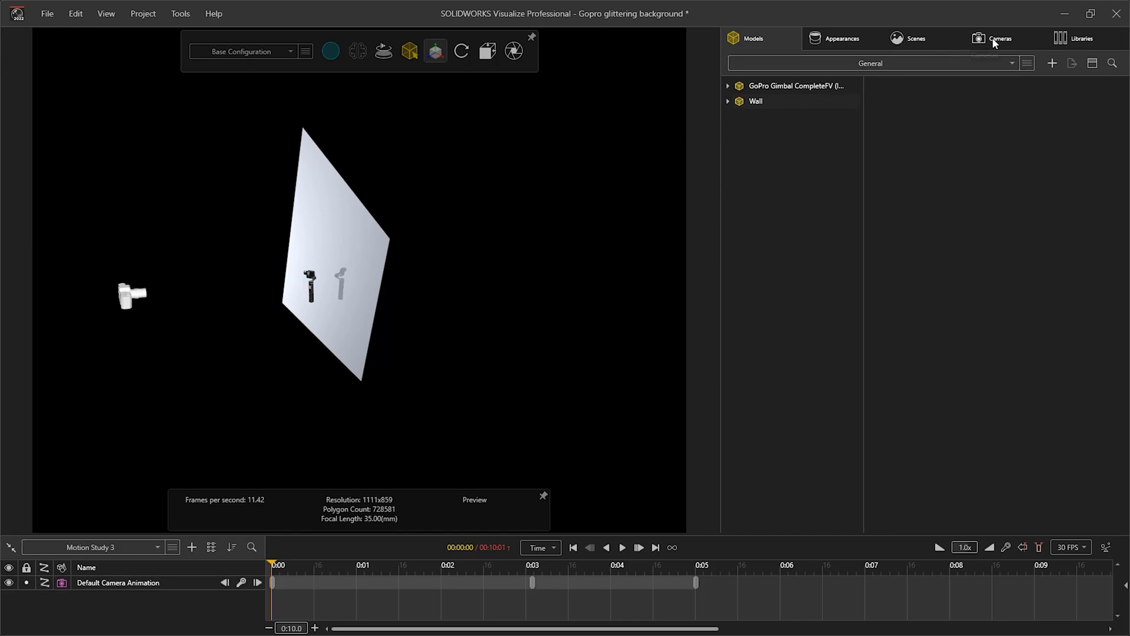
pyautogui.click(839, 38)
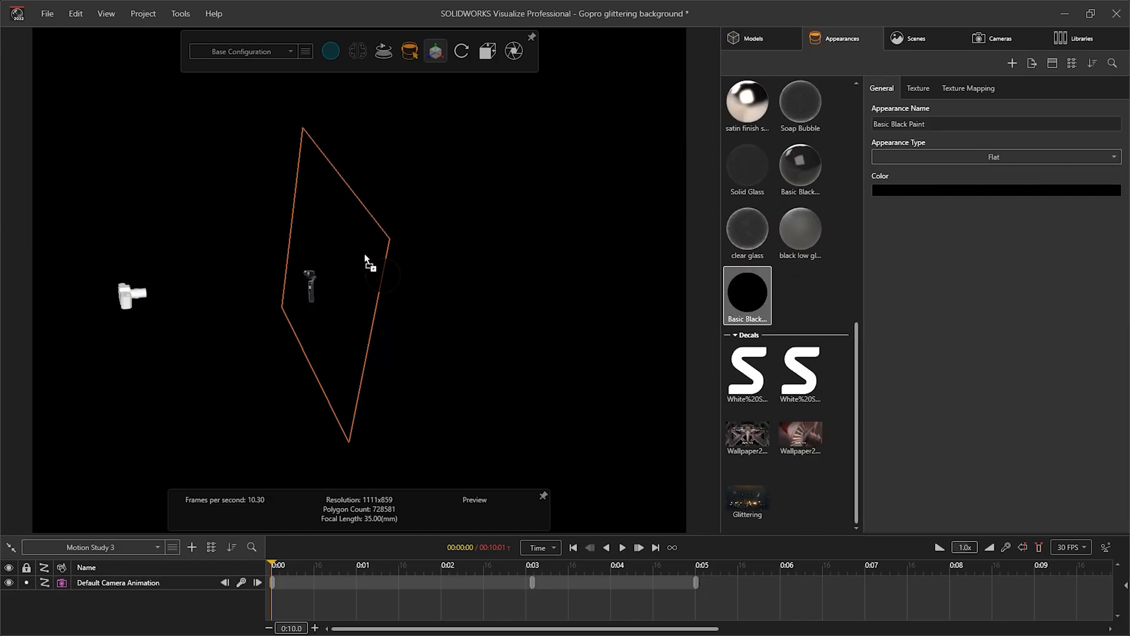
# Return to the default camera and scrub to about 3 seconds to preview the fly-in
pyautogui.click(998, 38)
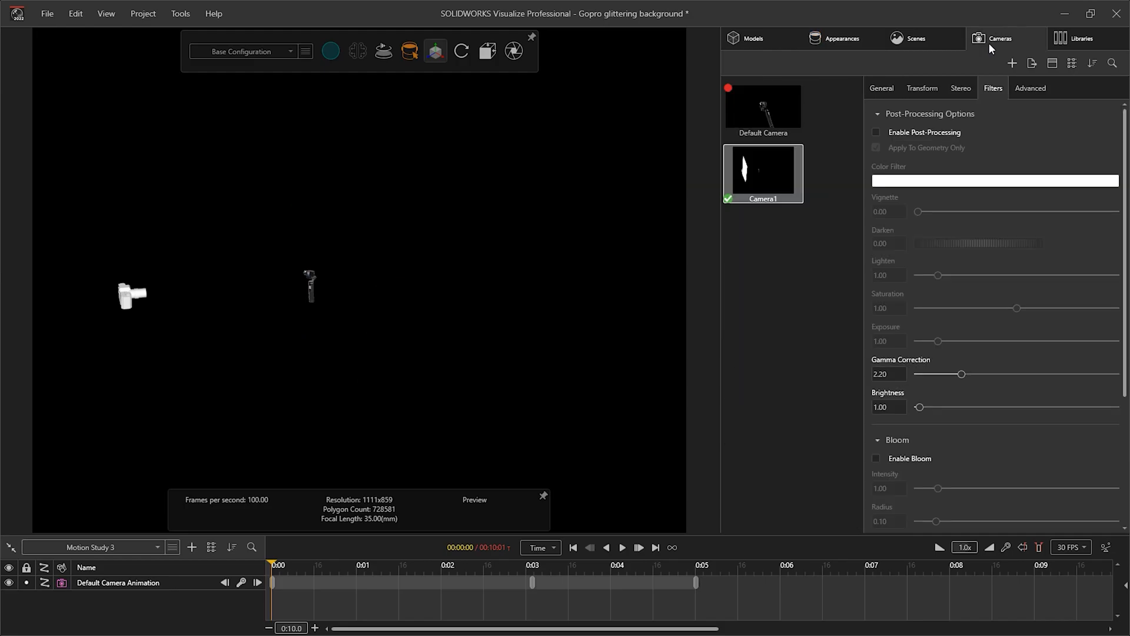
pyautogui.click(761, 109)
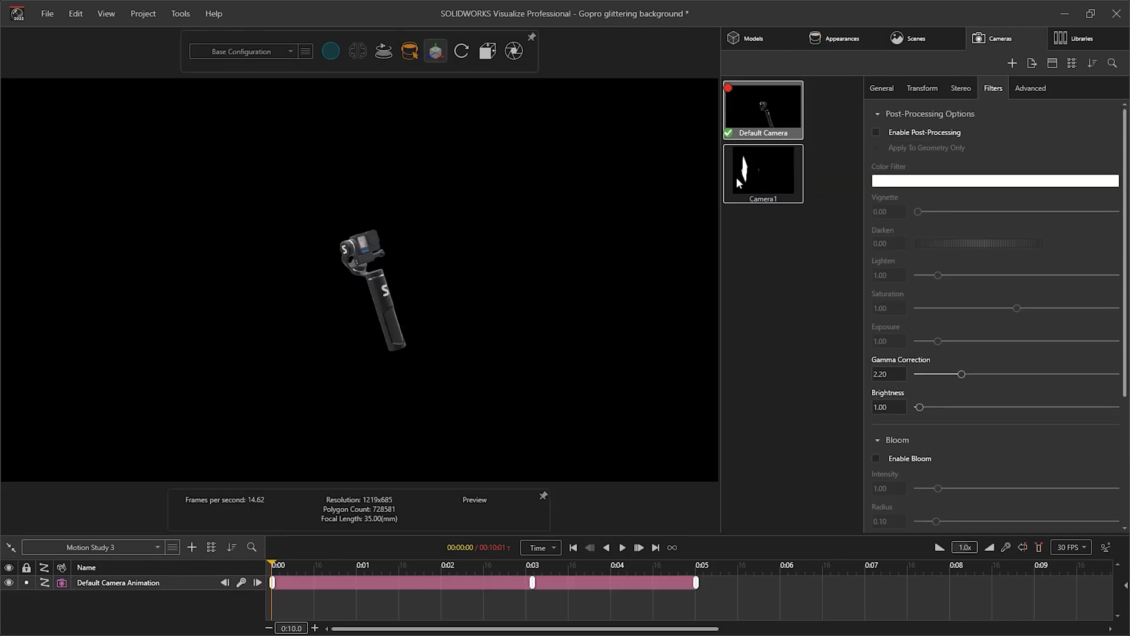
pyautogui.click(836, 38)
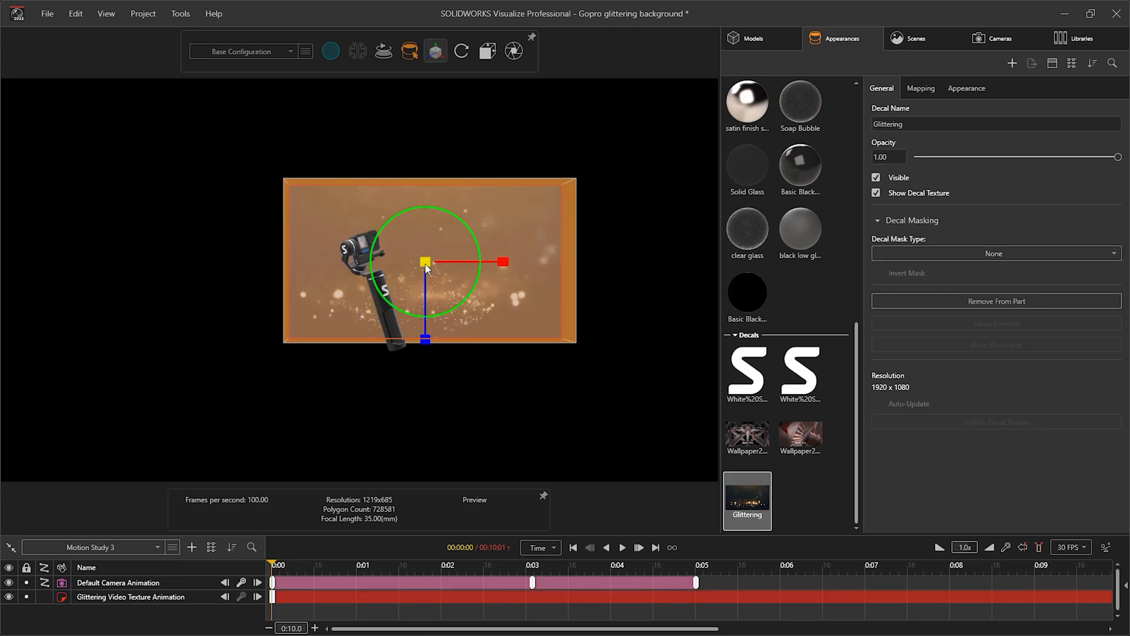
pyautogui.moveTo(502, 261); pyautogui.dragTo(617, 260)
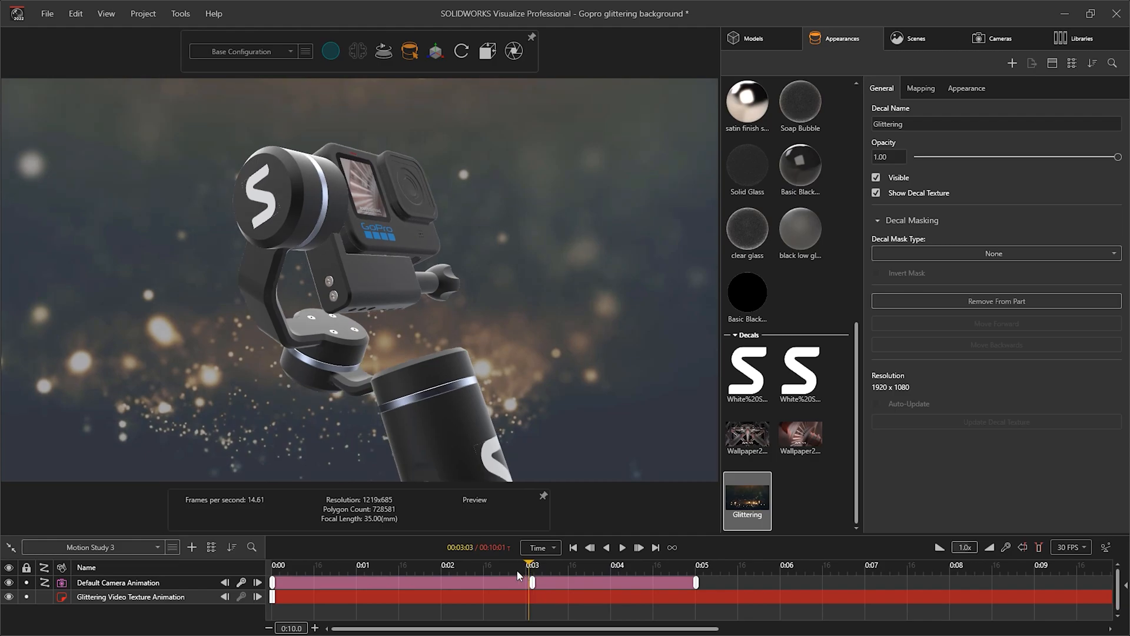
# Scrub the timeline back and forward to review the camera move
pyautogui.moveTo(532, 582); pyautogui.dragTo(440, 582)
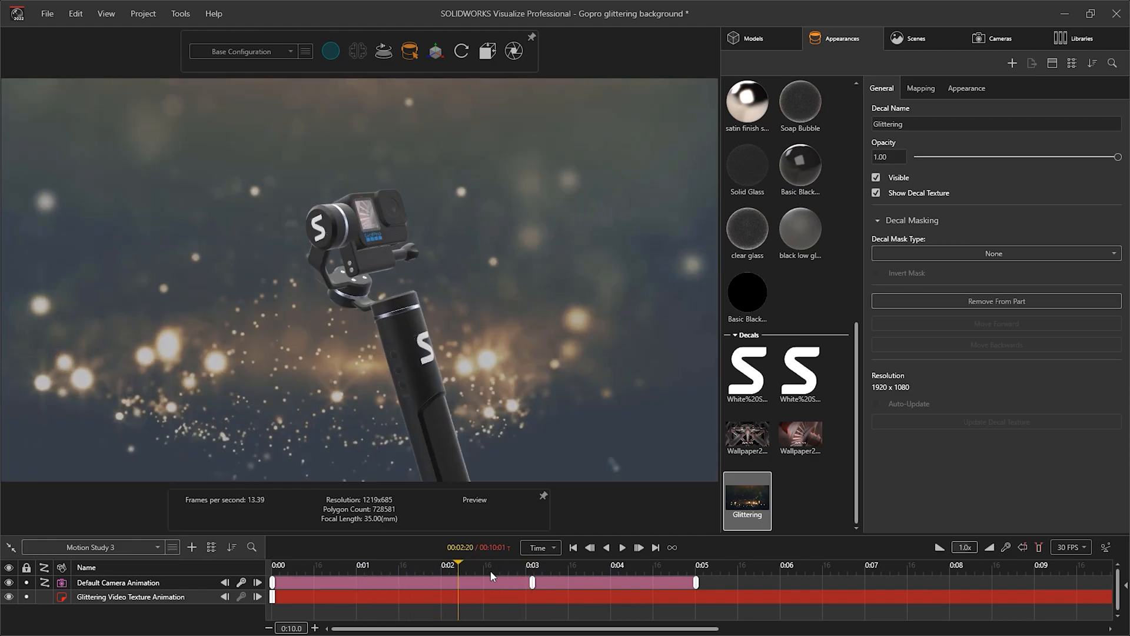
pyautogui.moveTo(459, 562); pyautogui.dragTo(719, 562)
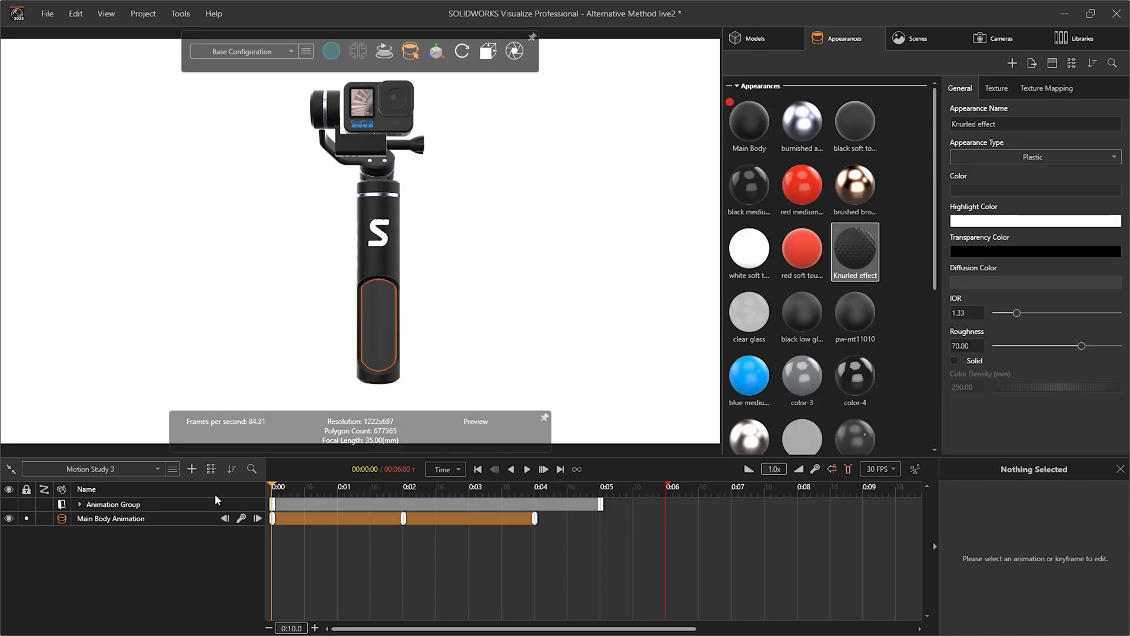
# Add a Knurled effect colour track and set all keyframes' Transition In and Out to Hold
pyautogui.moveTo(272, 482); pyautogui.dragTo(402, 482)
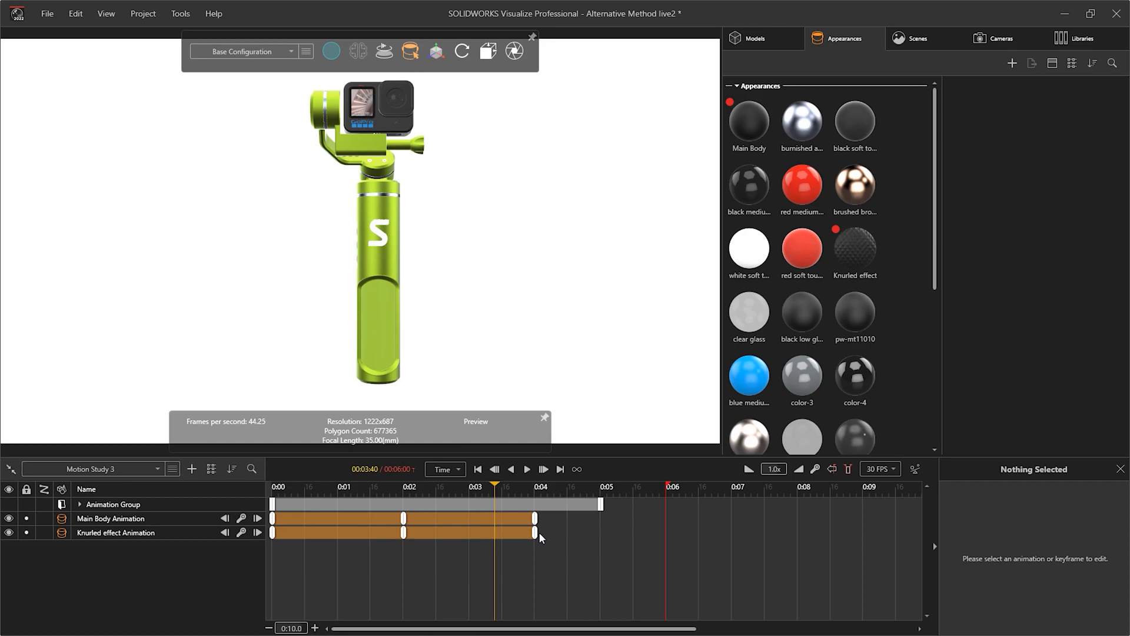
pyautogui.click(535, 532)
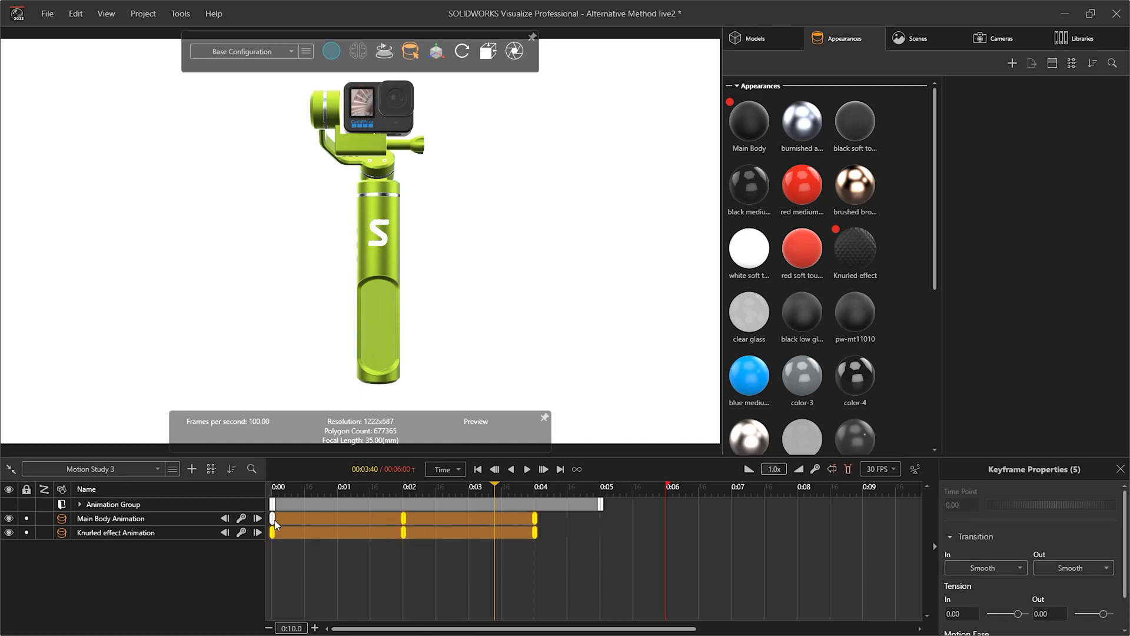
pyautogui.click(982, 568)
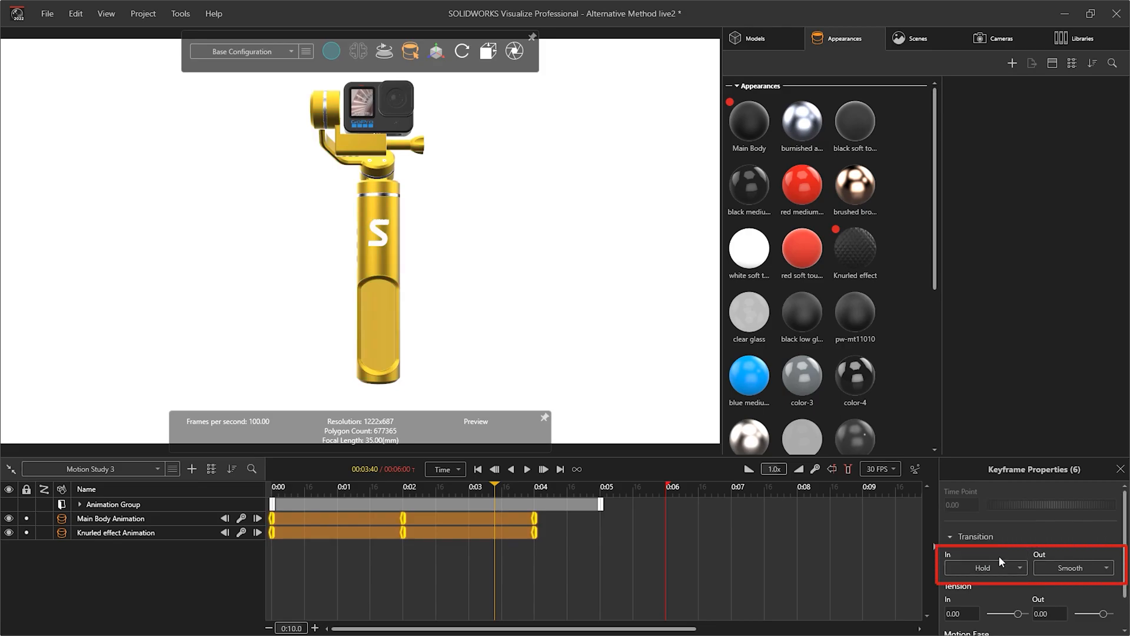
pyautogui.click(1073, 567)
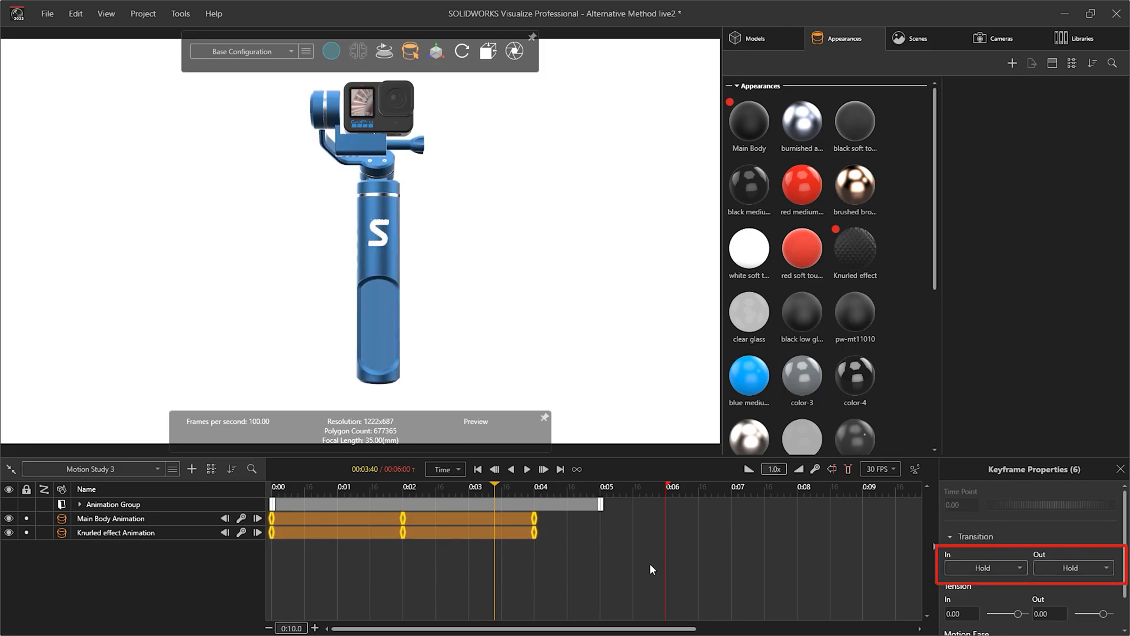
pyautogui.click(353, 487)
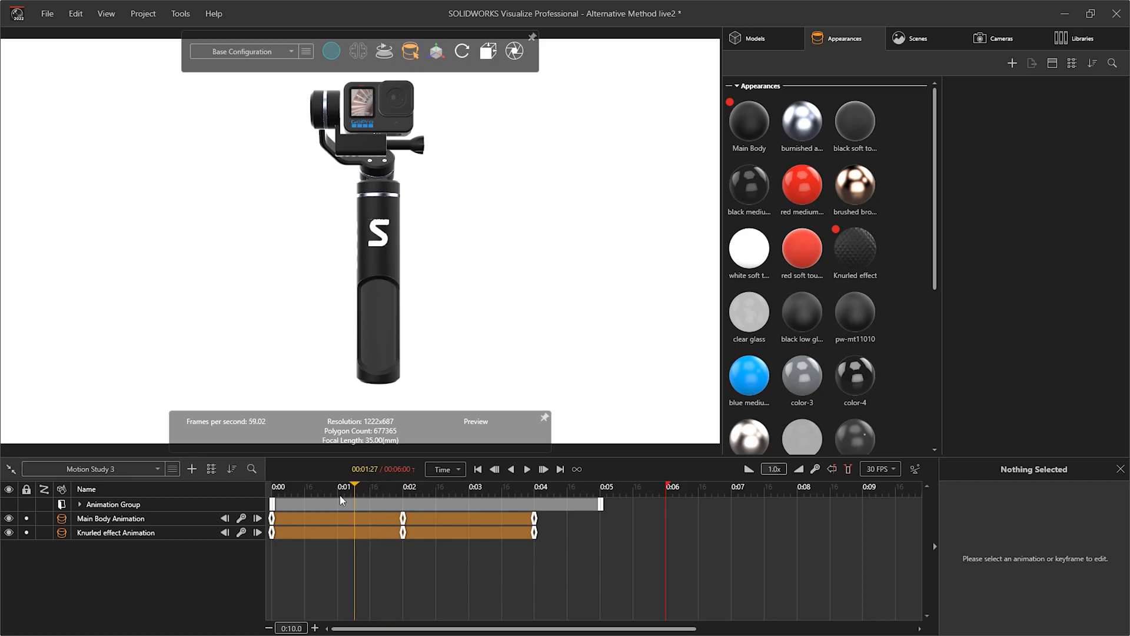
pyautogui.click(546, 487)
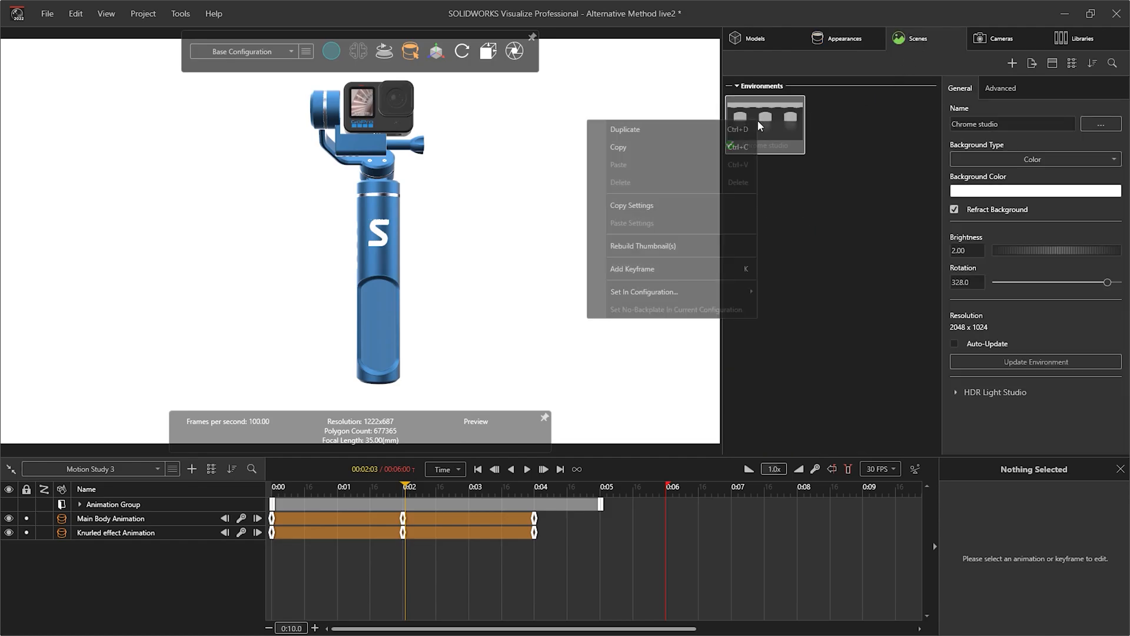
# Keyframe the Chrome studio environment and change its background colour to dark grey
pyautogui.click(632, 269)
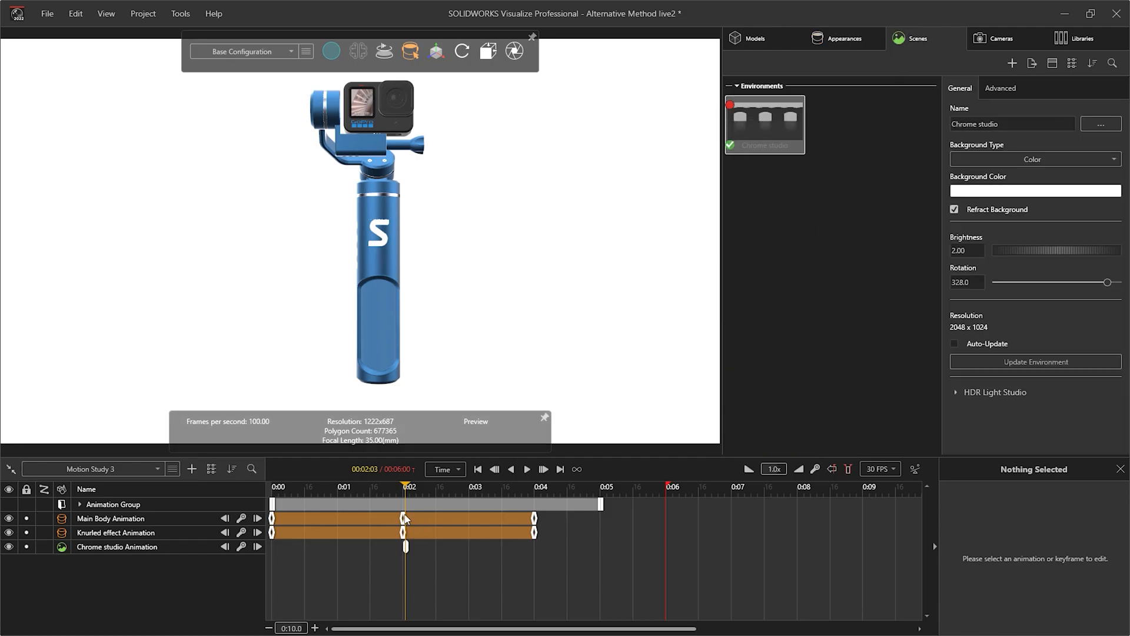
pyautogui.click(287, 546)
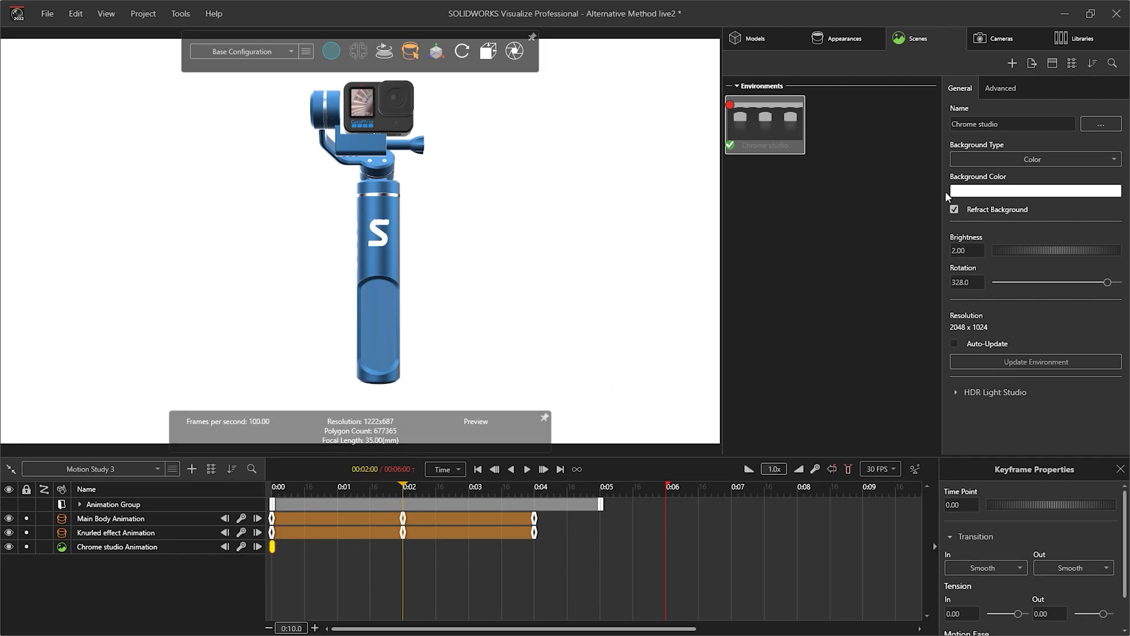
pyautogui.click(1034, 190)
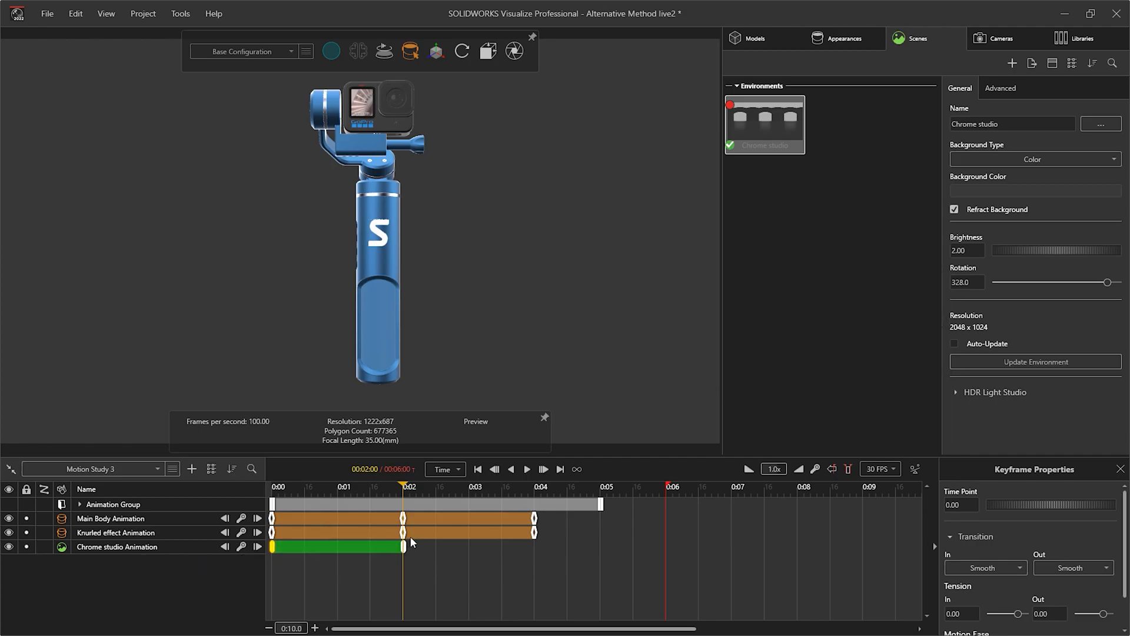
pyautogui.moveTo(402, 500); pyautogui.dragTo(418, 500)
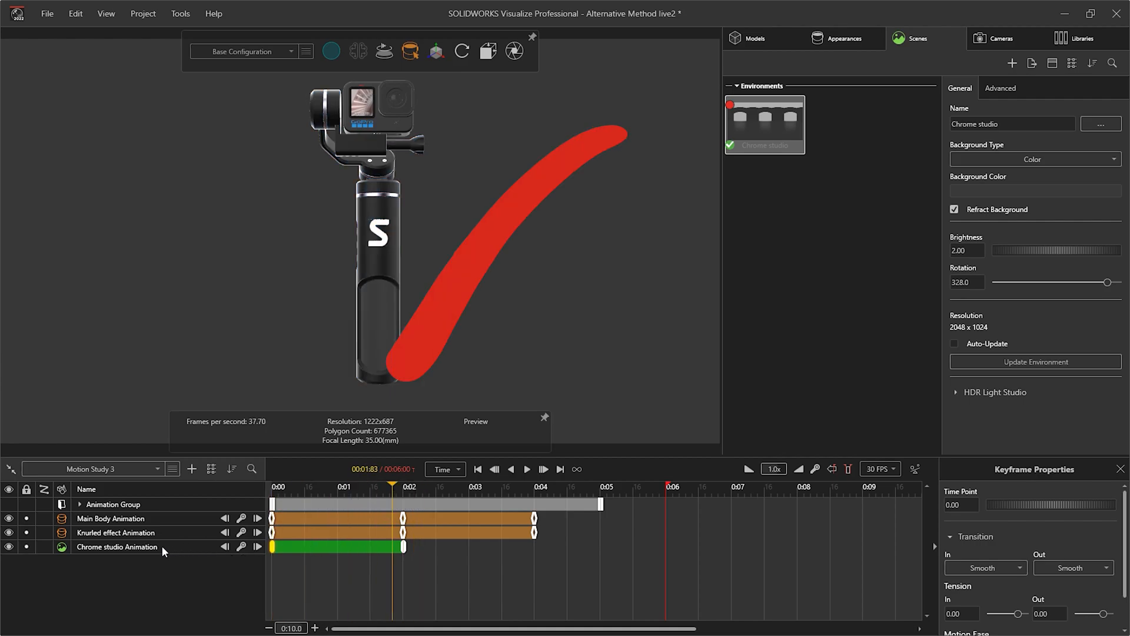
# Delete the studio environment animation, keep the white background, and switch to Camera1
pyautogui.rightClick(116, 546)
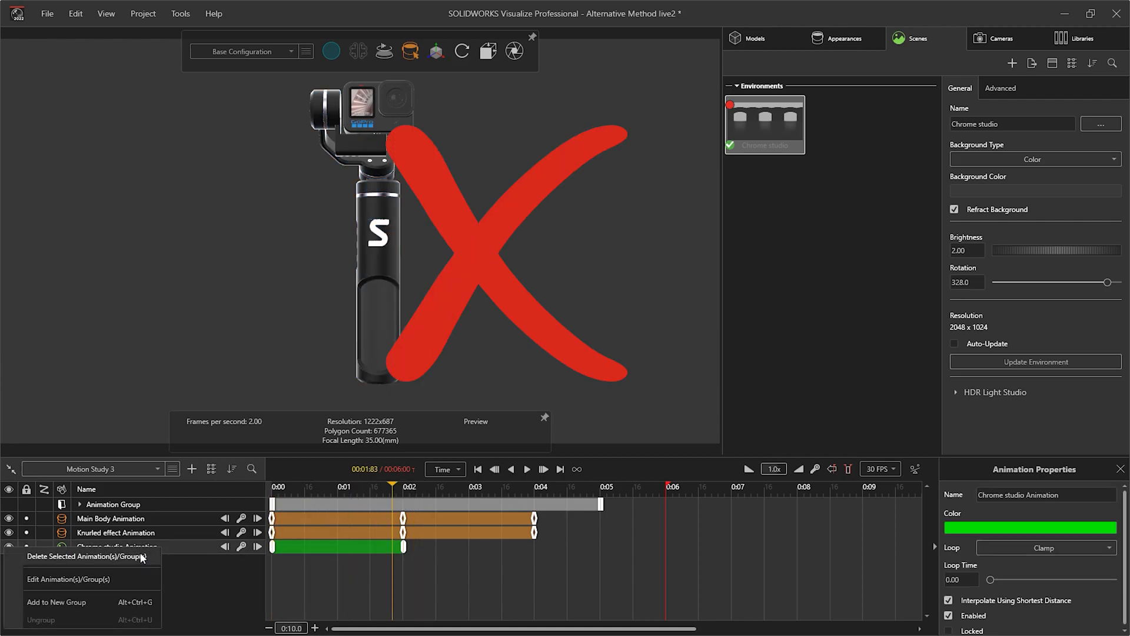
pyautogui.click(85, 556)
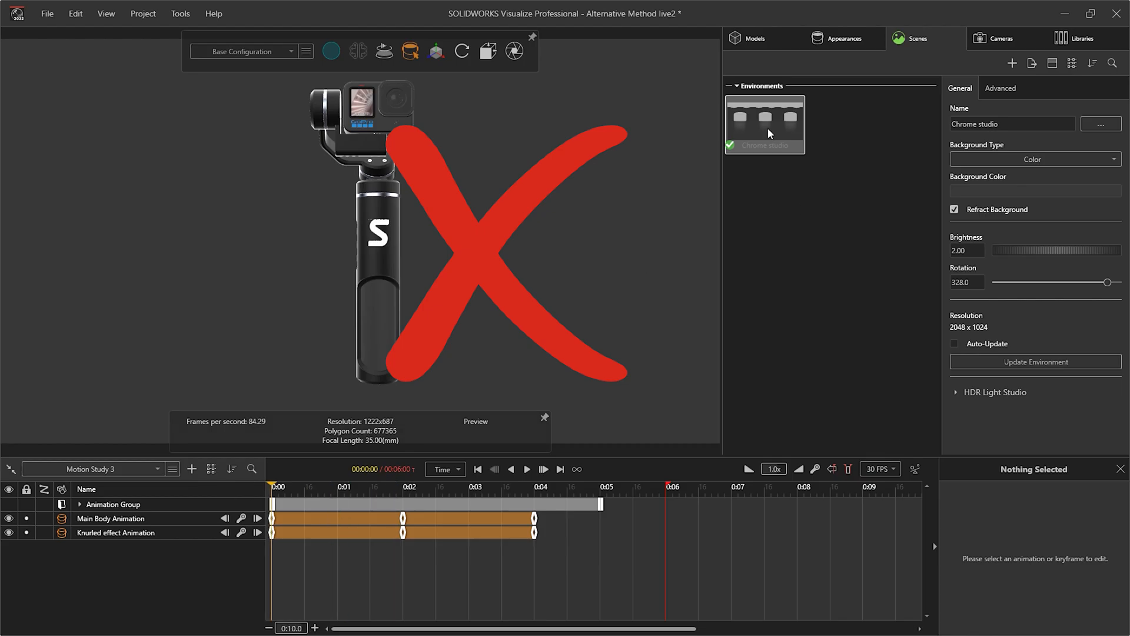
pyautogui.click(1034, 190)
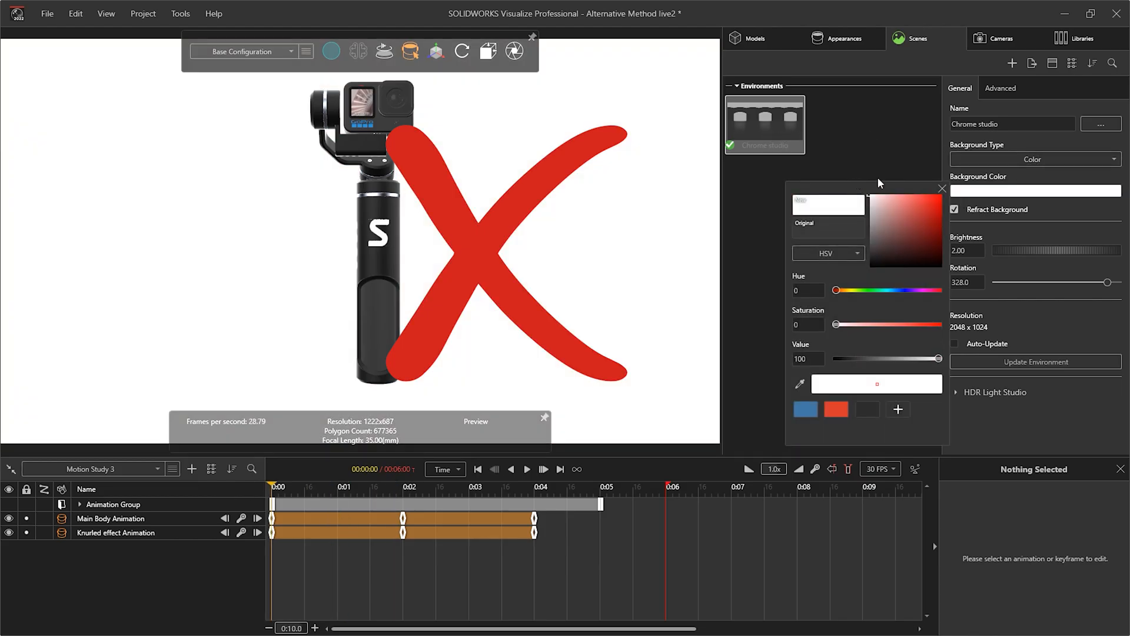
pyautogui.click(834, 63)
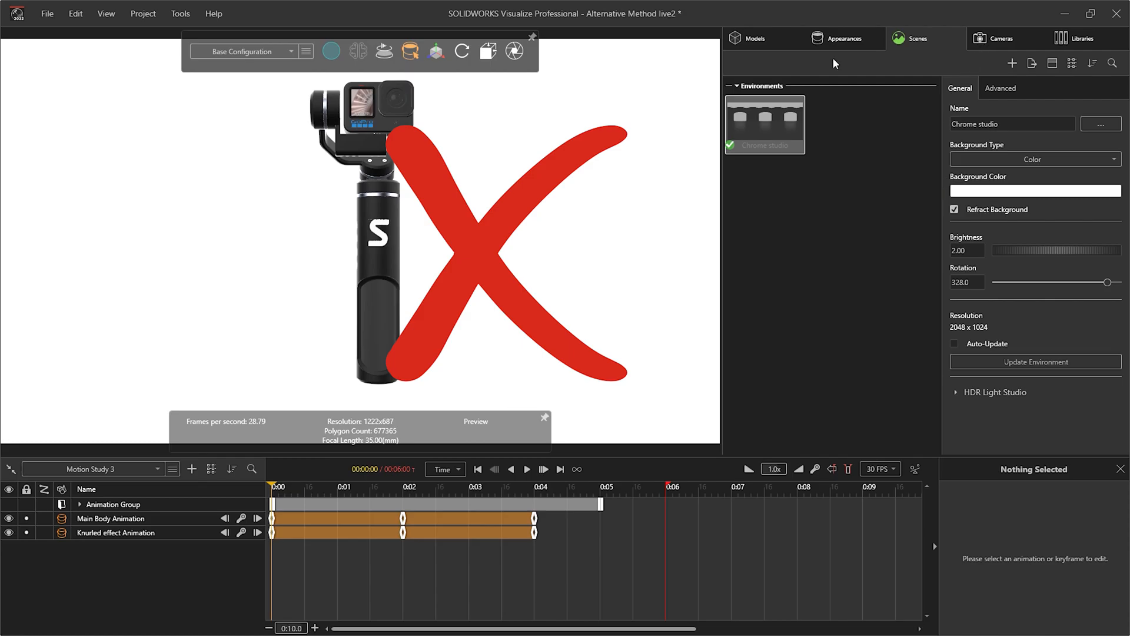
pyautogui.click(1000, 38)
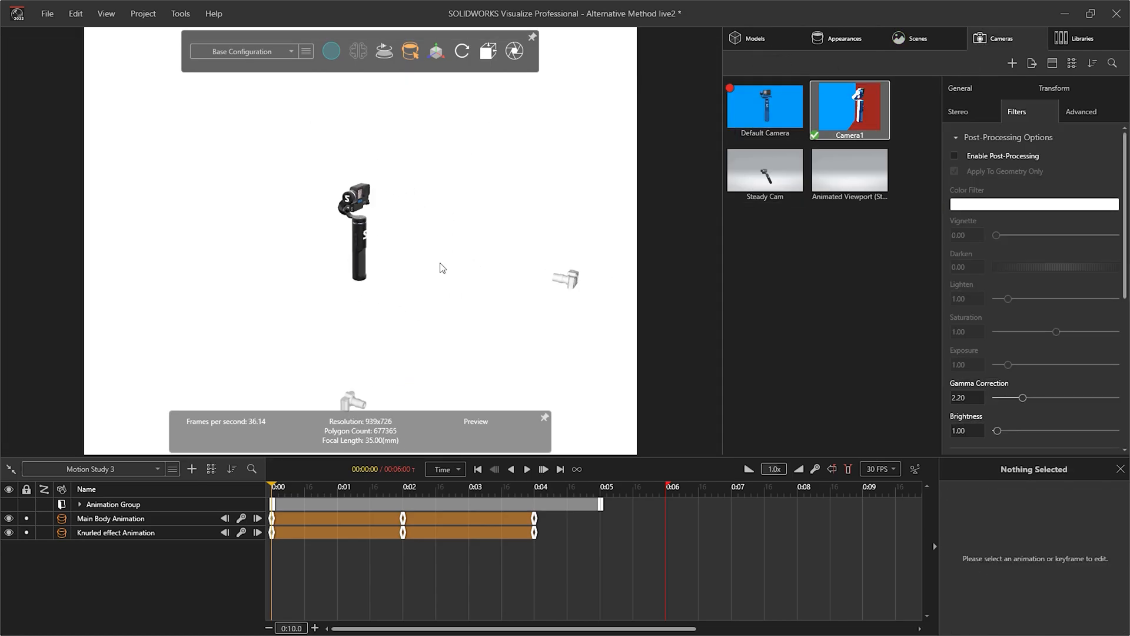
# Add a Wall plane in Models and select it to turn its appearance black
pyautogui.click(754, 38)
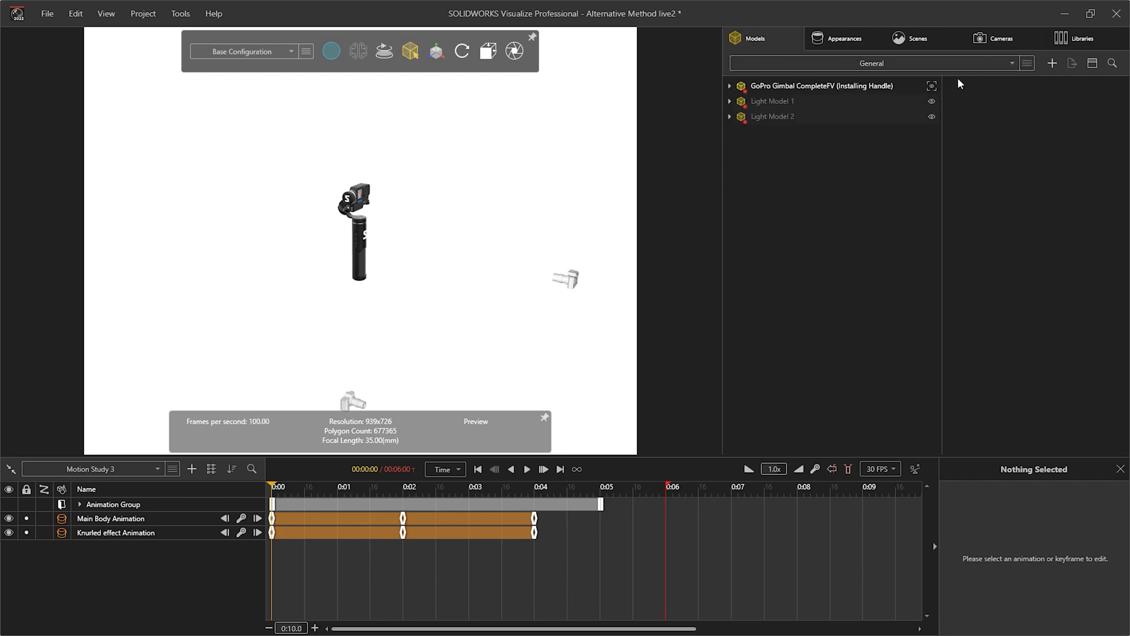
pyautogui.click(1051, 63)
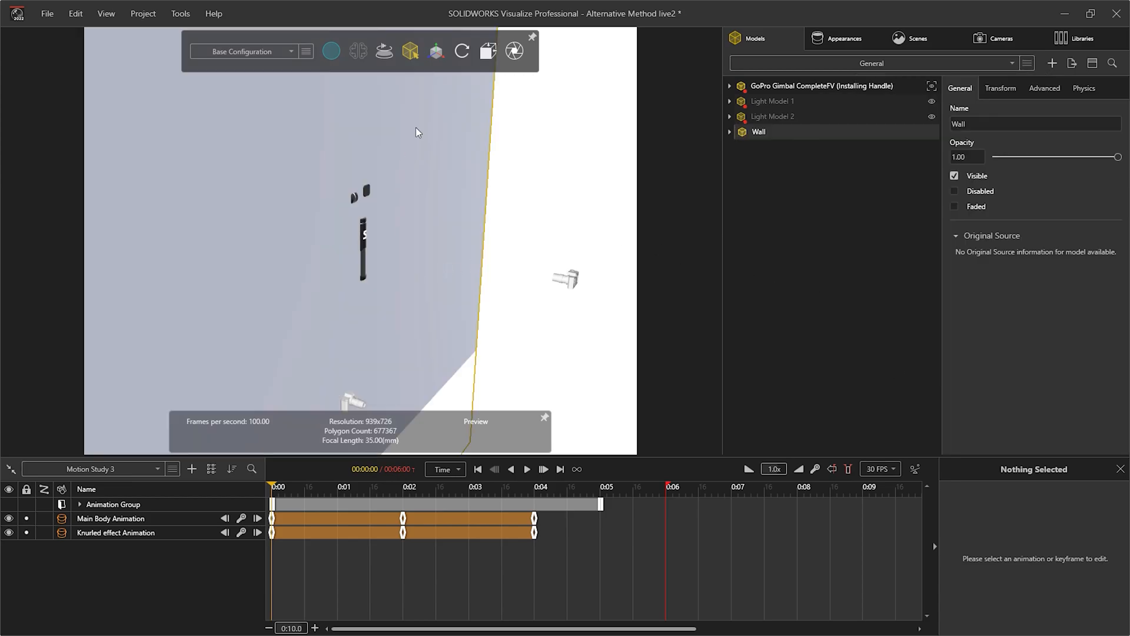
pyautogui.click(435, 50)
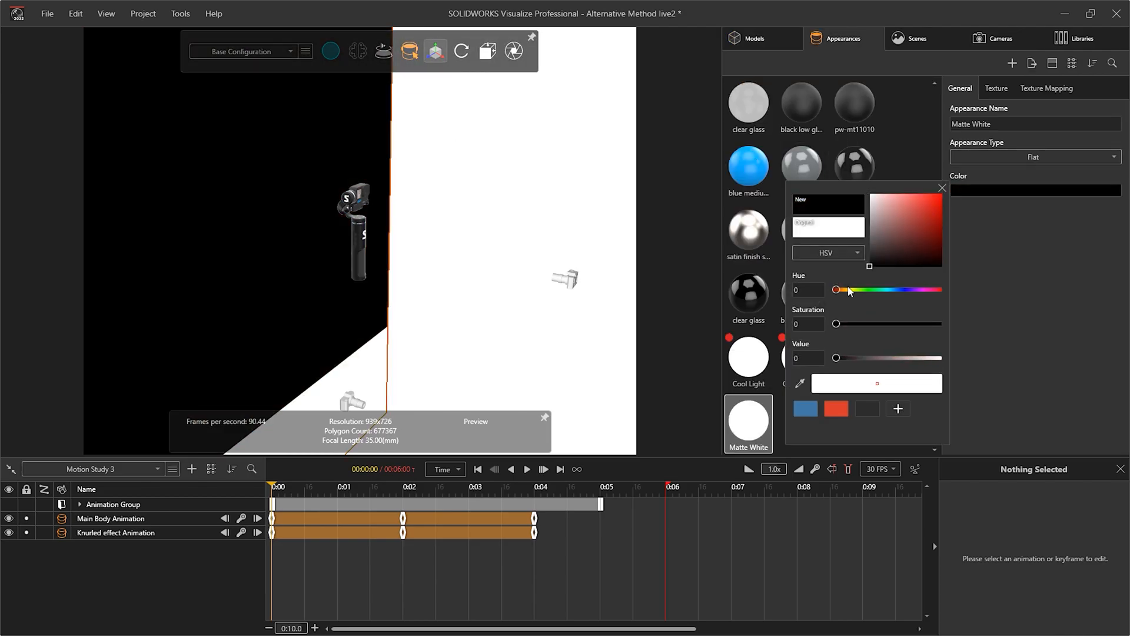
pyautogui.click(999, 39)
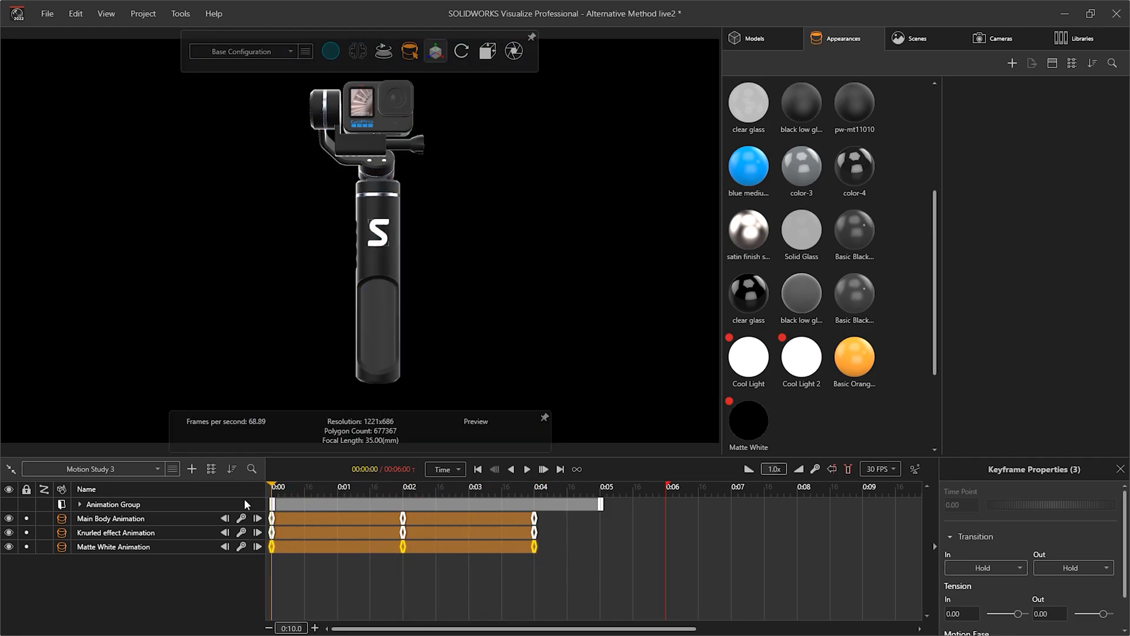
# Hide the original gimbal model and edit the wall and Cool Light appearances
pyautogui.click(748, 420)
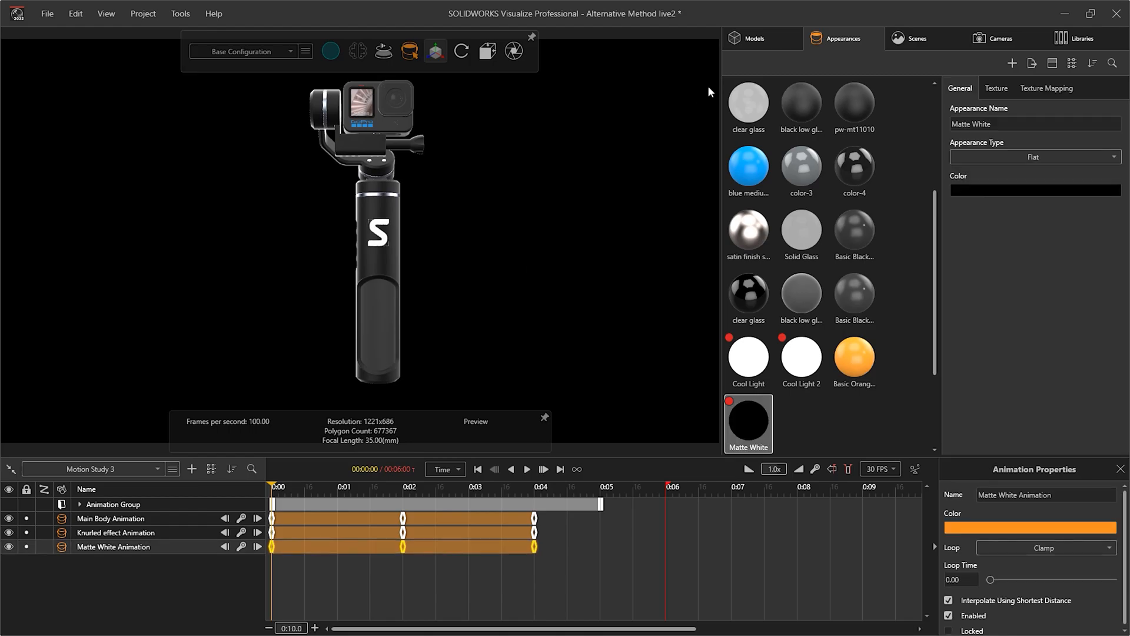
pyautogui.click(753, 38)
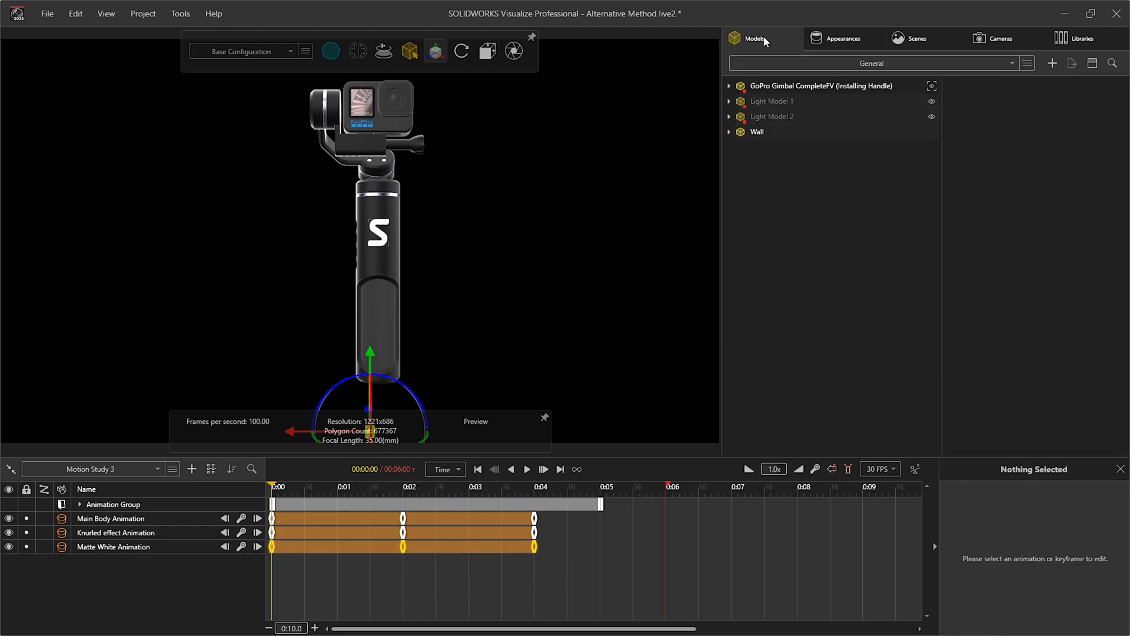
pyautogui.click(434, 51)
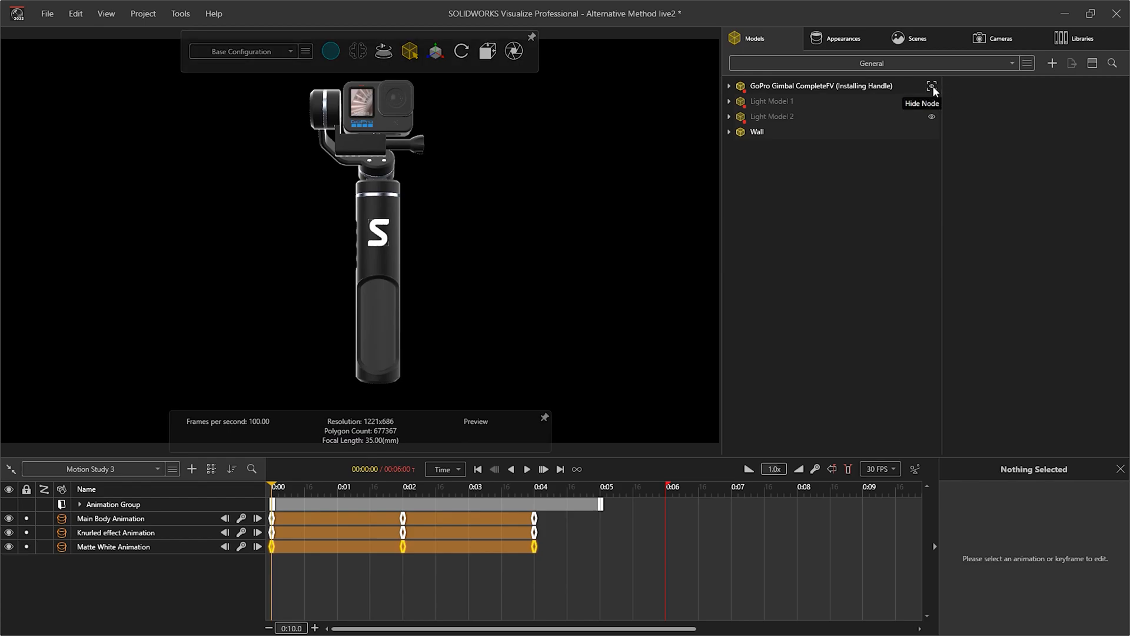
pyautogui.click(774, 100)
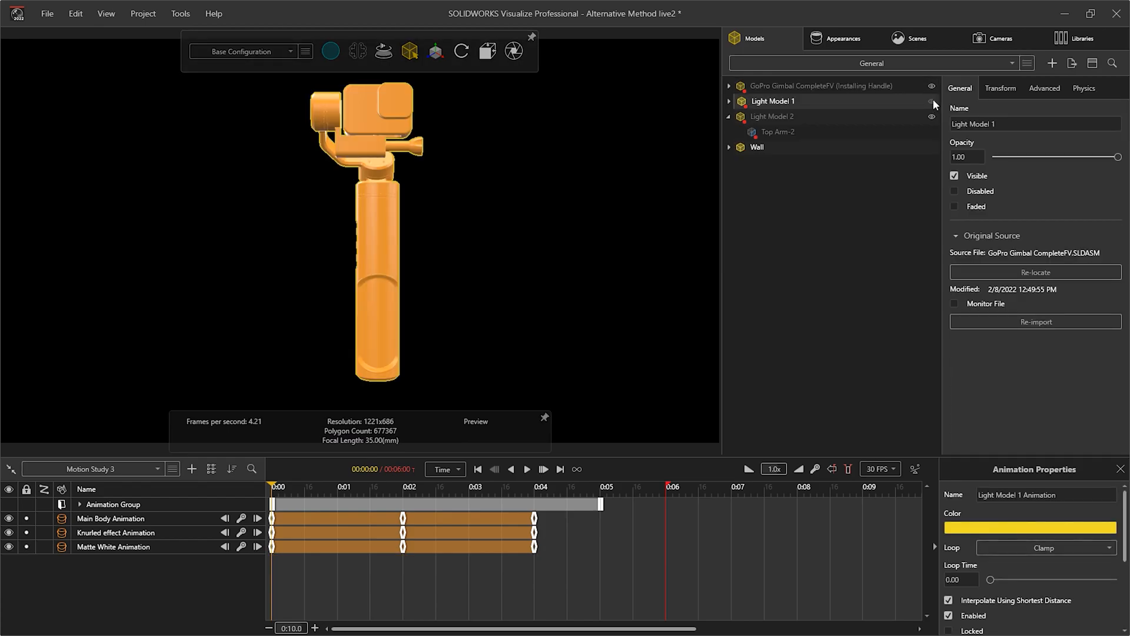
pyautogui.click(843, 39)
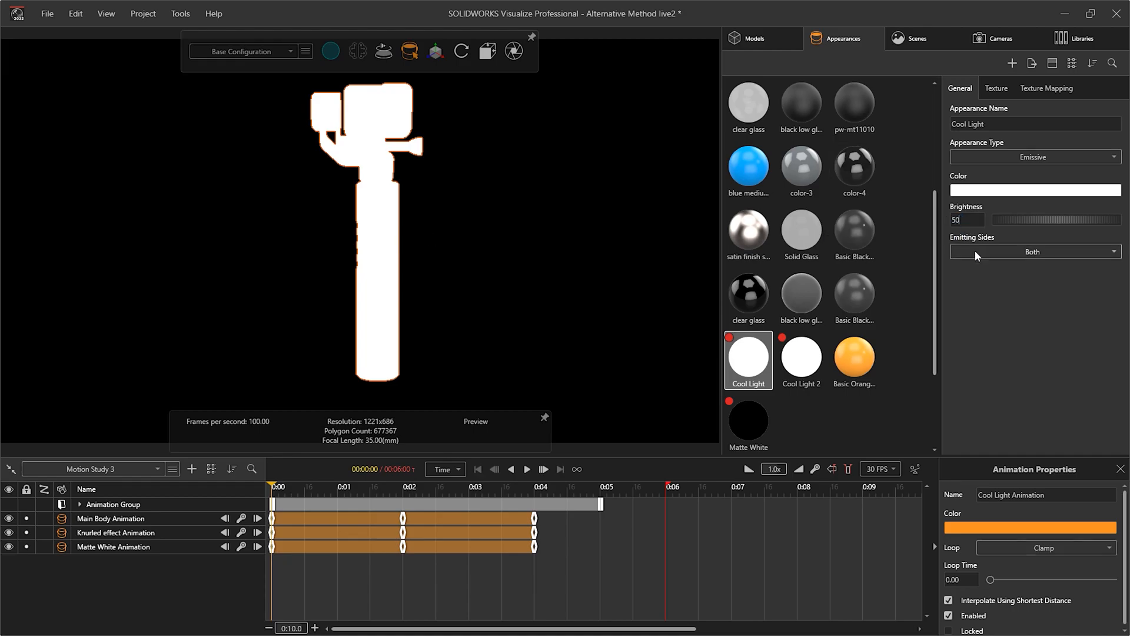
pyautogui.click(748, 420)
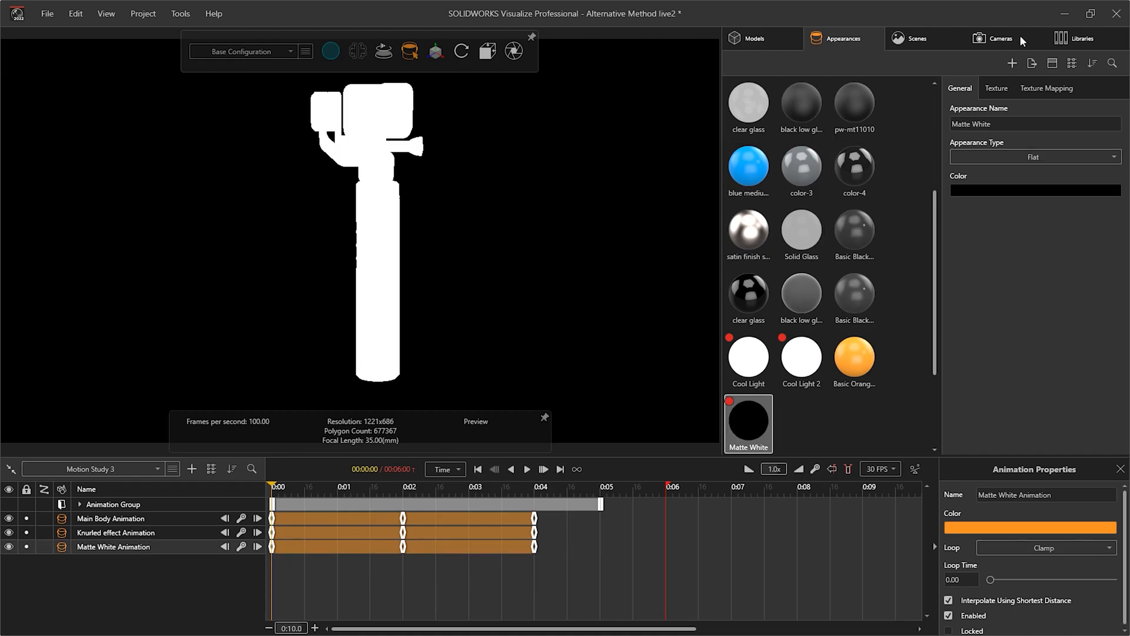
pyautogui.click(1000, 38)
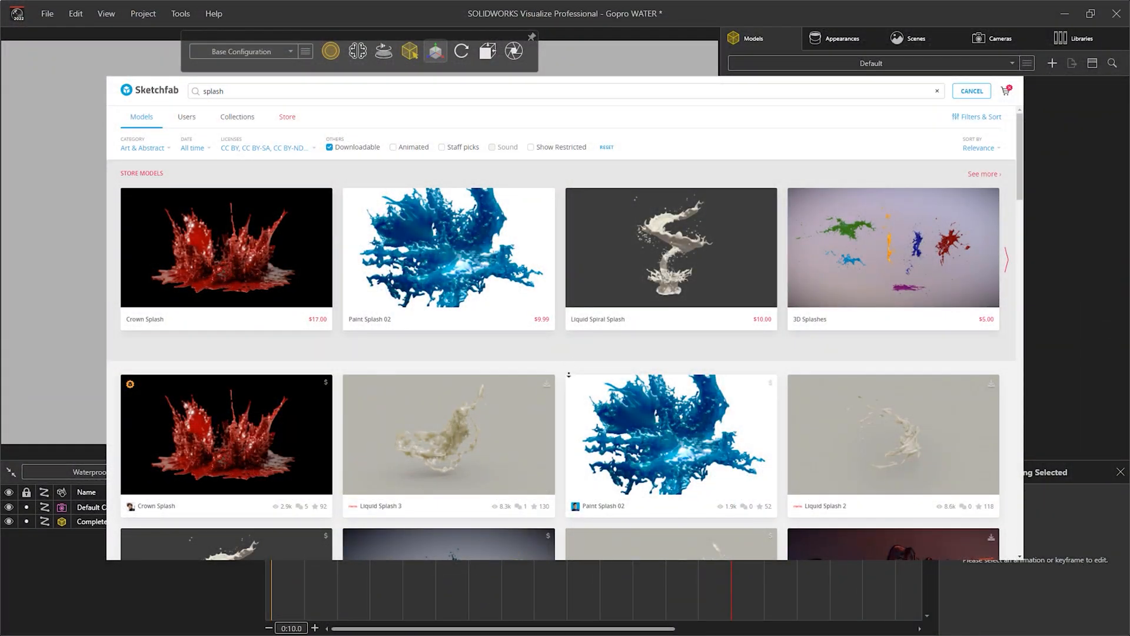
pyautogui.scroll(-3)
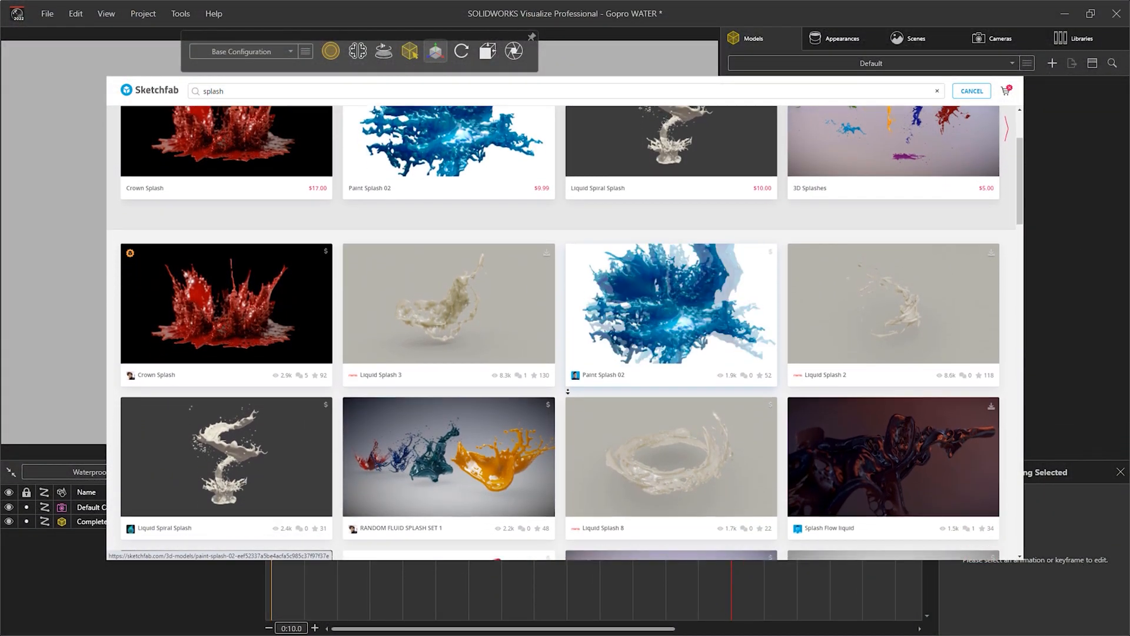
pyautogui.scroll(-3)
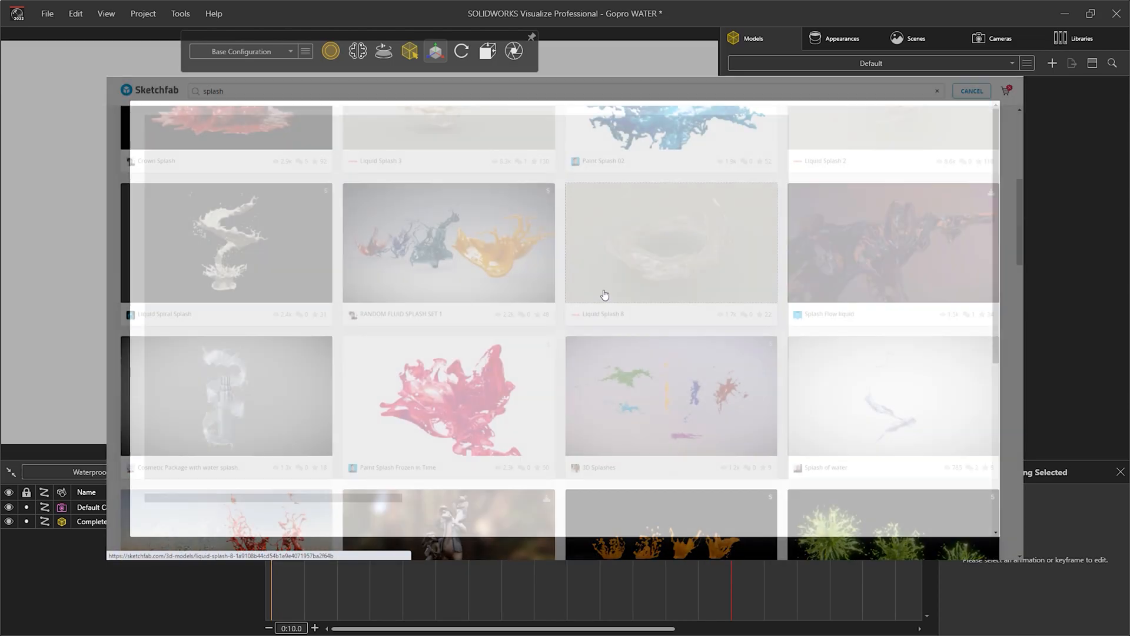
pyautogui.click(670, 241)
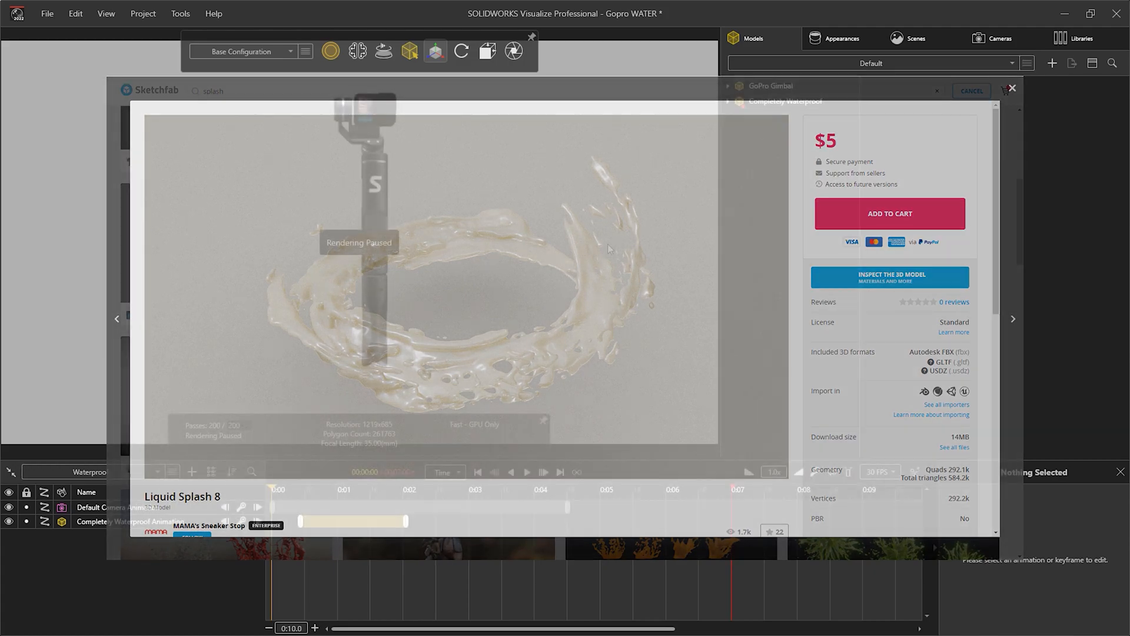
pyautogui.click(1010, 87)
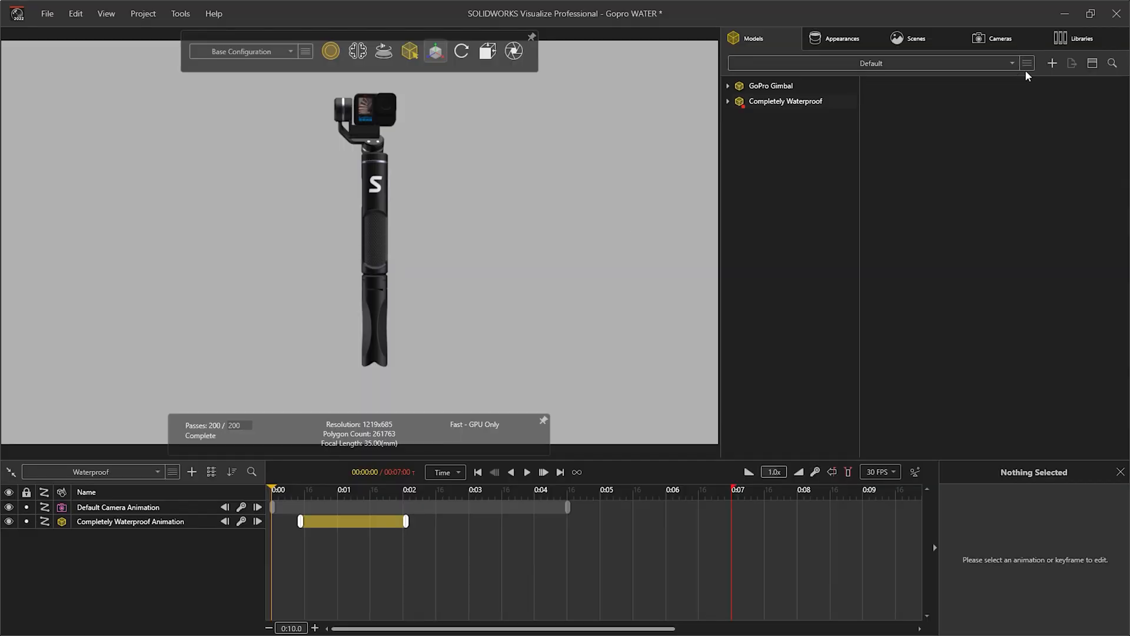
# Import Water Splash.obj as an OBJ model and select it for a rotation animation
pyautogui.click(1051, 64)
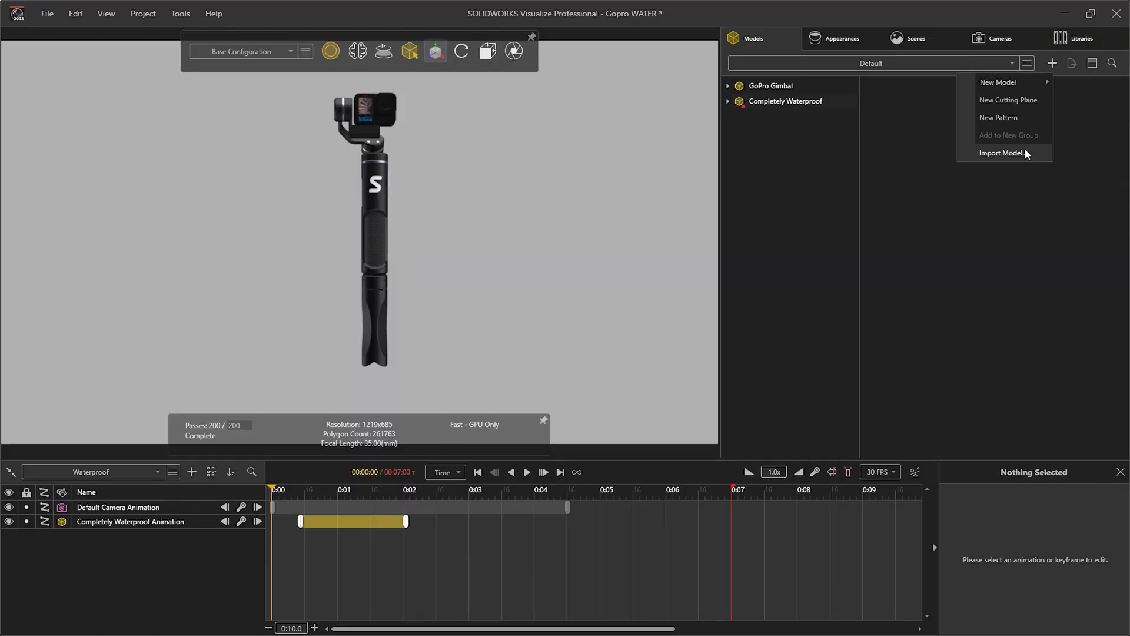
pyautogui.click(1001, 152)
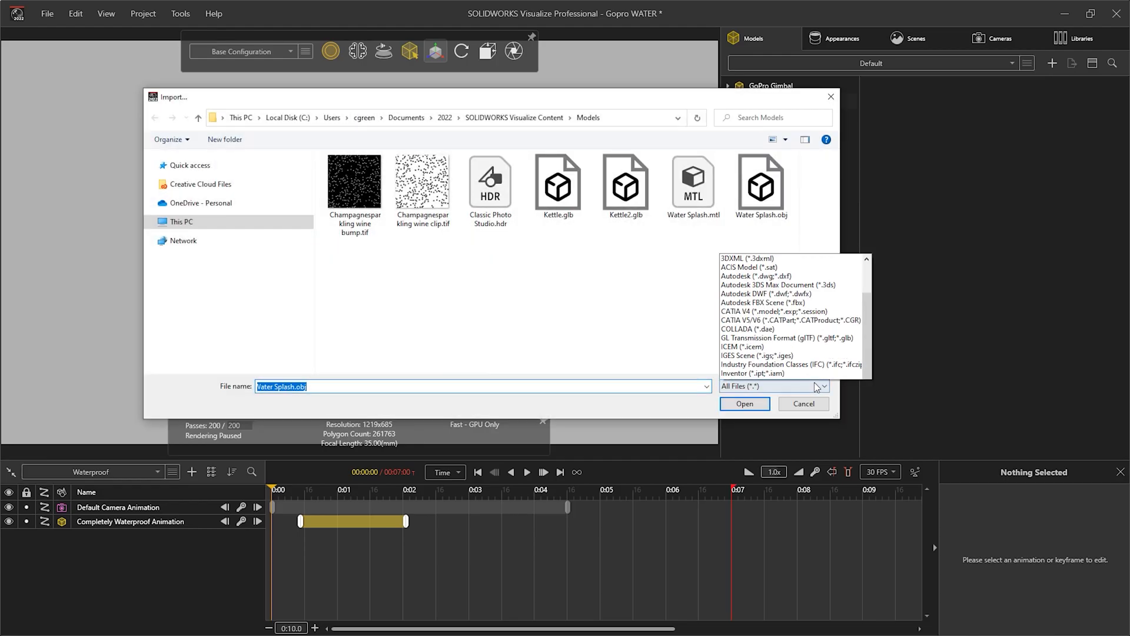
pyautogui.click(820, 385)
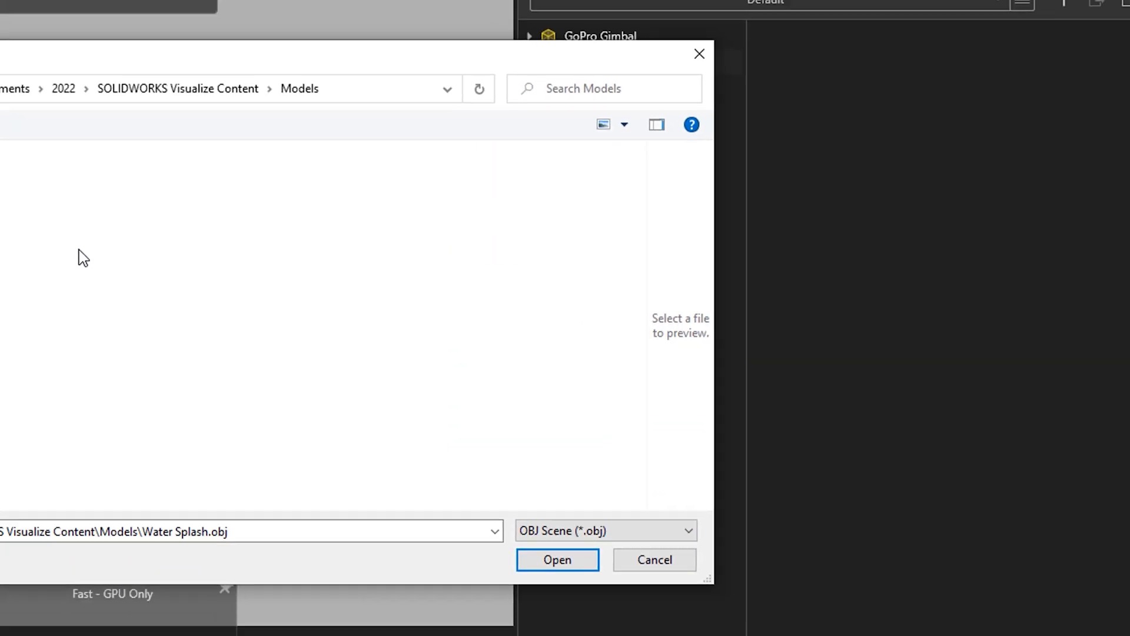
pyautogui.click(557, 559)
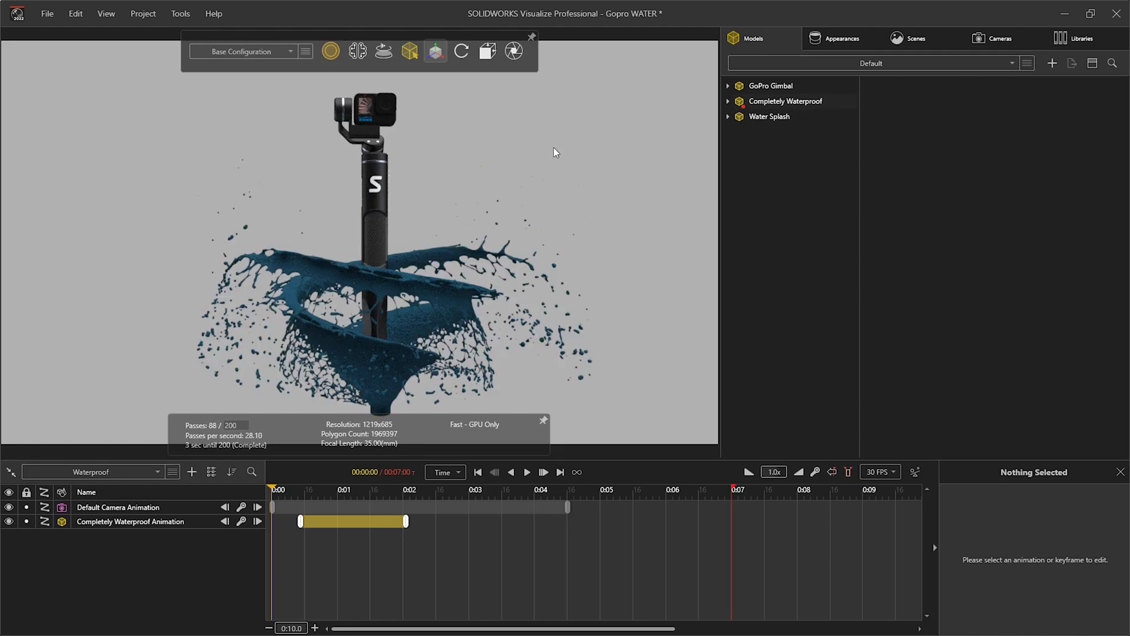
pyautogui.click(840, 38)
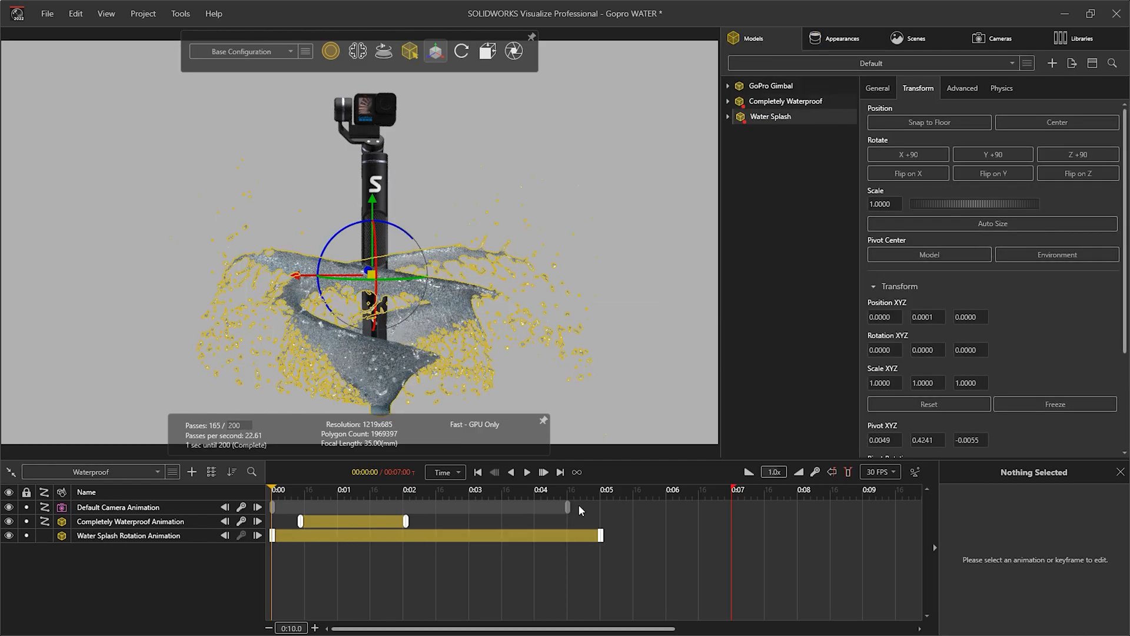
pyautogui.click(729, 116)
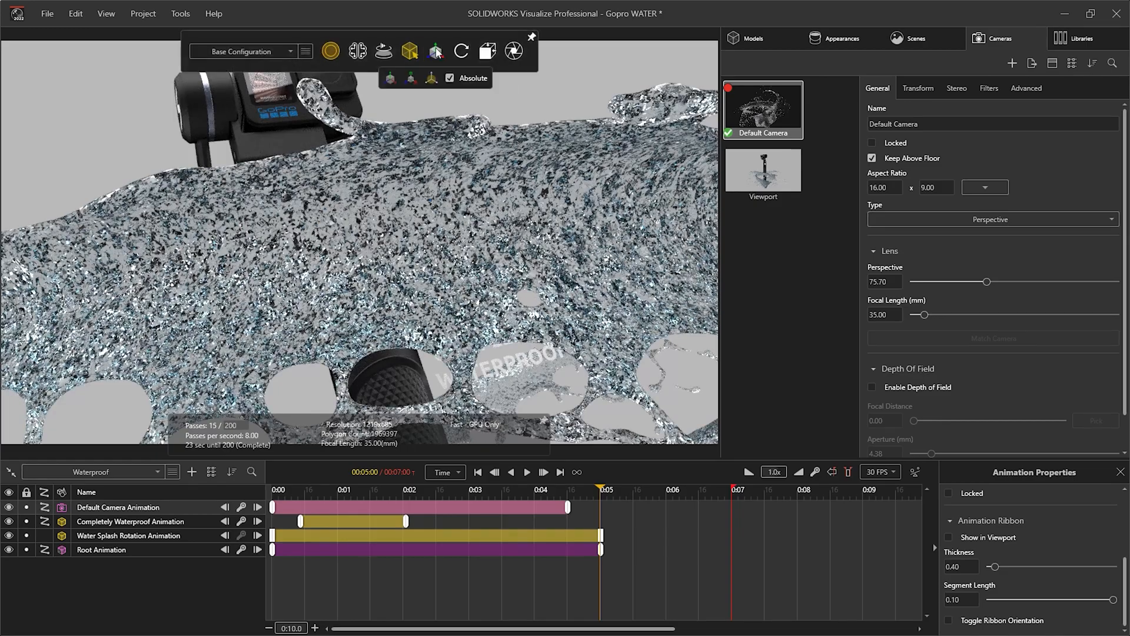
pyautogui.click(915, 38)
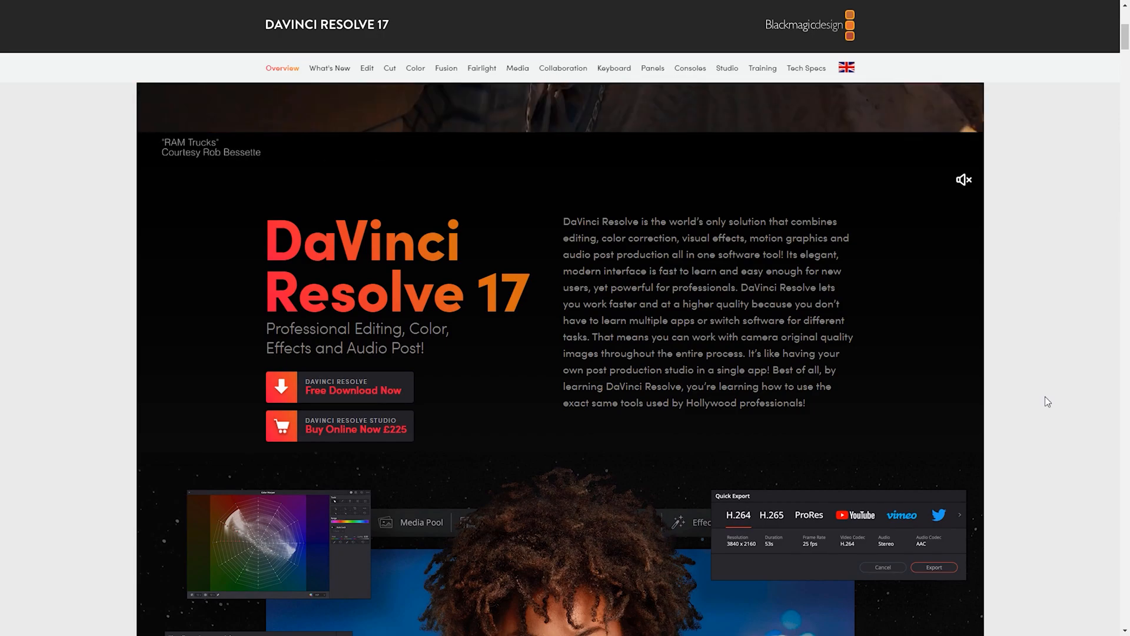
# Scroll down the DaVinci Resolve 17 overview page to read through its features
pyautogui.scroll(-3)
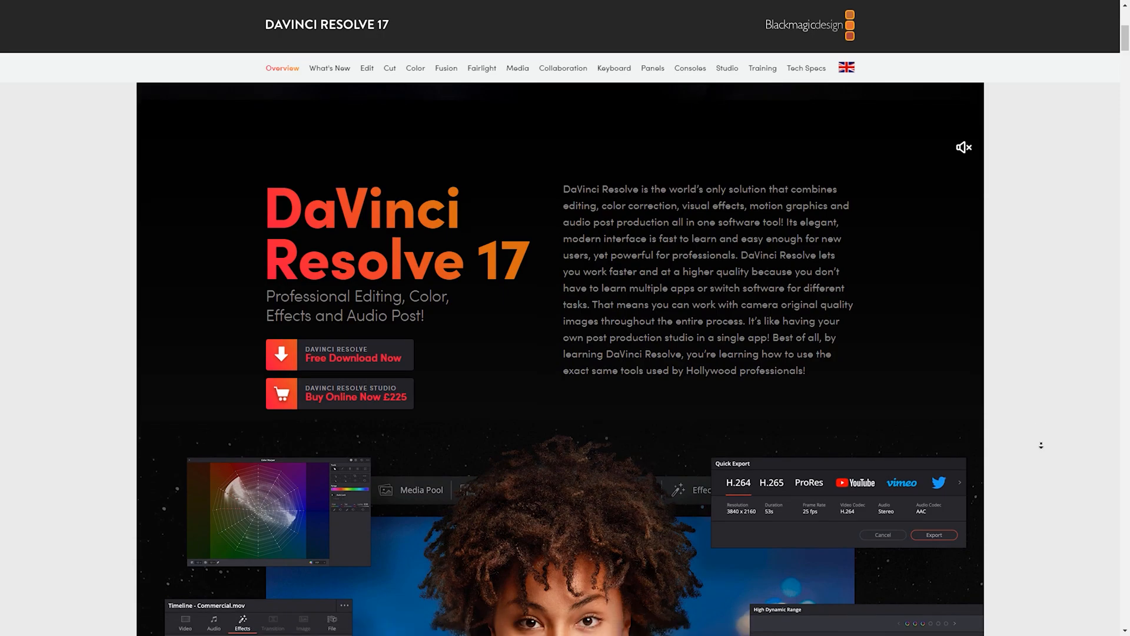
pyautogui.scroll(-3)
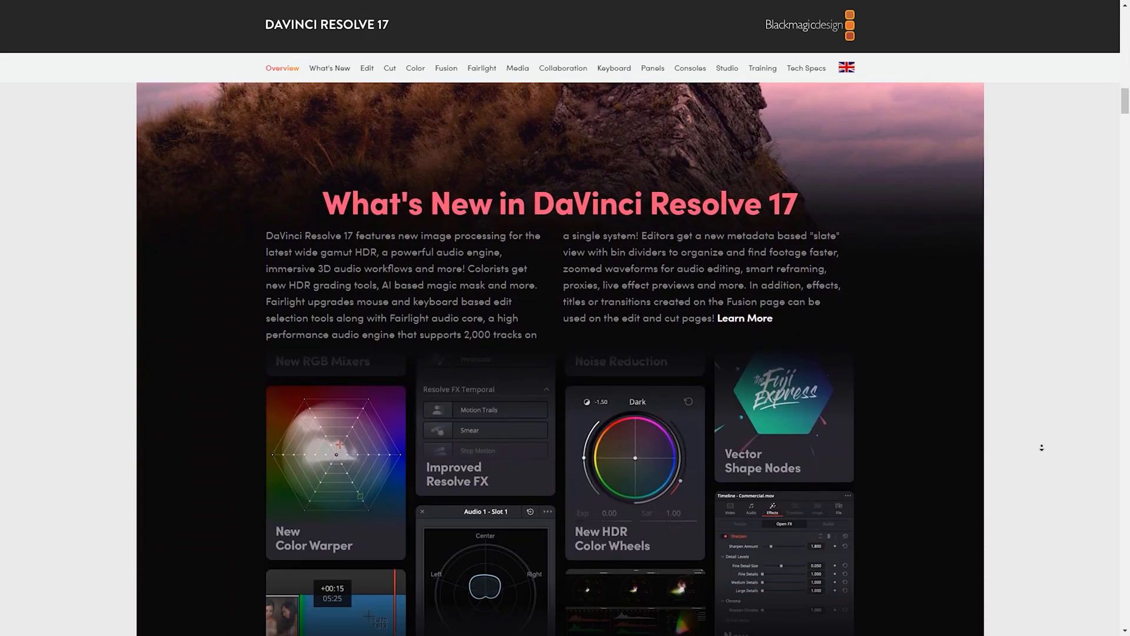
pyautogui.scroll(-3)
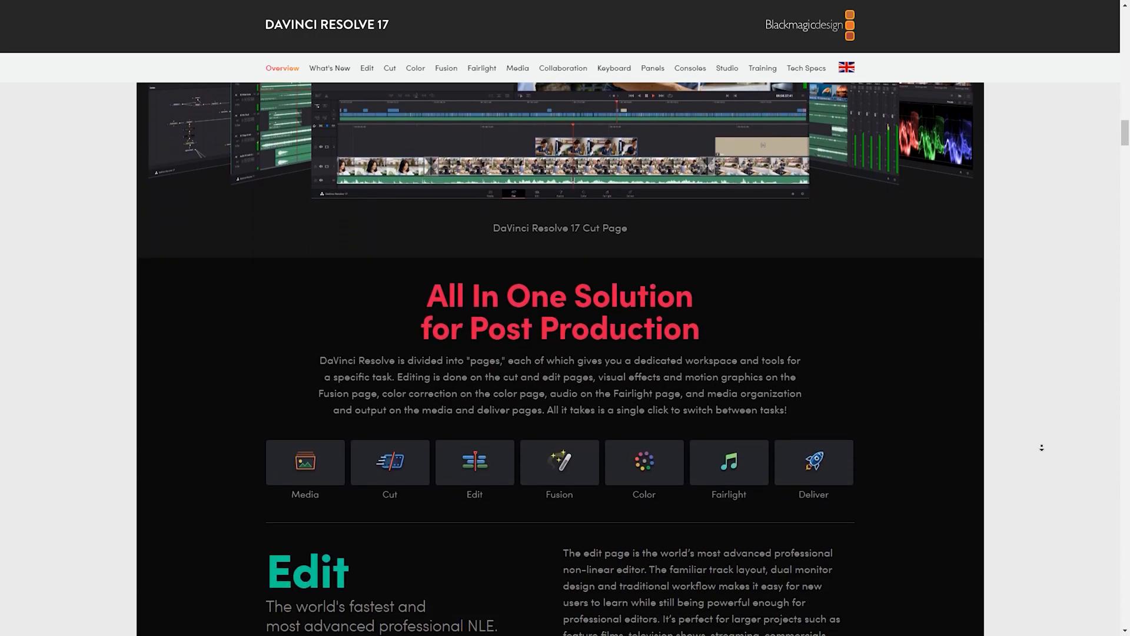
pyautogui.scroll(-3)
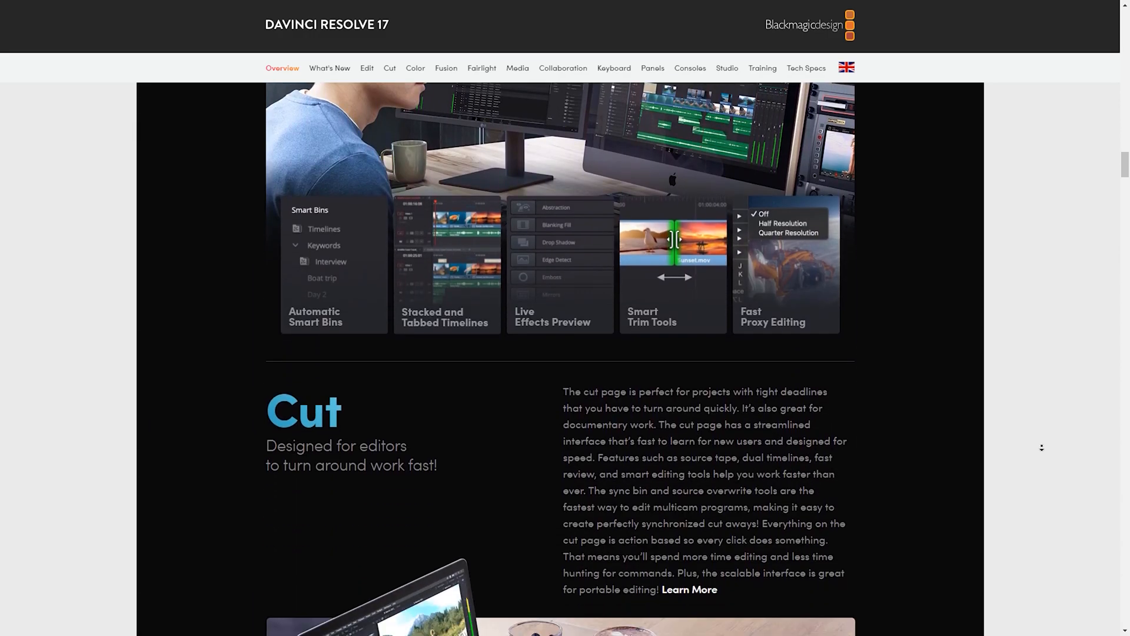
pyautogui.scroll(-3)
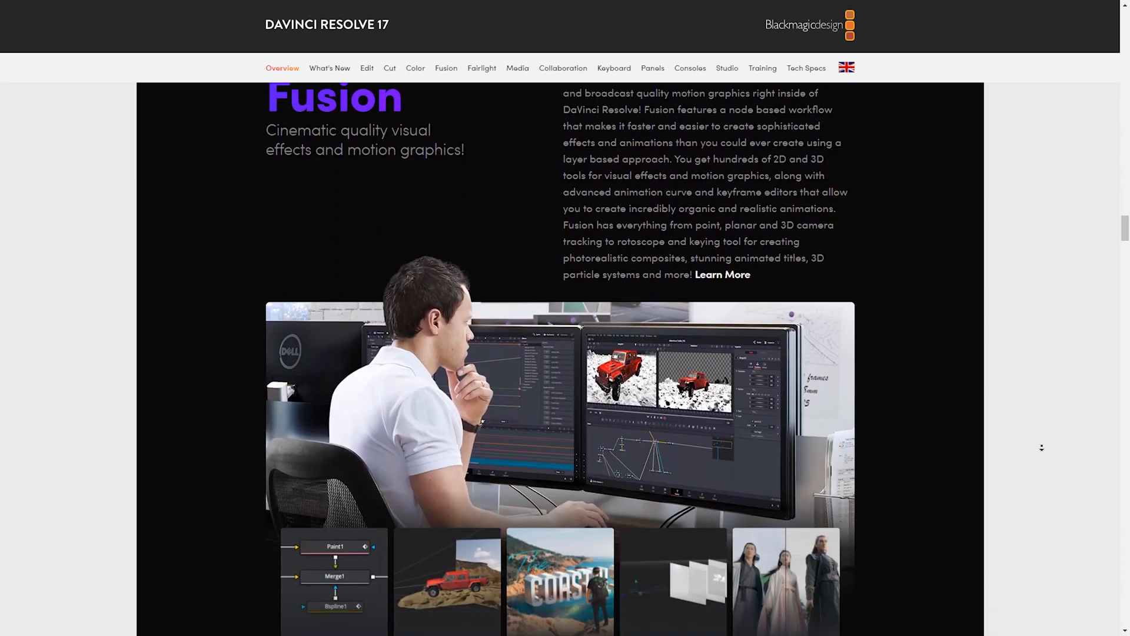
pyautogui.scroll(-3)
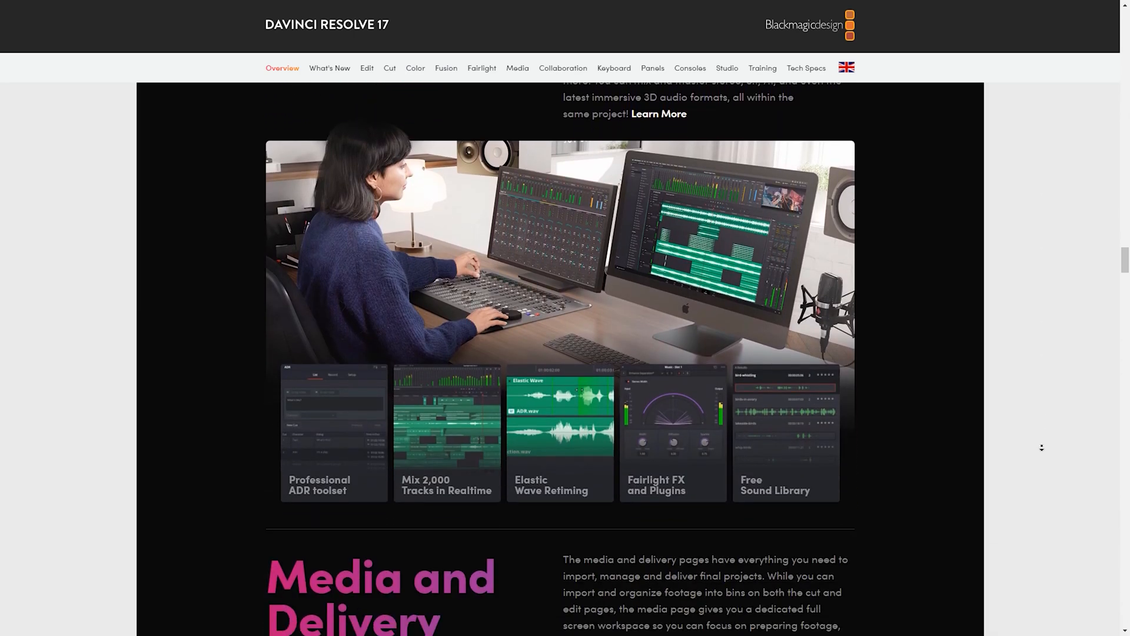
pyautogui.scroll(-3)
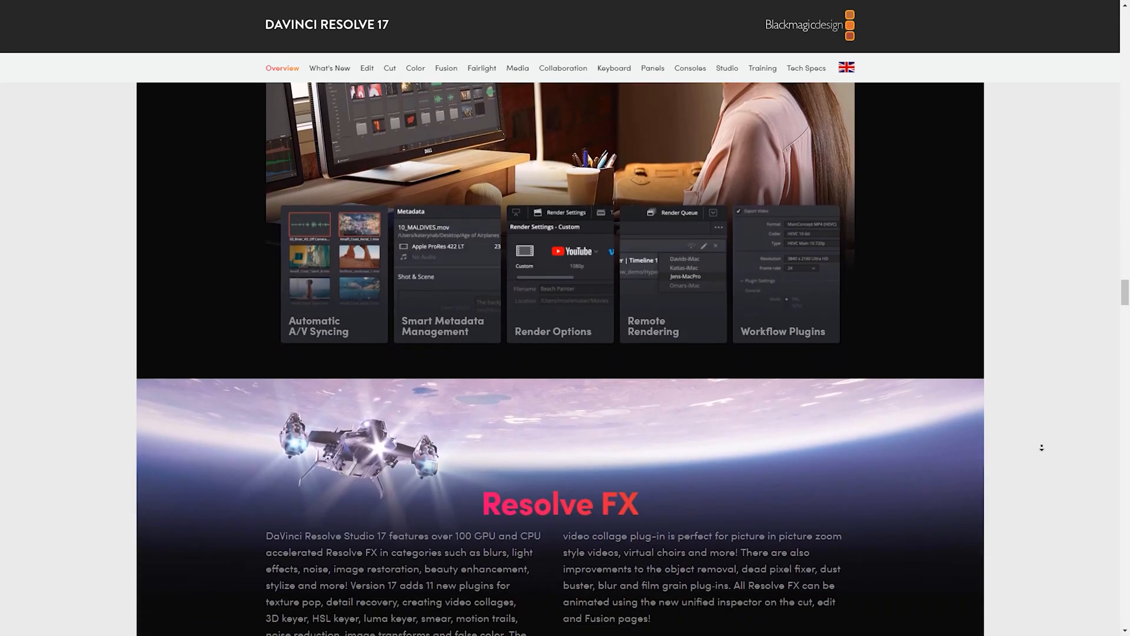
pyautogui.scroll(-3)
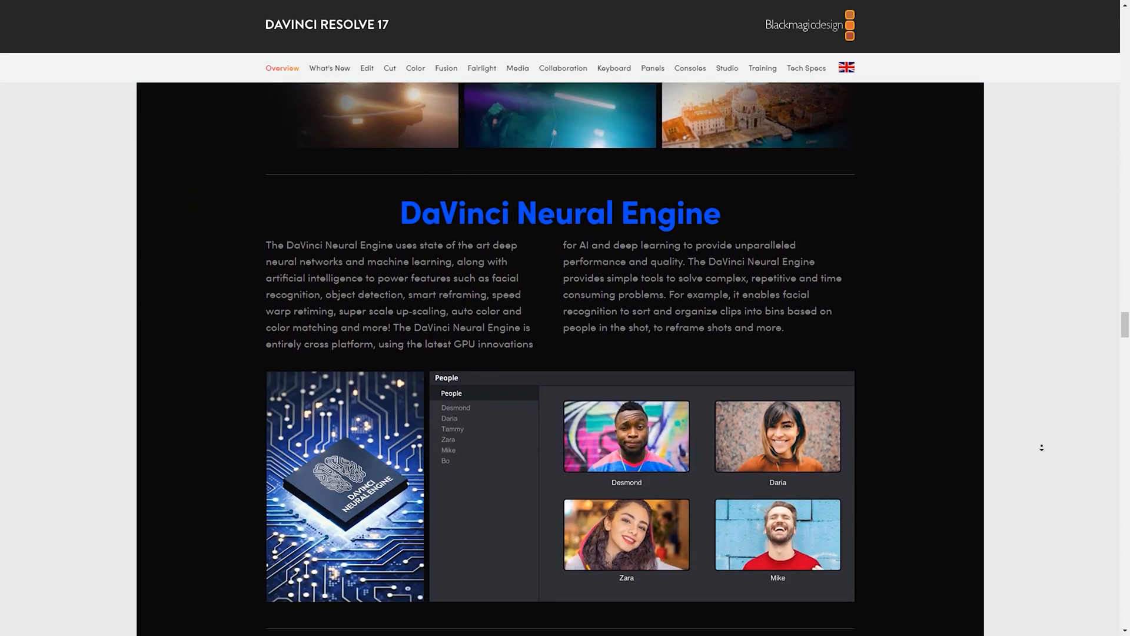
pyautogui.scroll(-3)
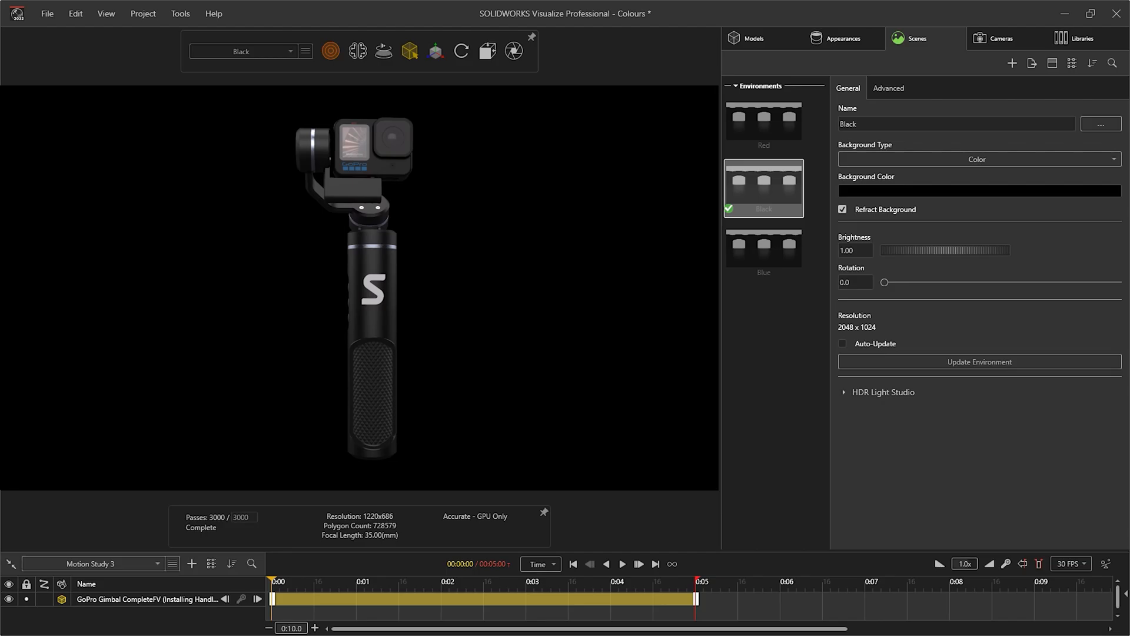
# Switch the gimbal between Blue and Black configurations and queue the blue MPEG-4 render
pyautogui.click(763, 245)
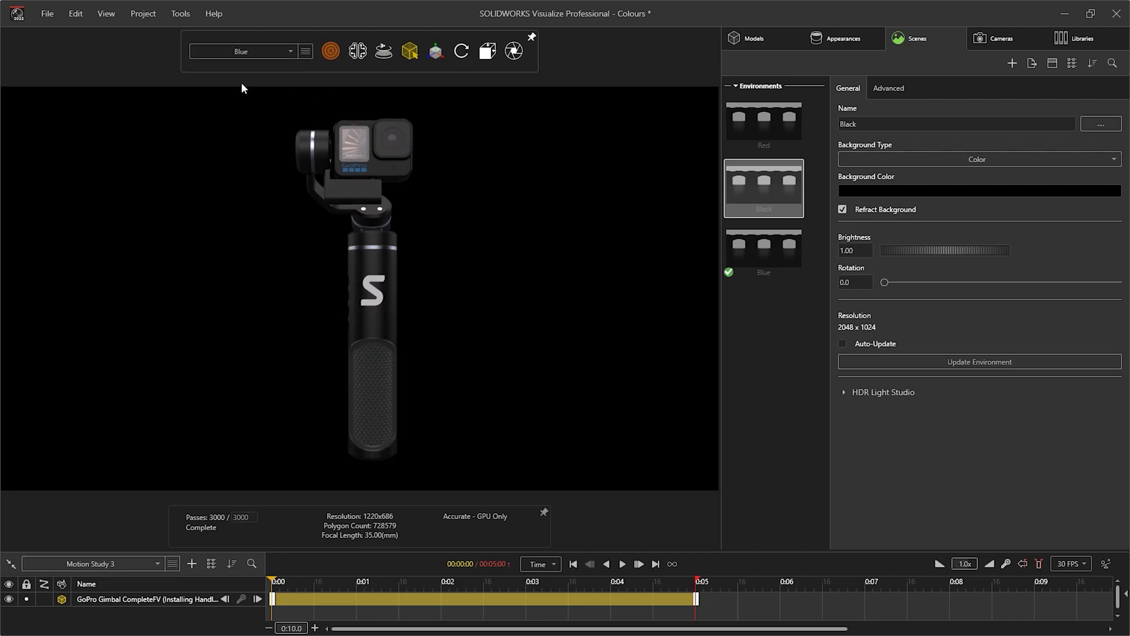
pyautogui.click(241, 51)
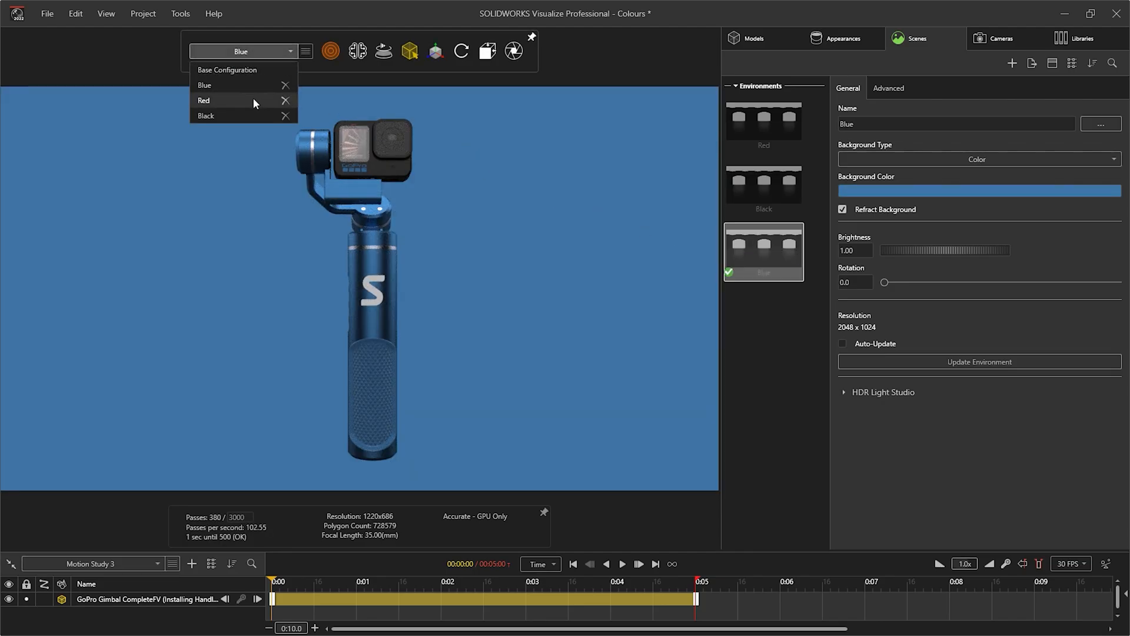
pyautogui.click(204, 101)
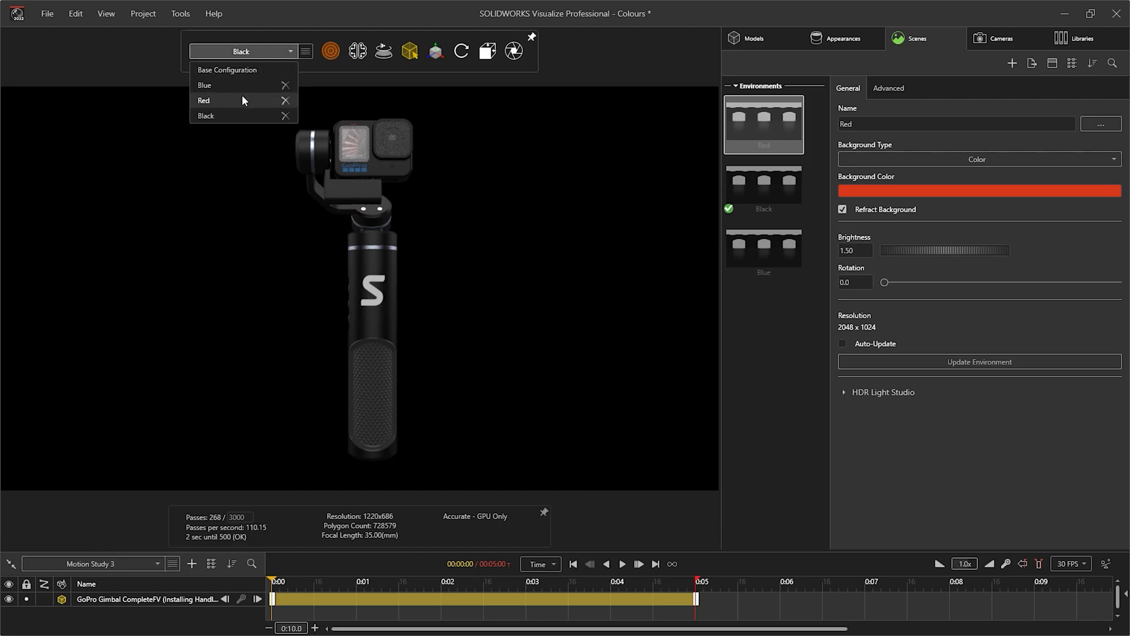
pyautogui.click(204, 100)
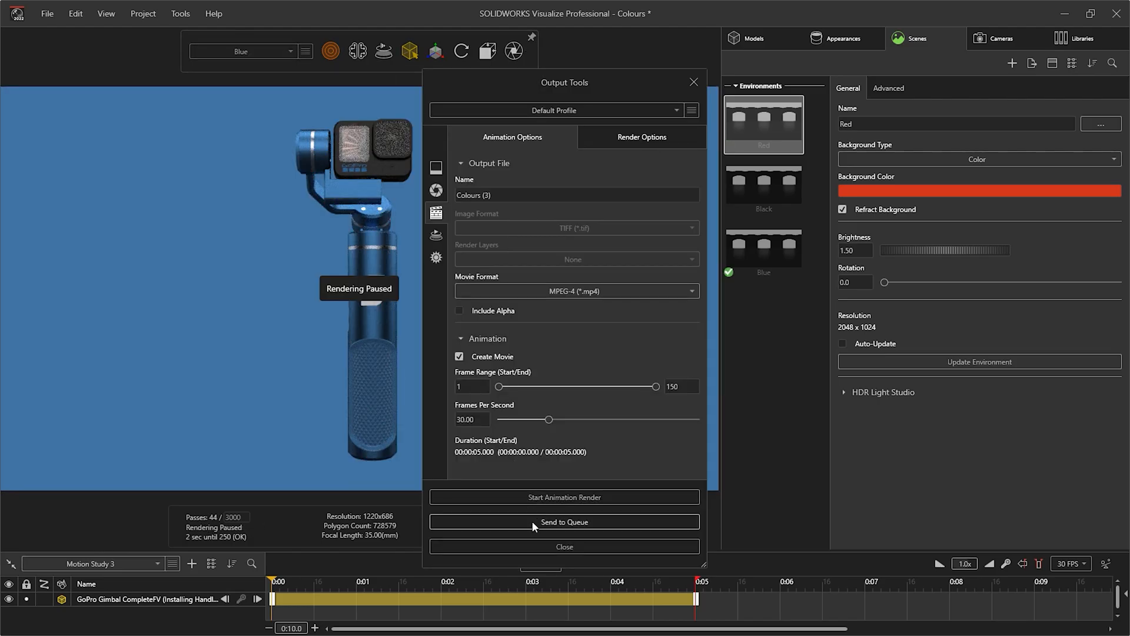
pyautogui.click(564, 522)
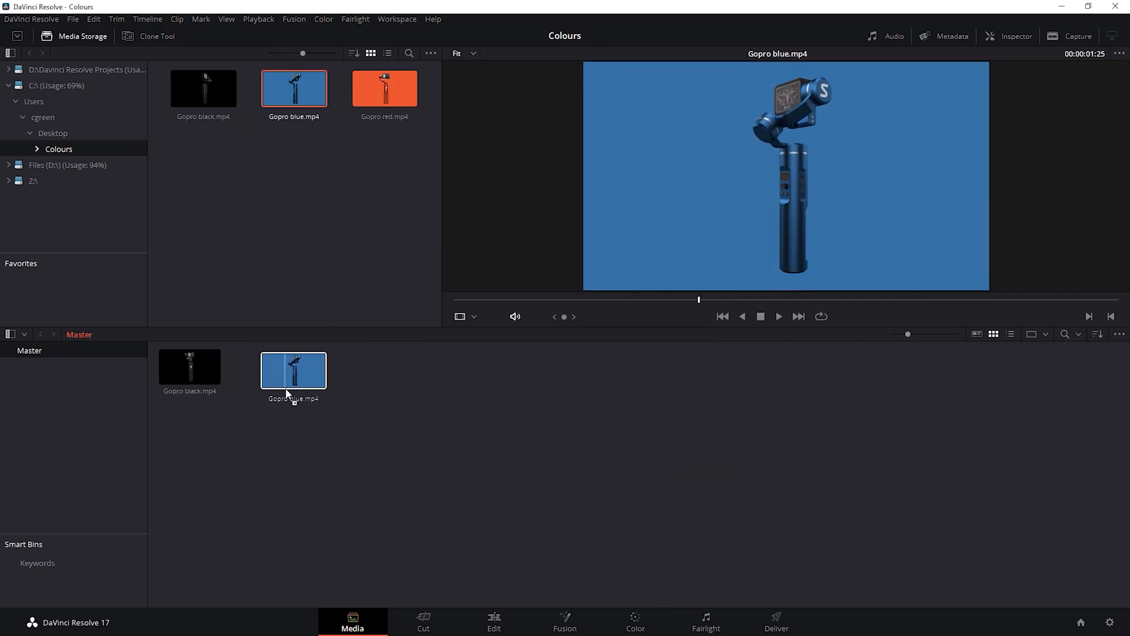
# Place a gimbal clip on the Edit timeline and open the top Gopro black clip in Fusion
pyautogui.click(493, 621)
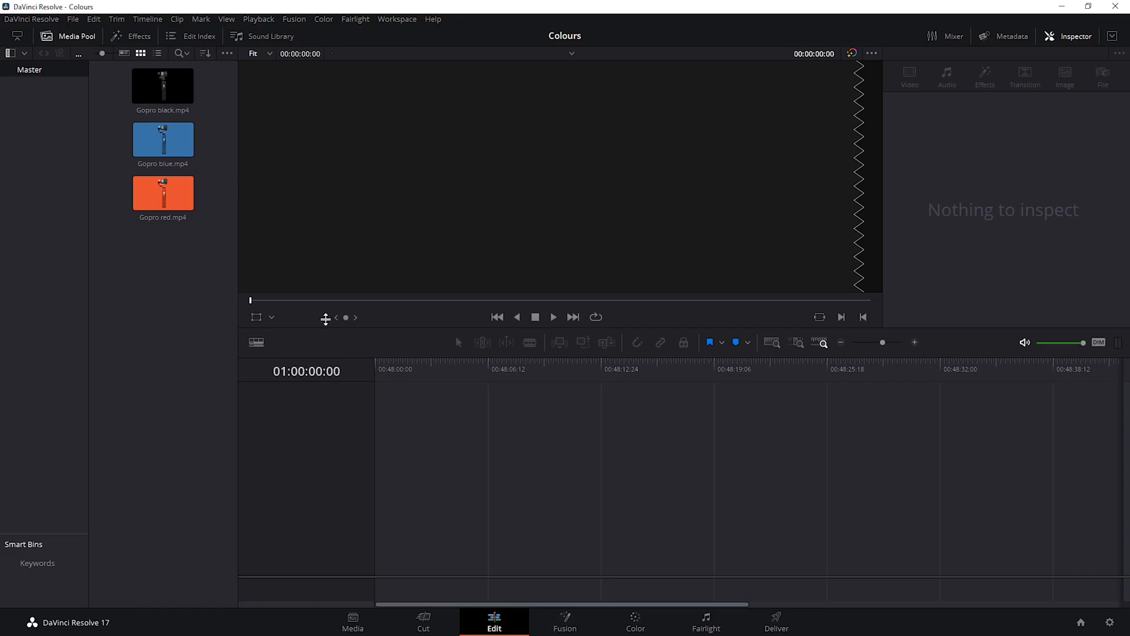
pyautogui.moveTo(163, 89); pyautogui.dragTo(450, 465)
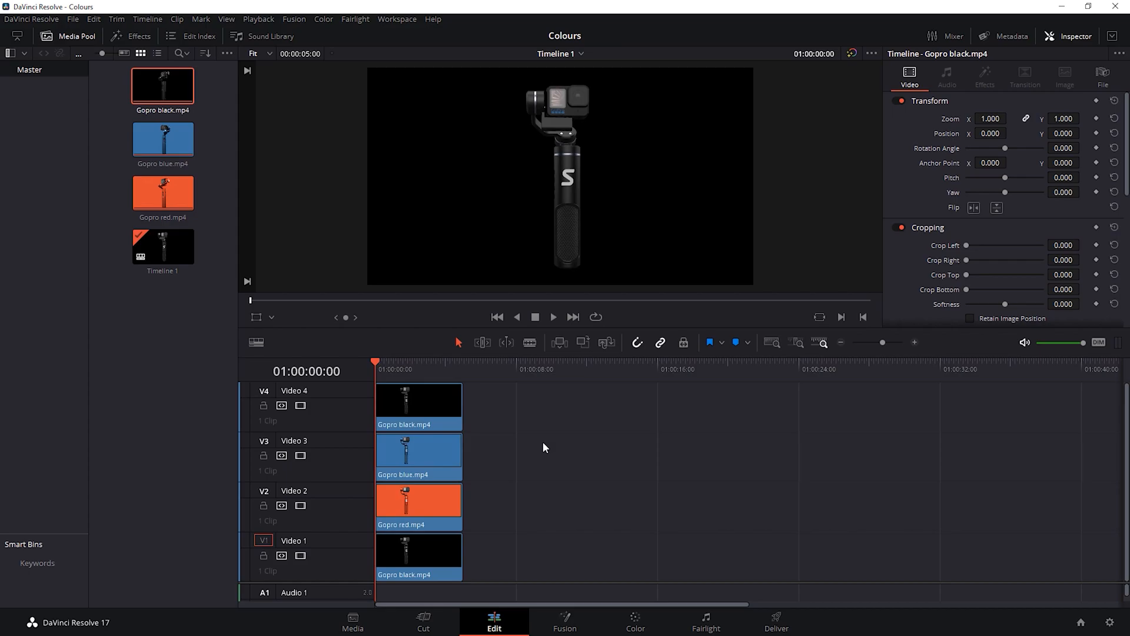
pyautogui.click(564, 622)
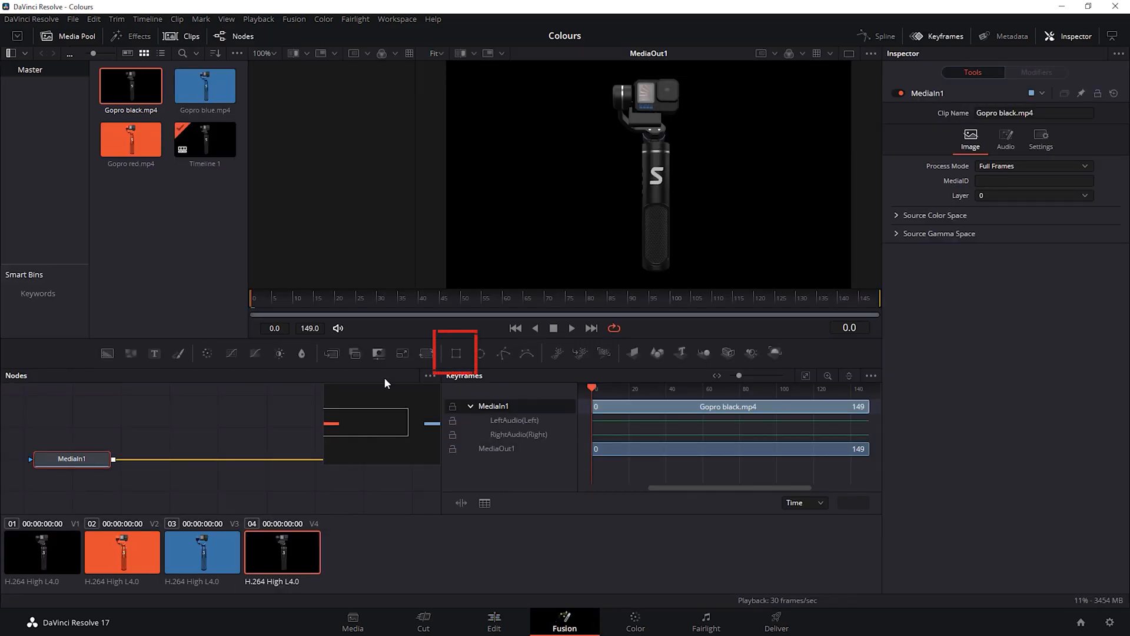
# Add an inverted Rectangle mask to the top black clip in Fusion
pyautogui.click(455, 353)
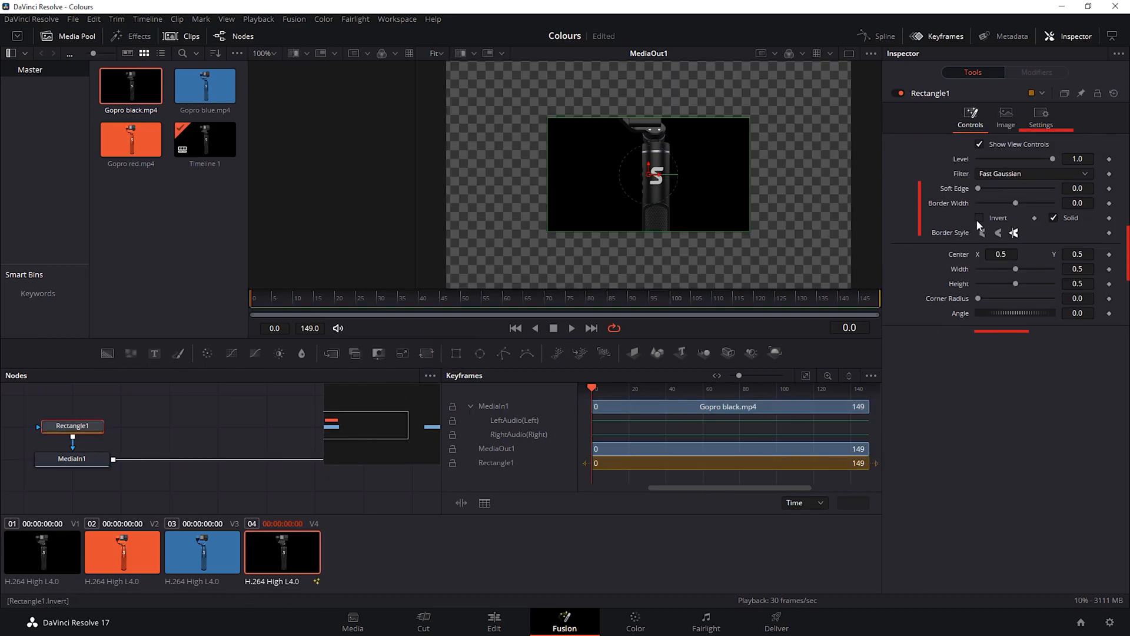
pyautogui.click(980, 217)
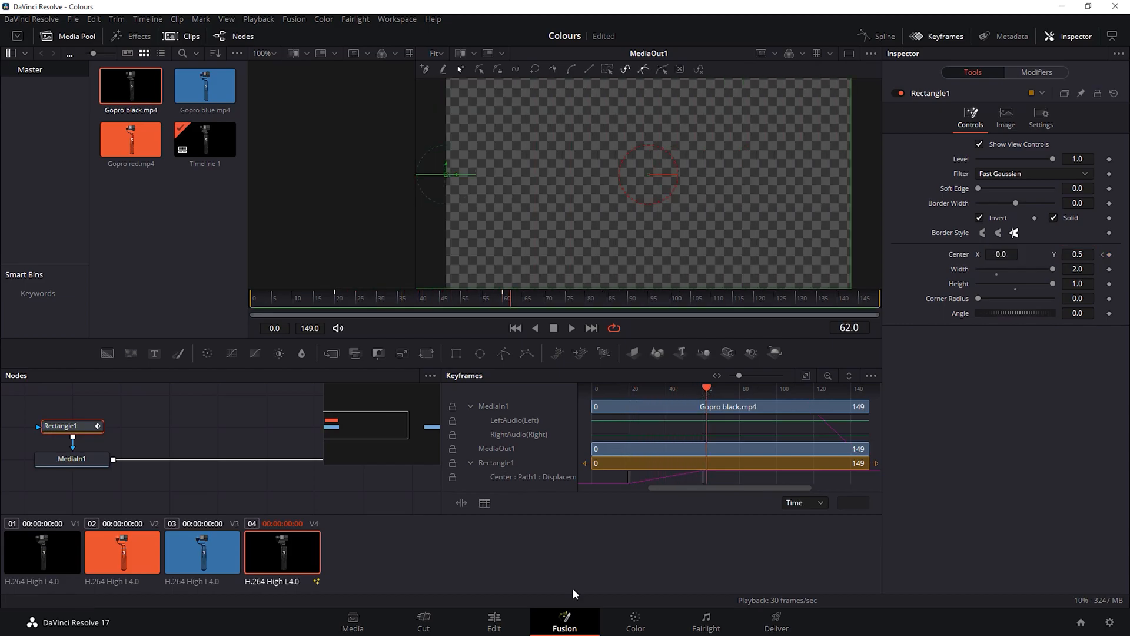
pyautogui.click(494, 620)
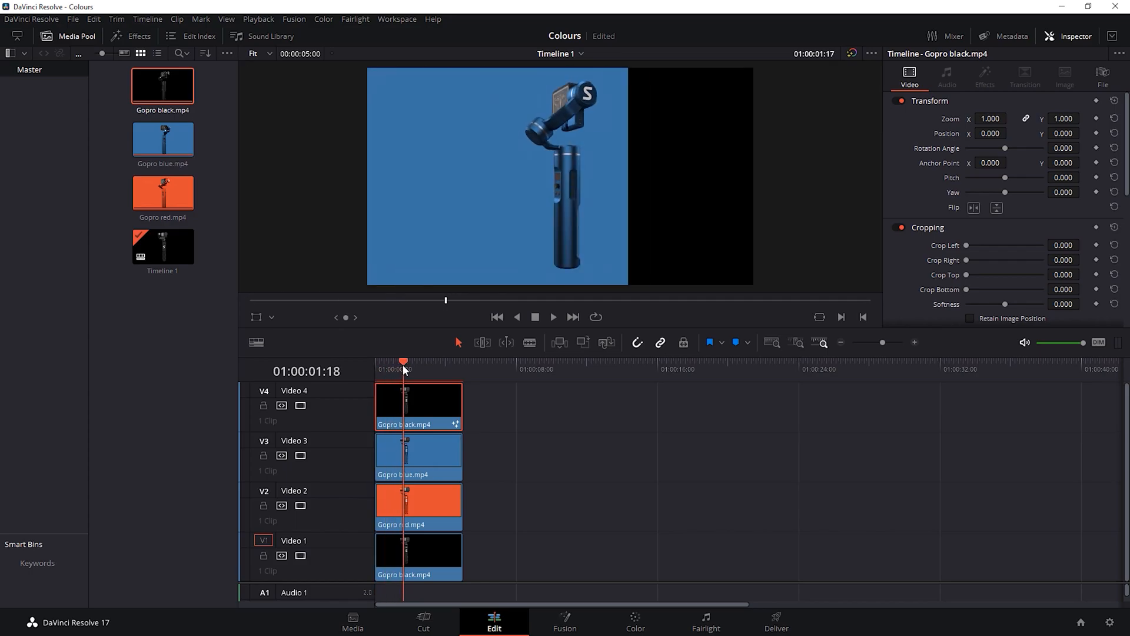
pyautogui.click(565, 622)
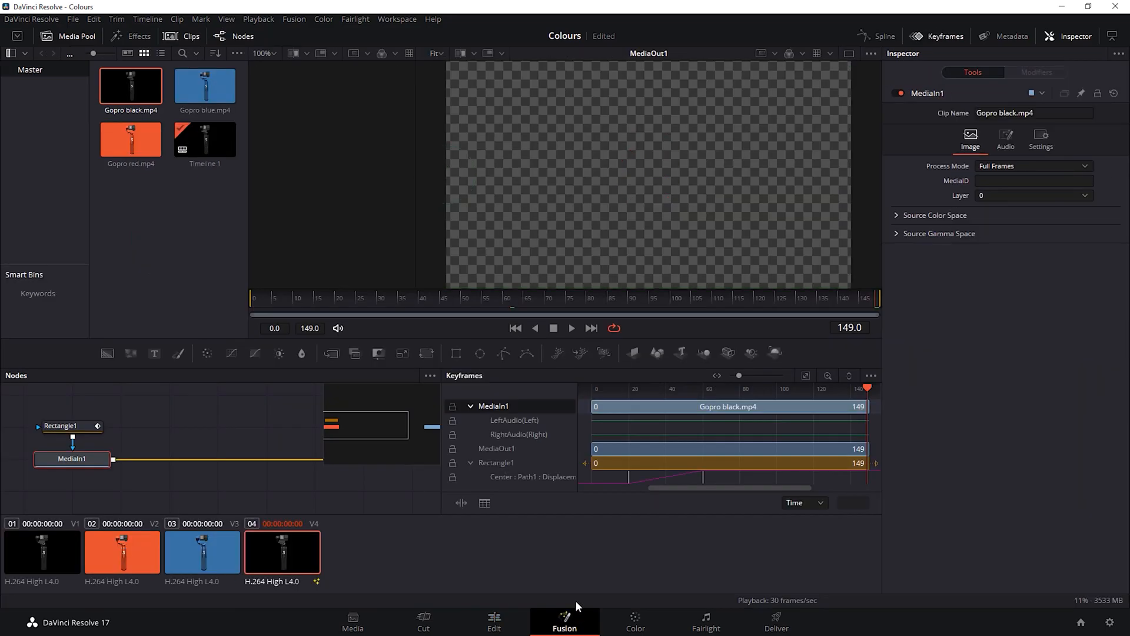
# Copy the black clip's animated mask node and paste it onto the blue clip
pyautogui.rightClick(62, 425)
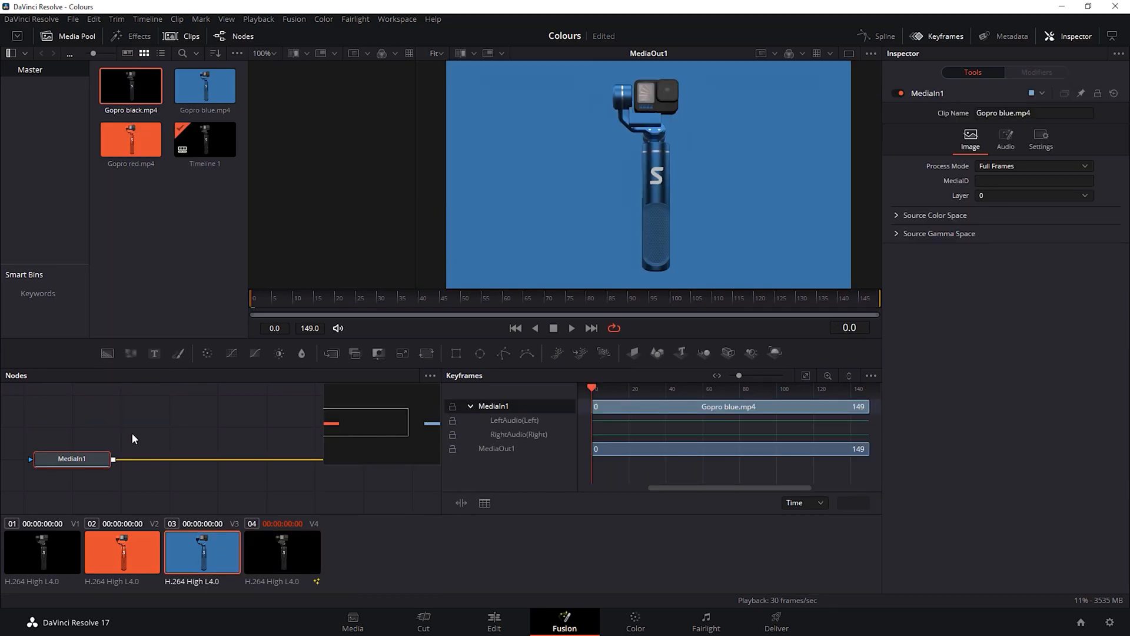
pyautogui.click(72, 458)
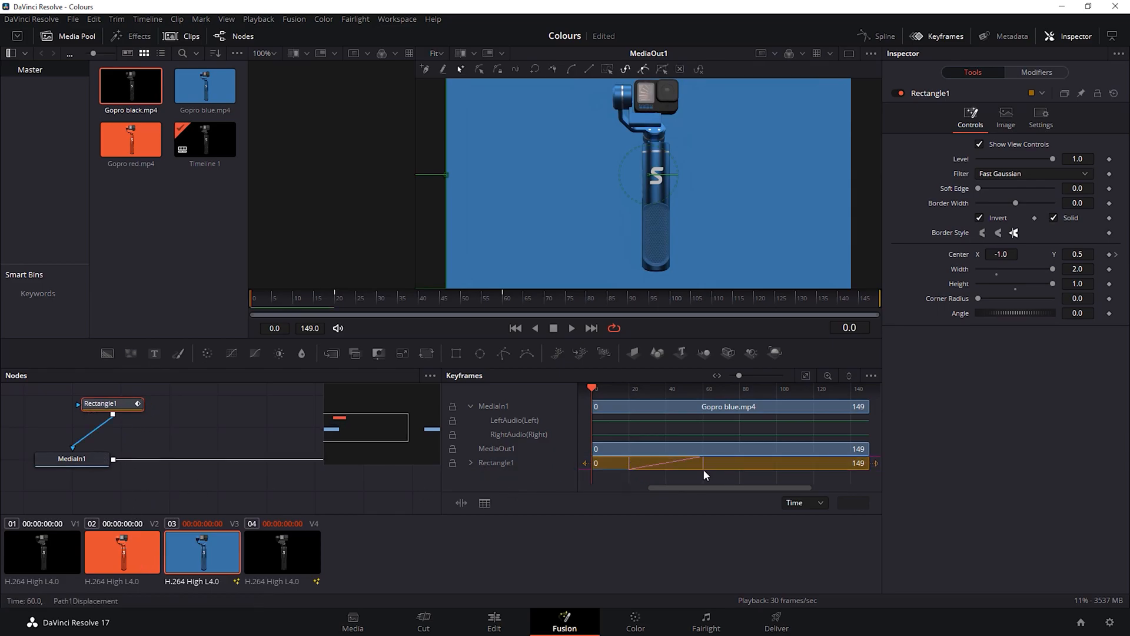
pyautogui.click(853, 502)
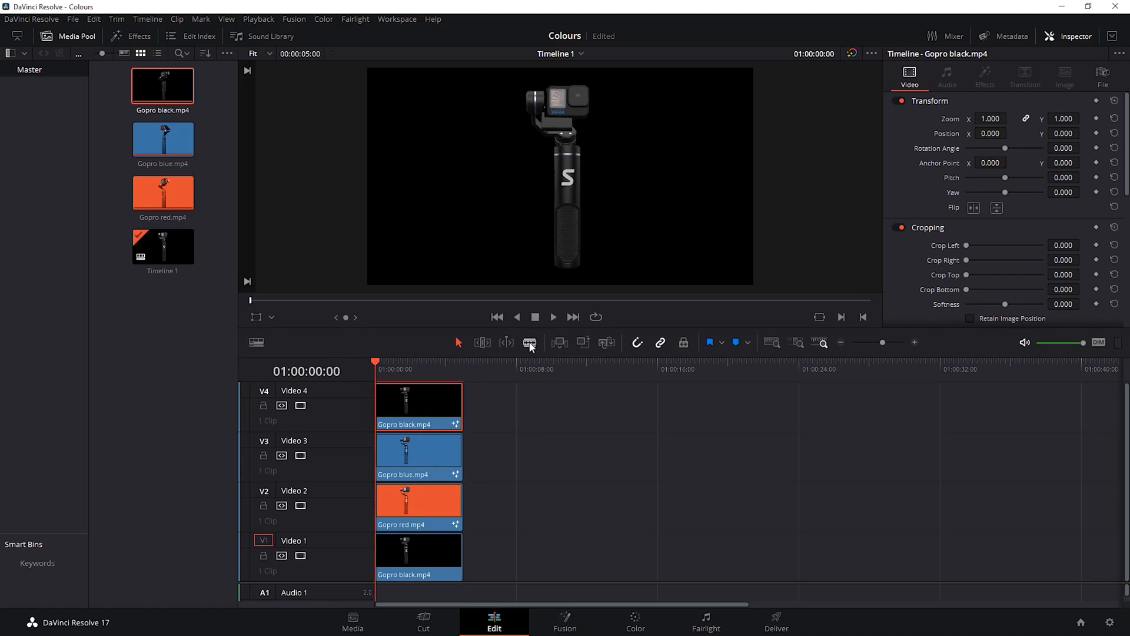
# Add a Text title on a new top track reading 'comes in 3 colours'
pyautogui.click(553, 316)
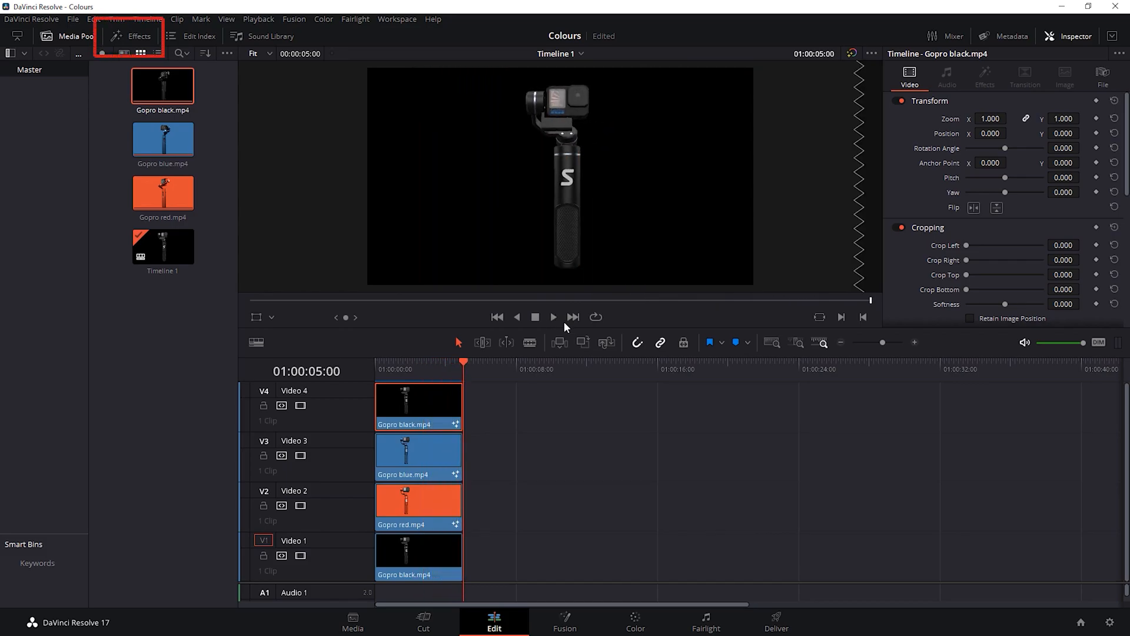
pyautogui.click(131, 36)
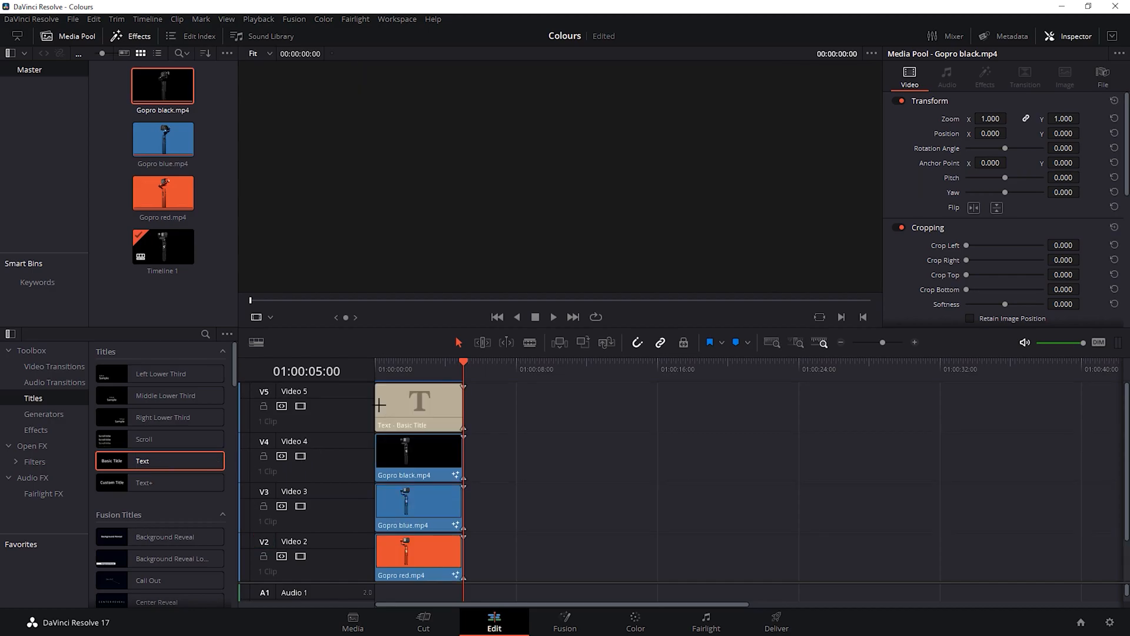
pyautogui.click(418, 405)
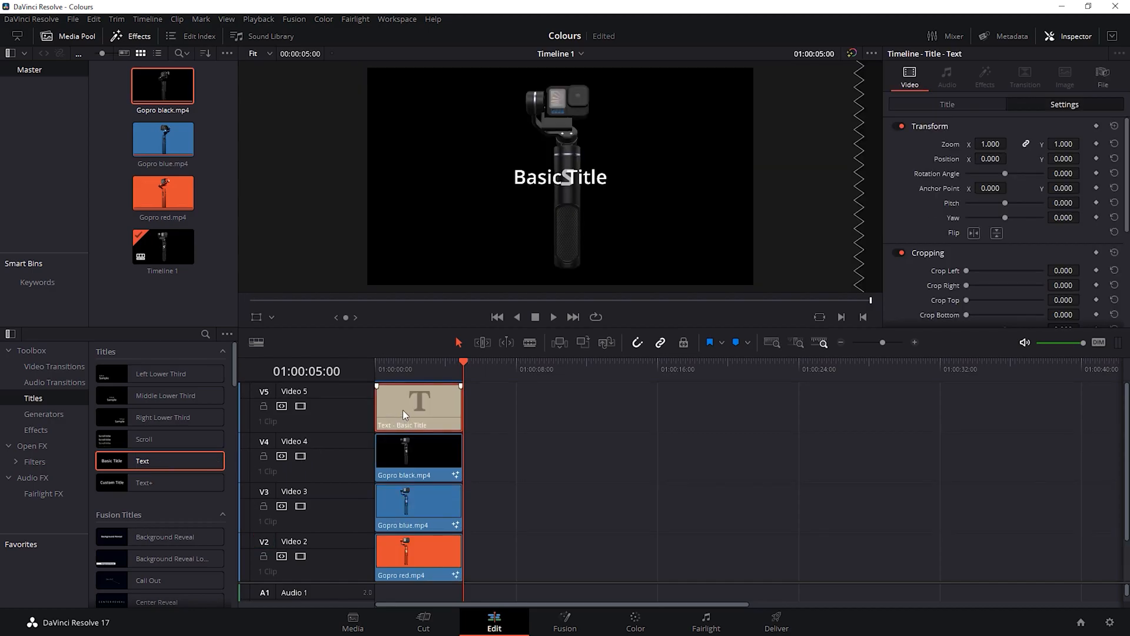
pyautogui.click(947, 104)
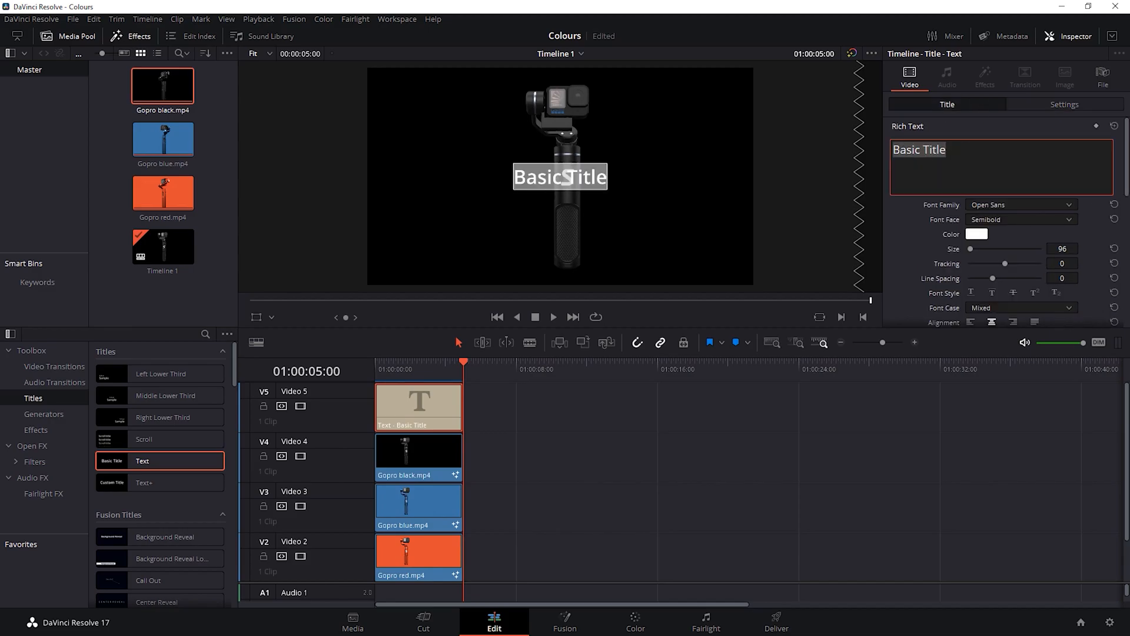
pyautogui.write('comes in 3 colours')
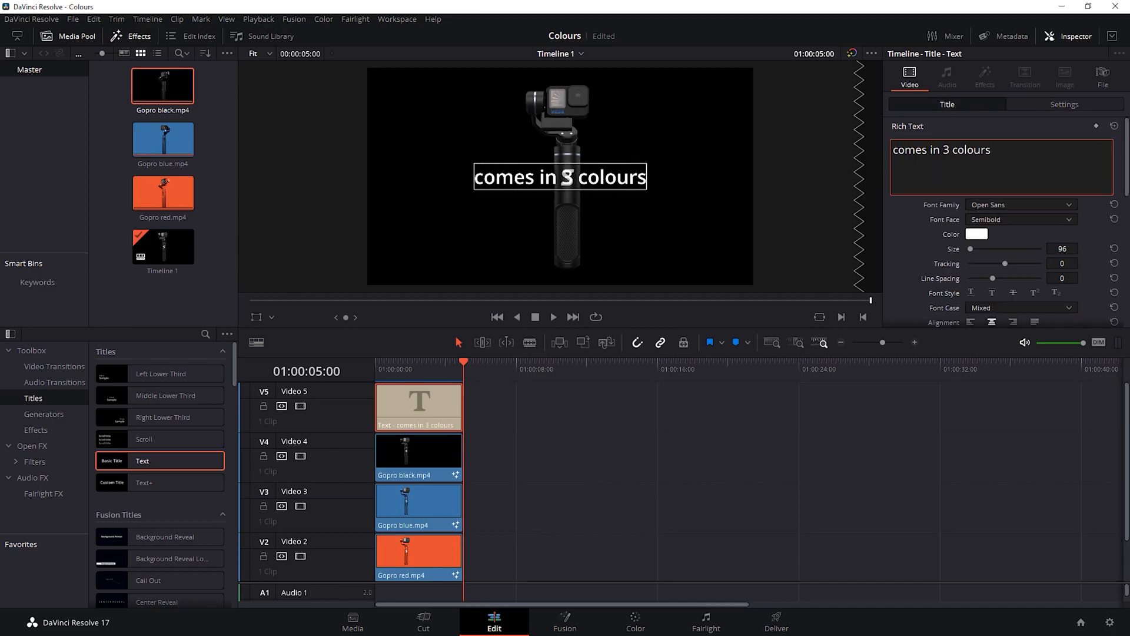
# Make the title bold, rotate it vertical and position it at -98, -167
pyautogui.click(1021, 219)
pyautogui.write('54')
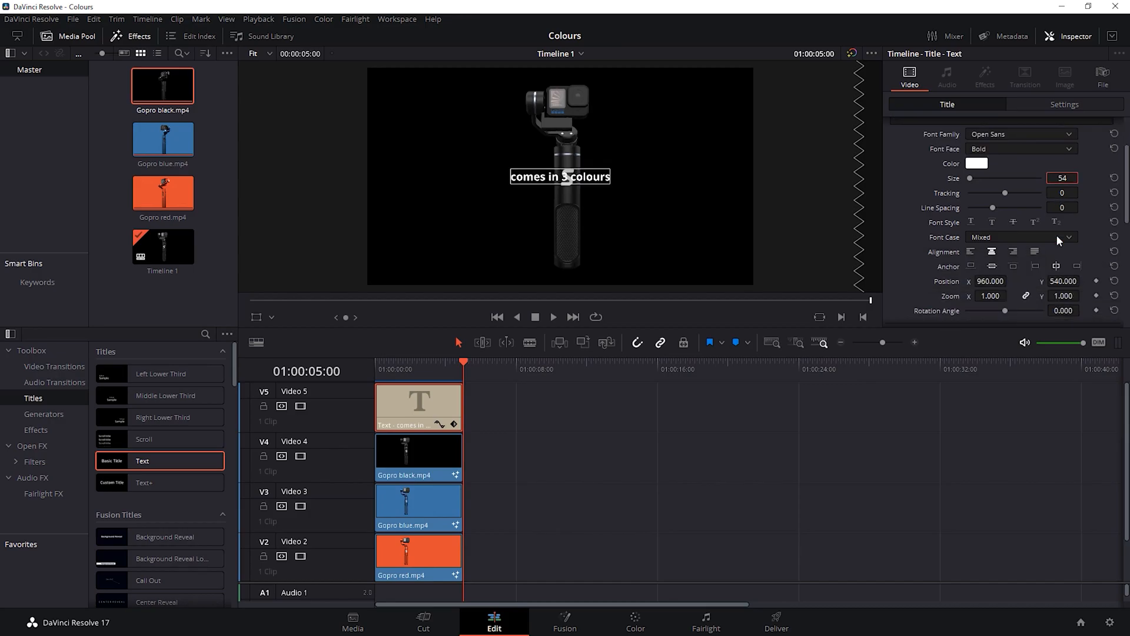
pyautogui.scroll(-3)
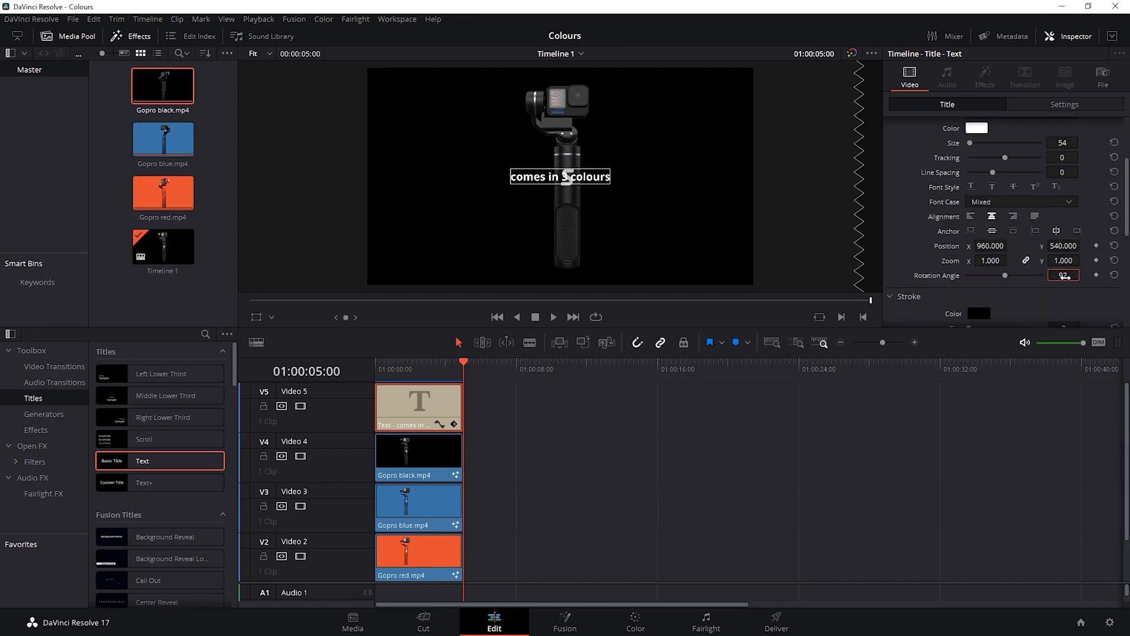
pyautogui.click(1020, 201)
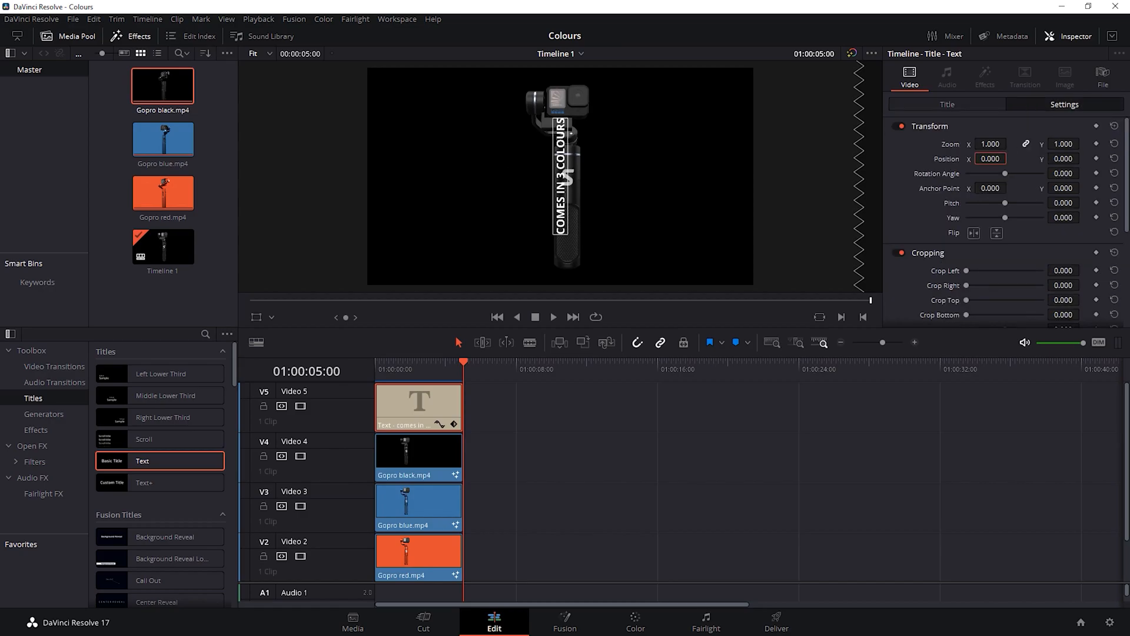
pyautogui.write('-98.000')
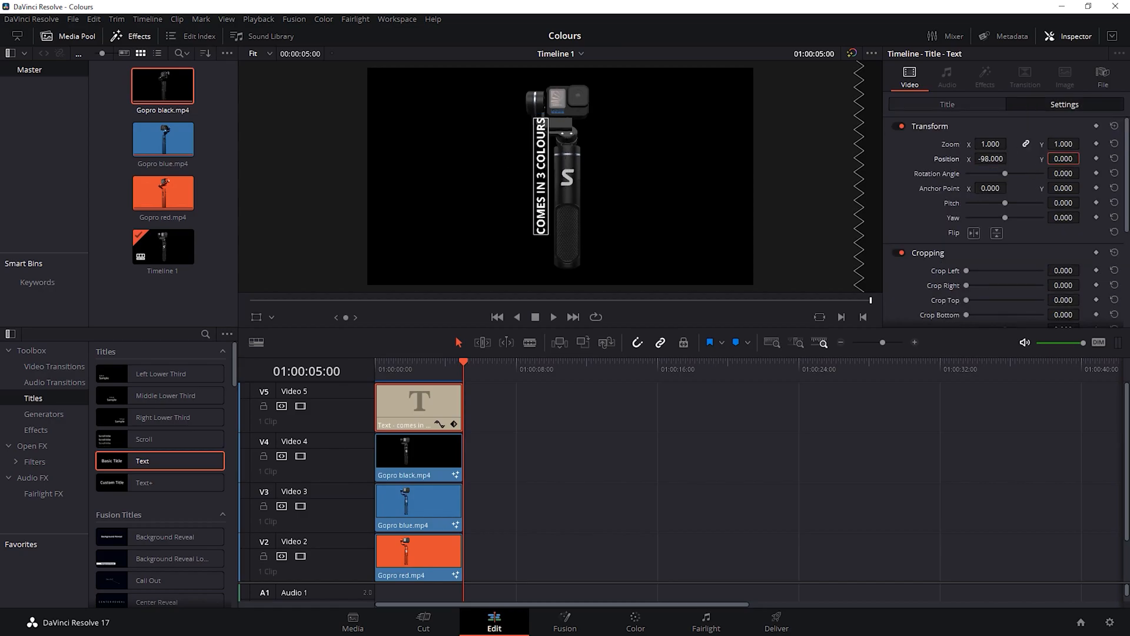
pyautogui.write('-167.000')
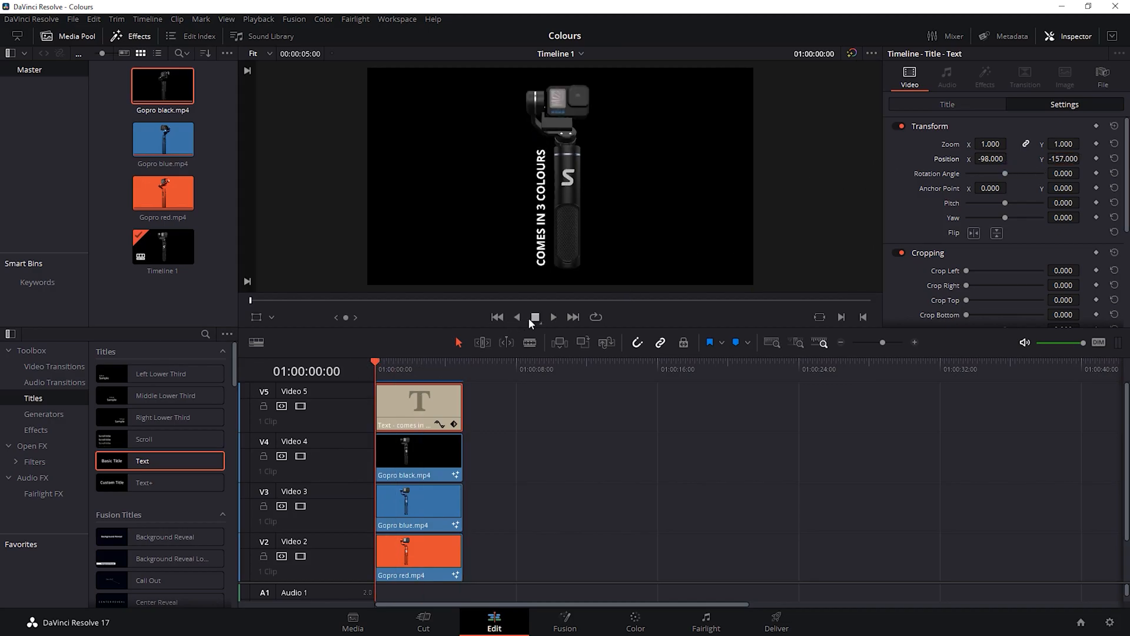
pyautogui.click(552, 317)
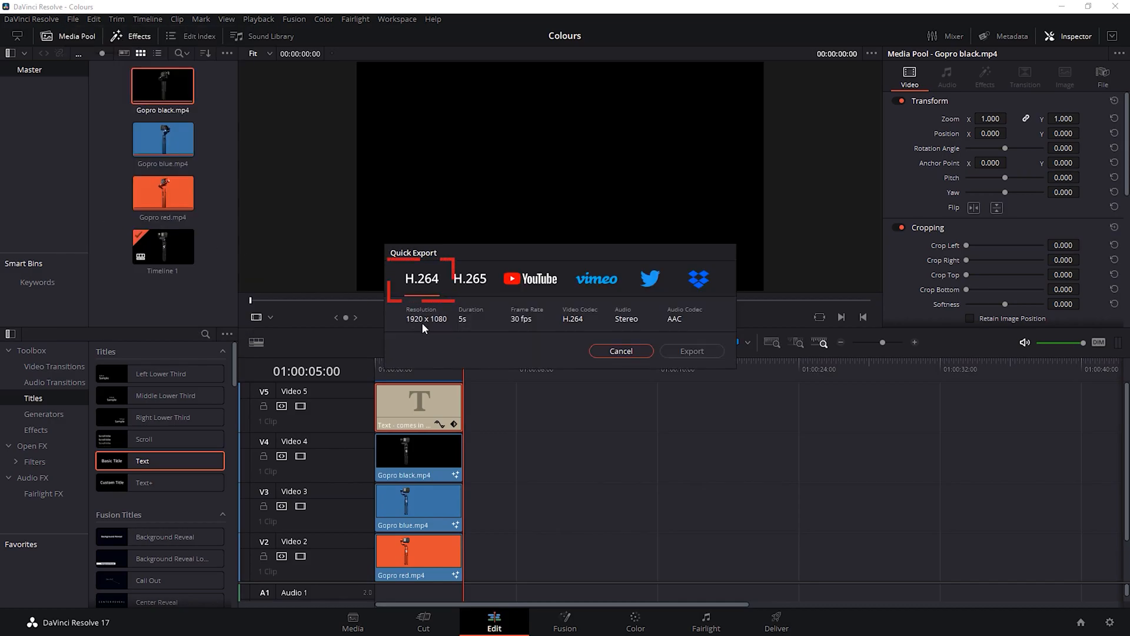
# Export an H.264 file named 'Combined Colours' into the Colours folder and locate it
pyautogui.click(691, 351)
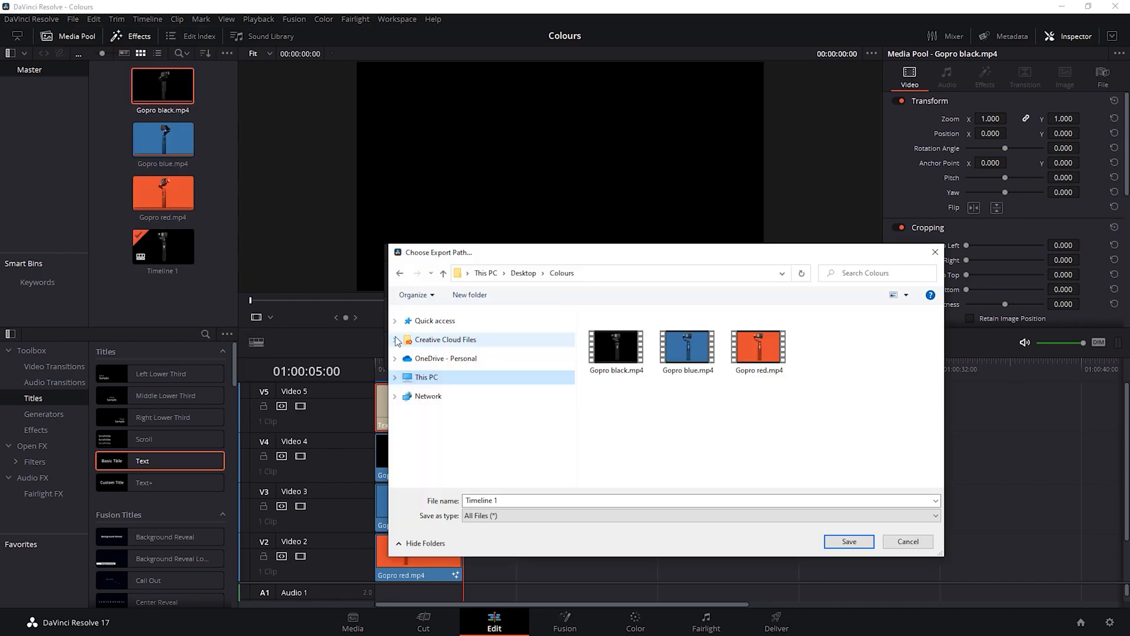
pyautogui.write('Com')
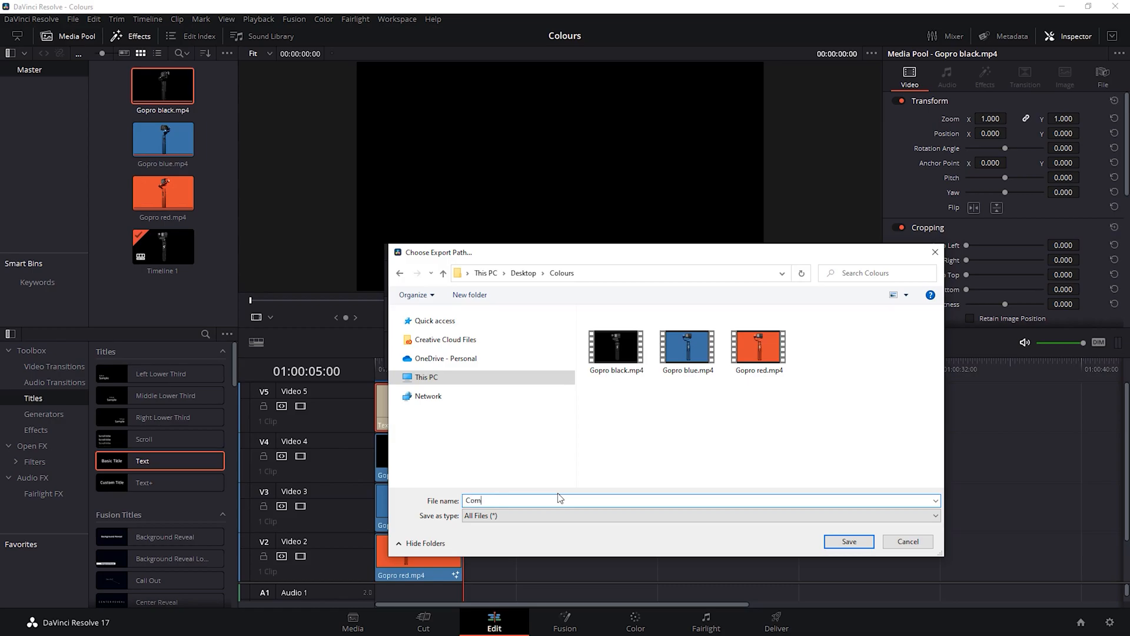
pyautogui.click(848, 542)
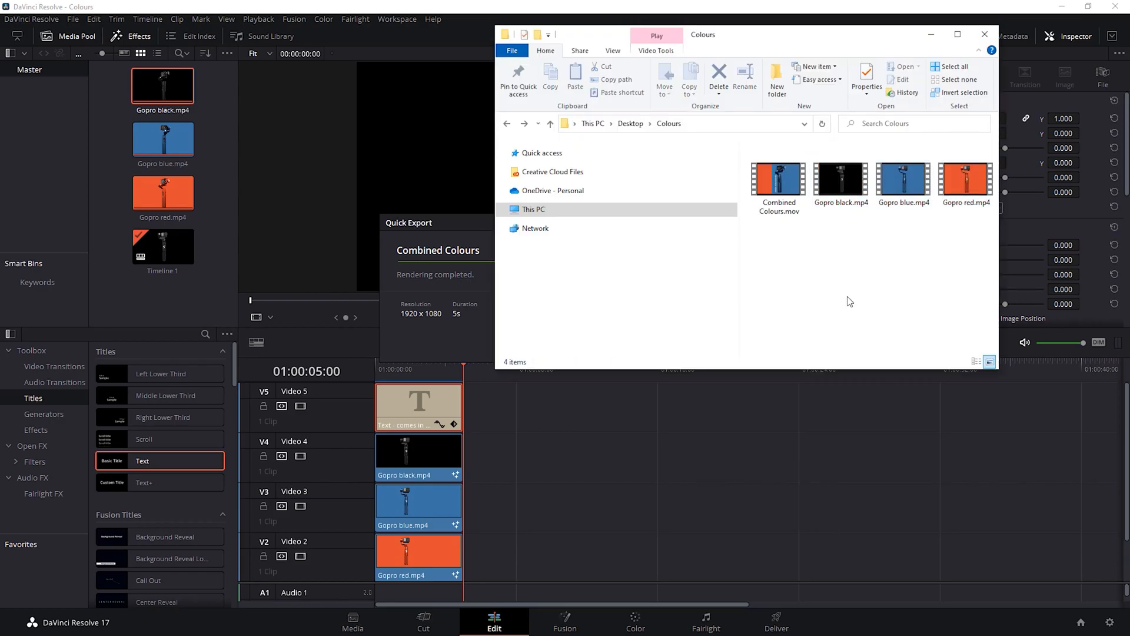
pyautogui.click(777, 180)
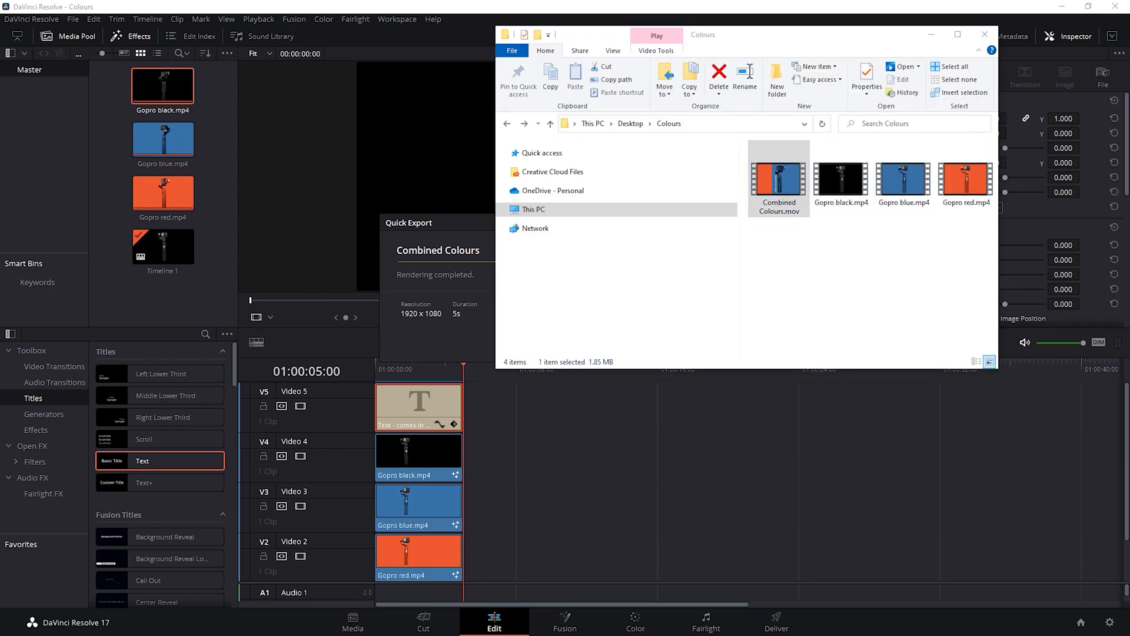